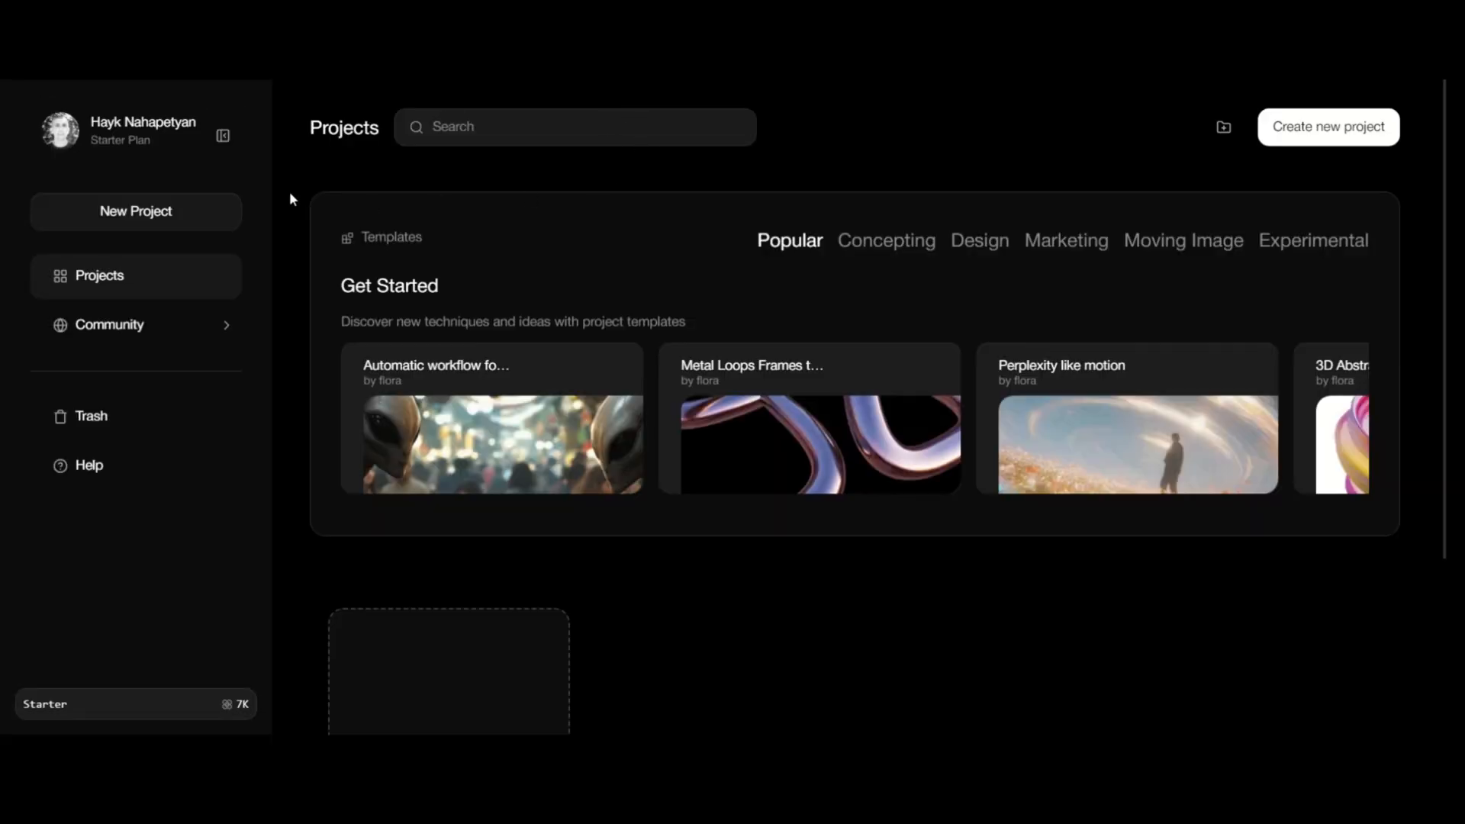
{"action": "mouse_move", "coordinate": [733, 271]}
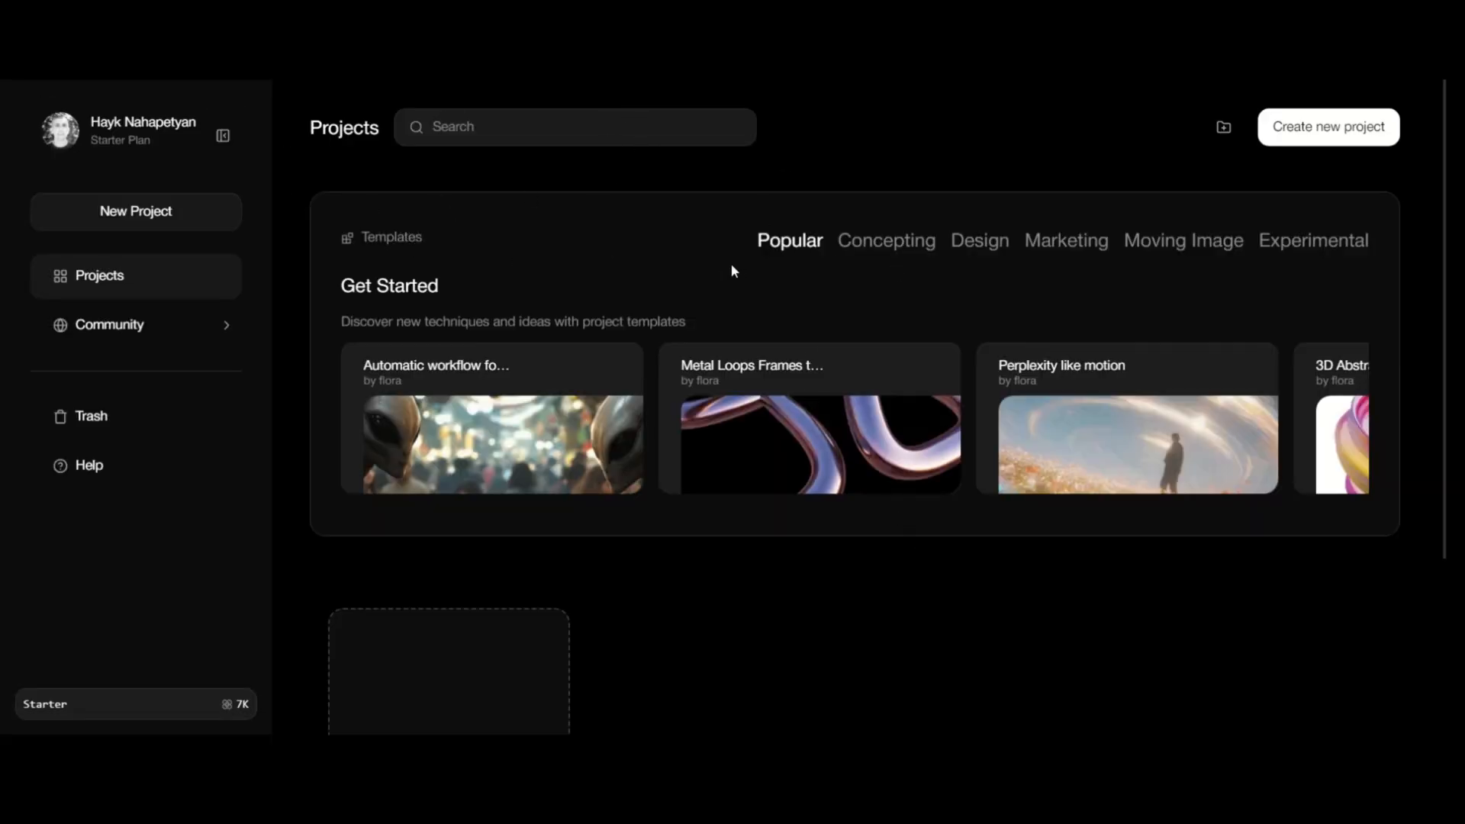
Step: Browse the Concepting templates and preview the Marketing Reel WorkFlow template
{"action": "left_click", "coordinate": [886, 240]}
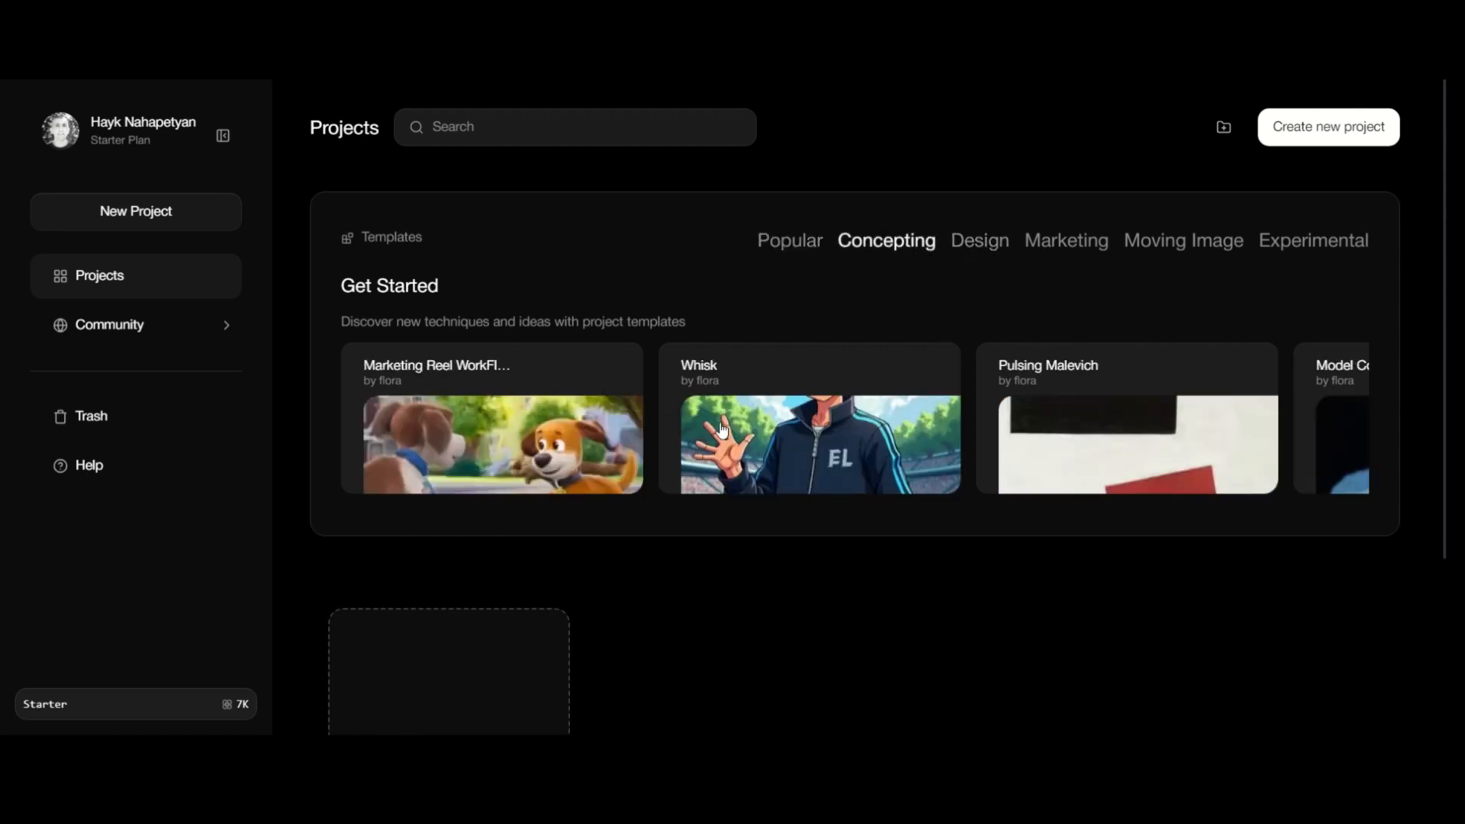
{"action": "mouse_move", "coordinate": [780, 337]}
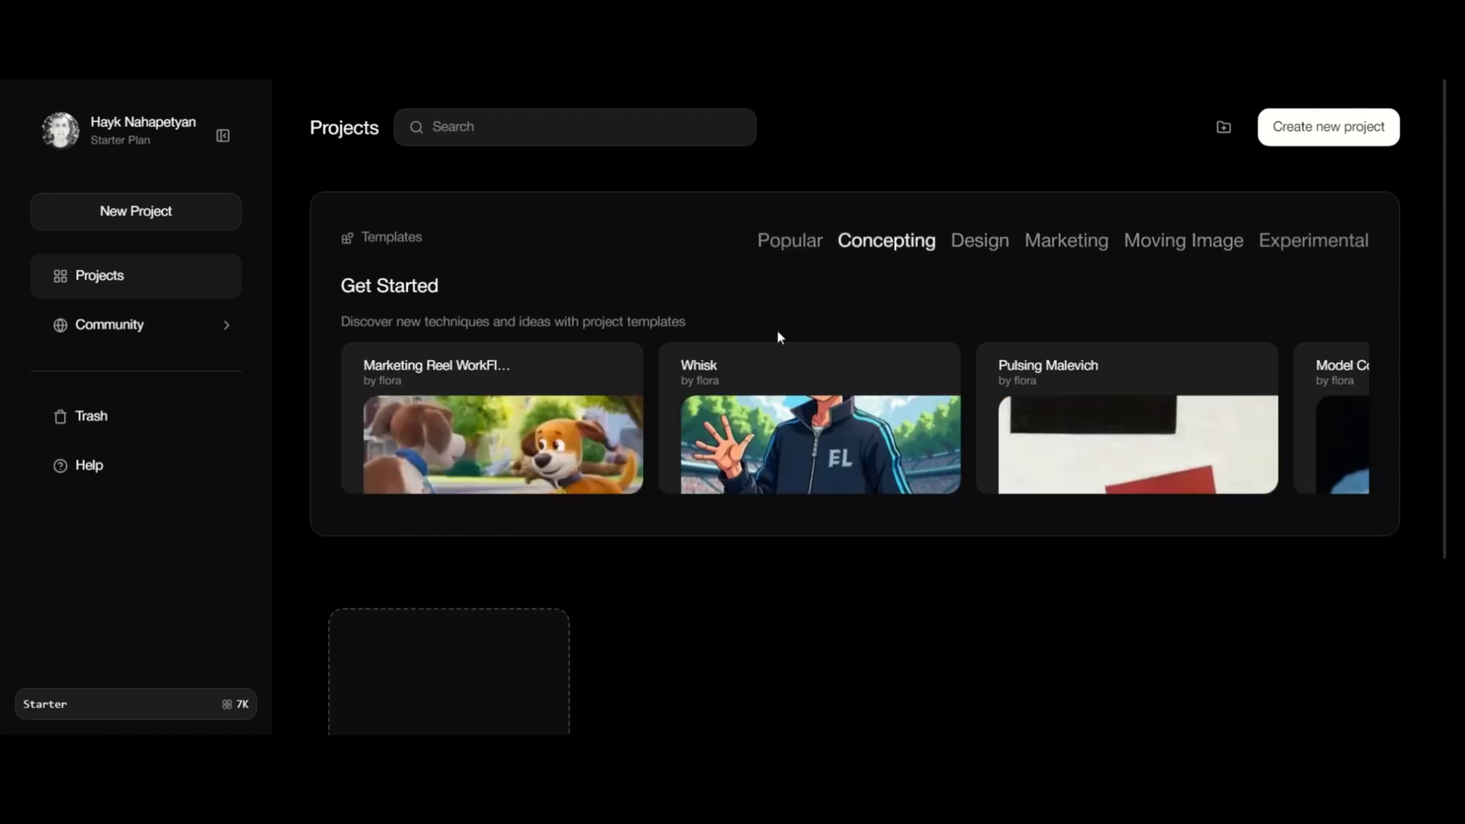
{"action": "left_click", "coordinate": [499, 444]}
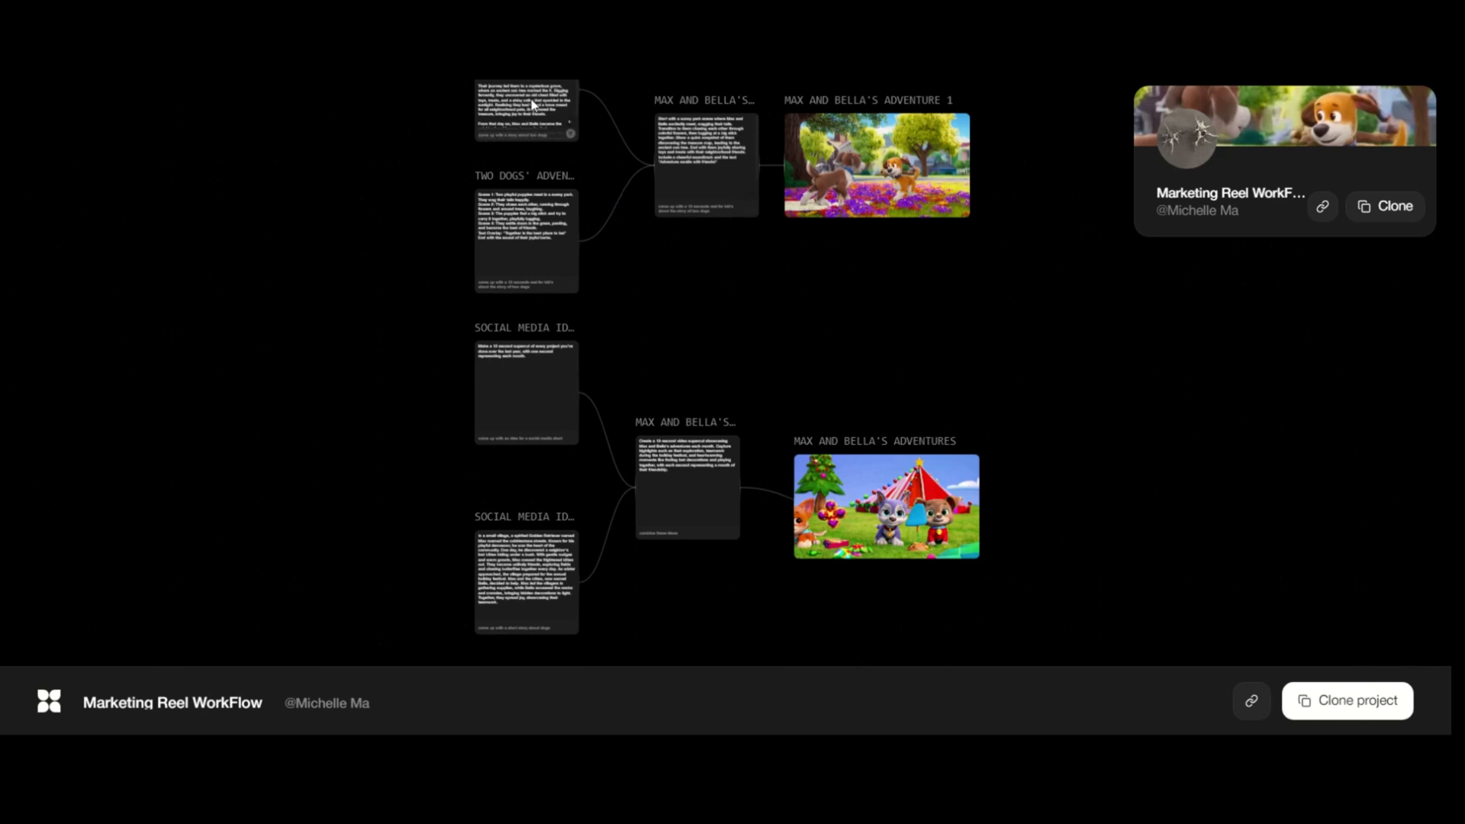
{"action": "mouse_move", "coordinate": [669, 168]}
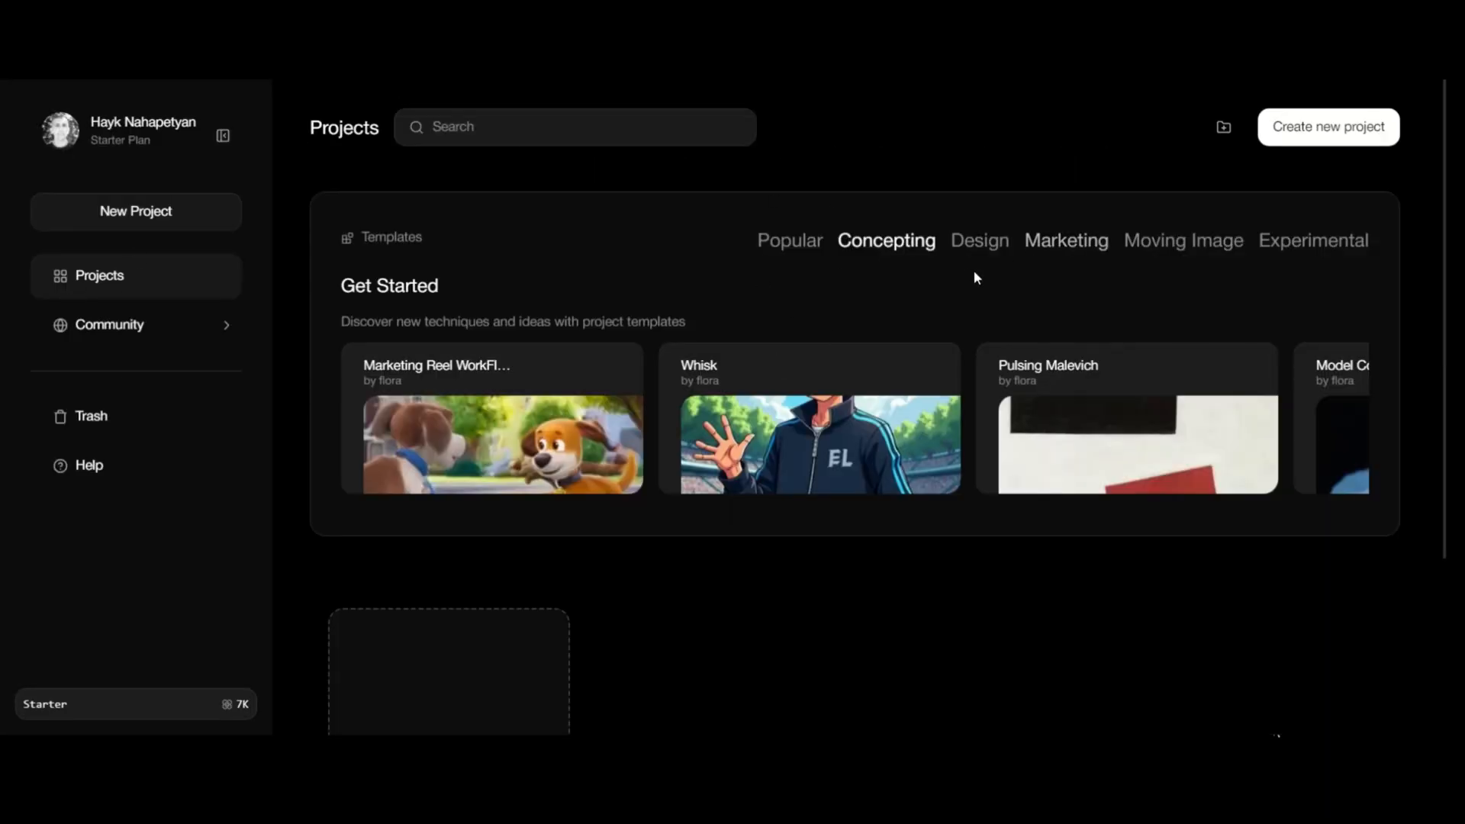
Step: Create a new blank Untitled project from the left sidebar
{"action": "left_click", "coordinate": [134, 211]}
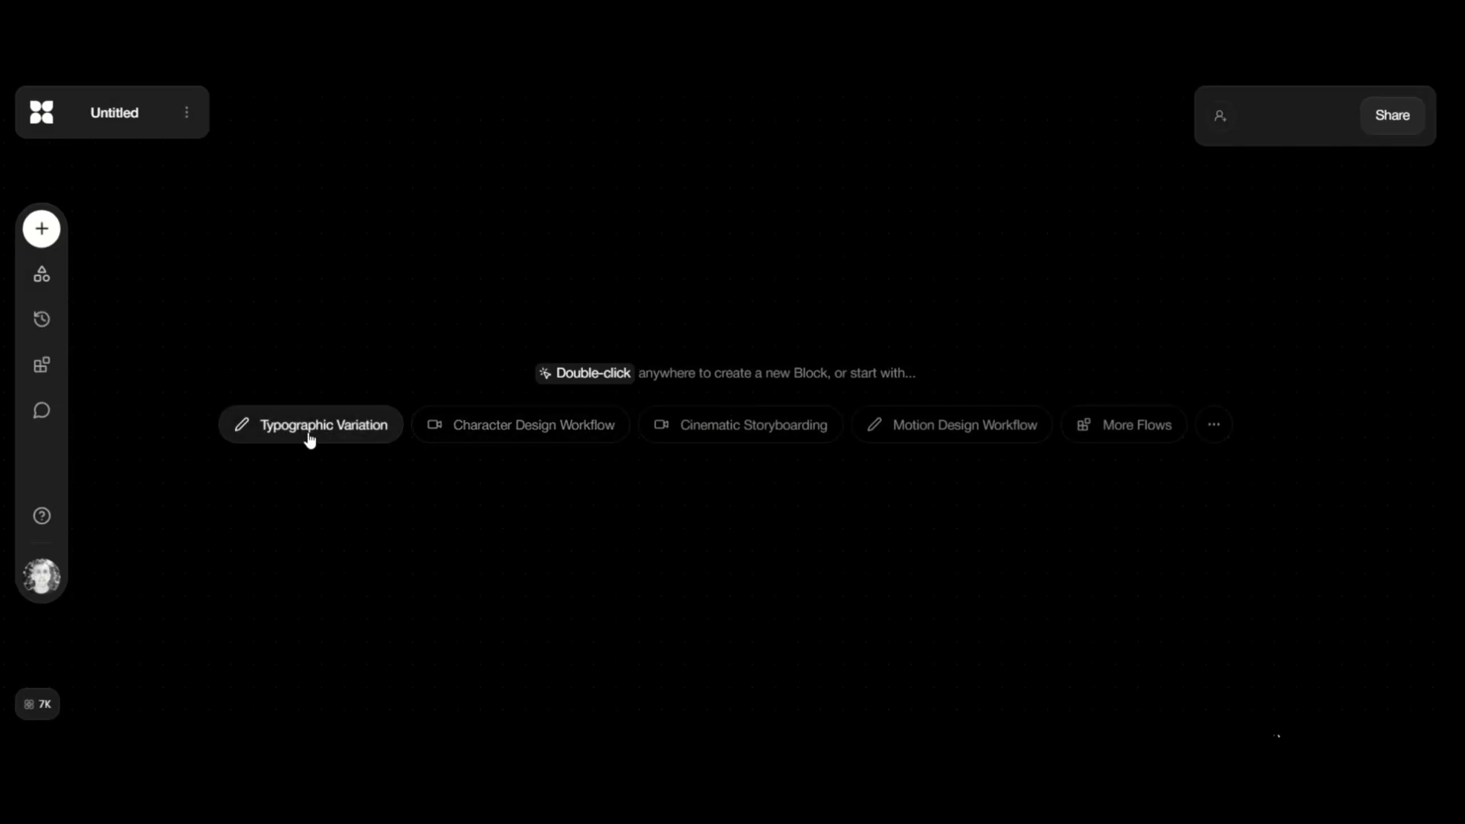
{"action": "mouse_move", "coordinate": [561, 444]}
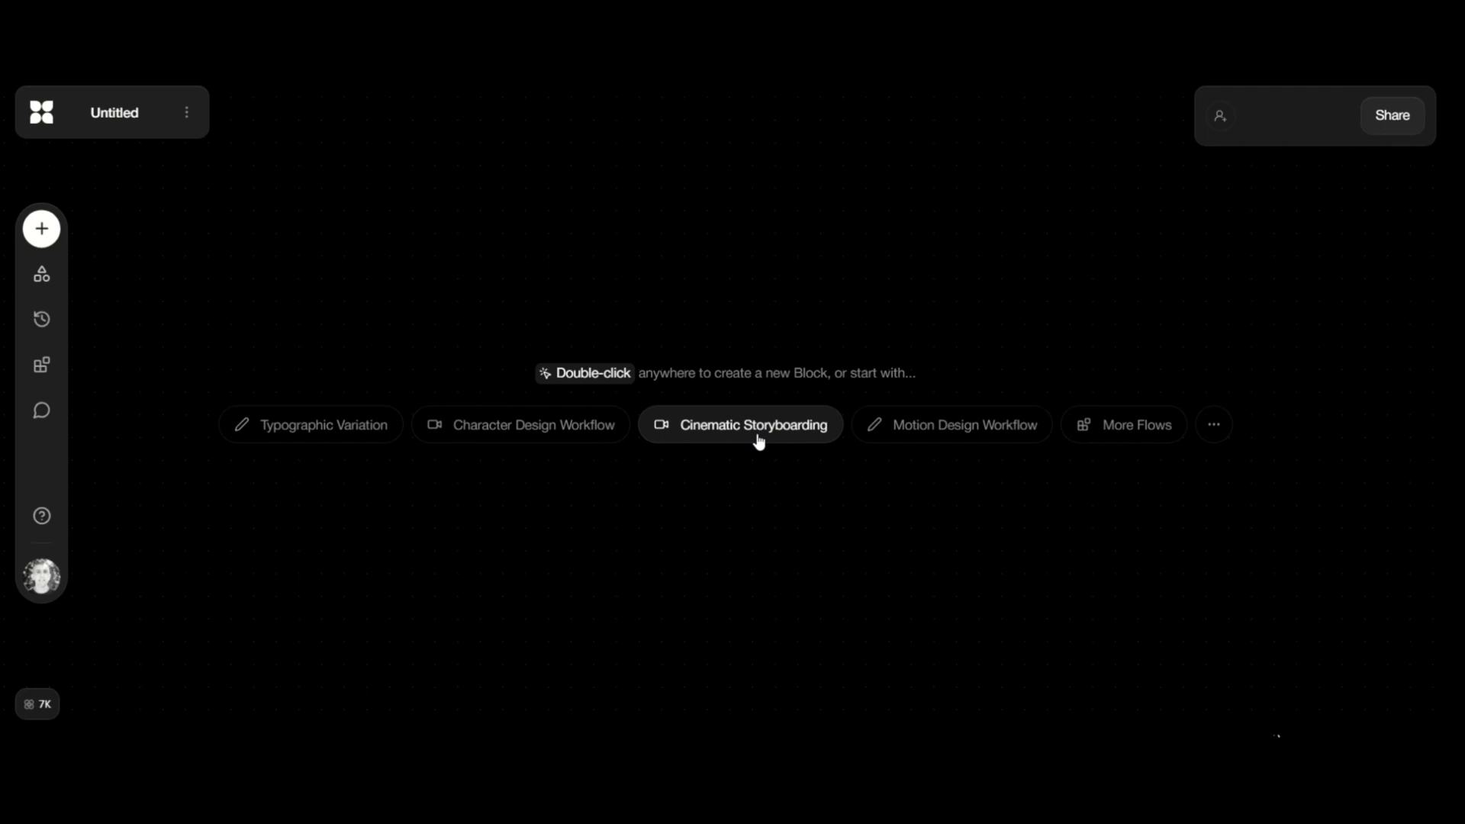
{"action": "mouse_move", "coordinate": [1136, 425]}
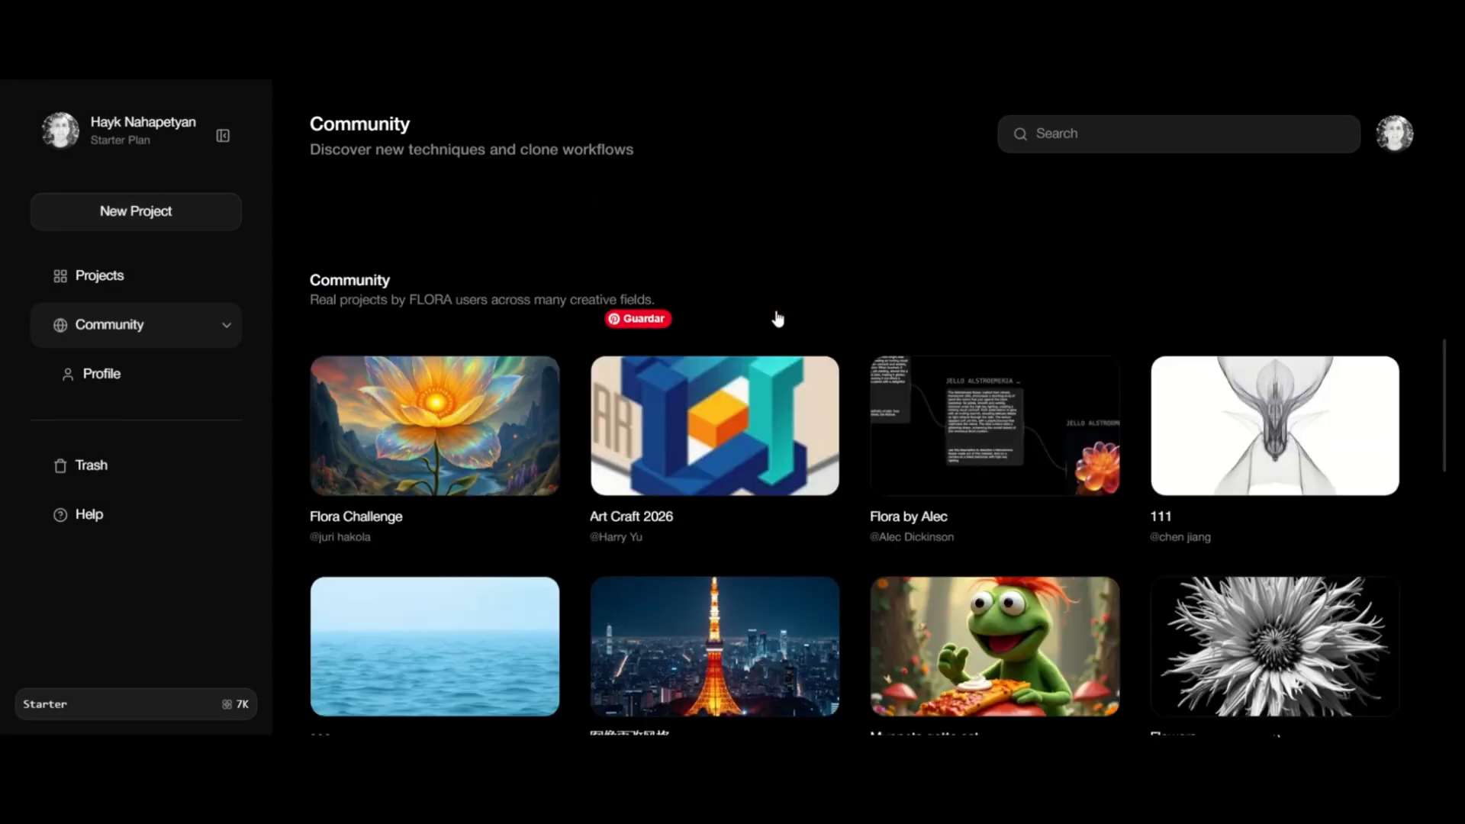
Step: Browse the Community gallery, previewing the liuxin and VEO2 Playground workflows
{"action": "scroll", "scroll_direction": "down", "scroll_amount": 3}
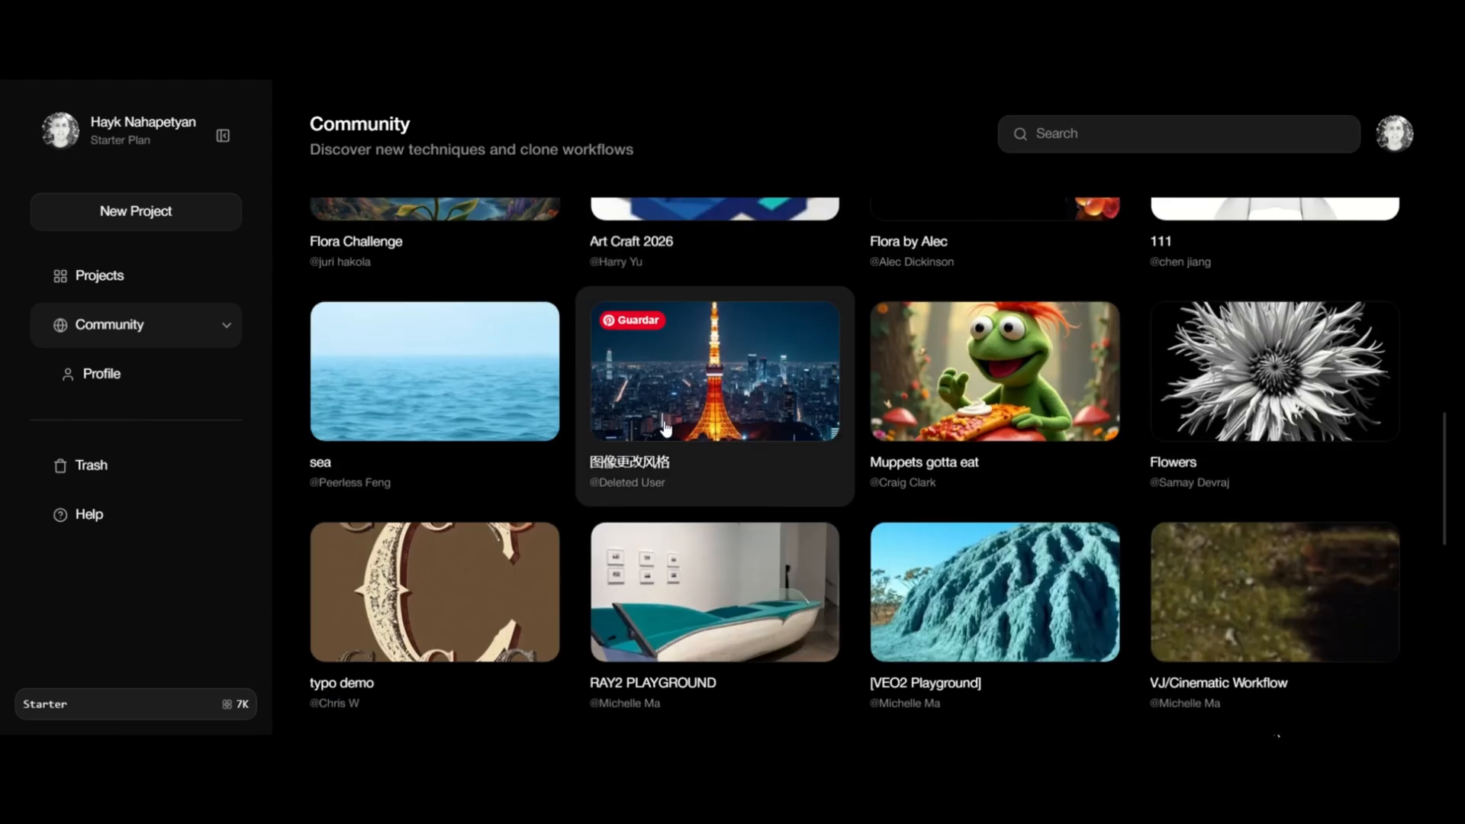
{"action": "scroll", "scroll_direction": "down", "scroll_amount": 3}
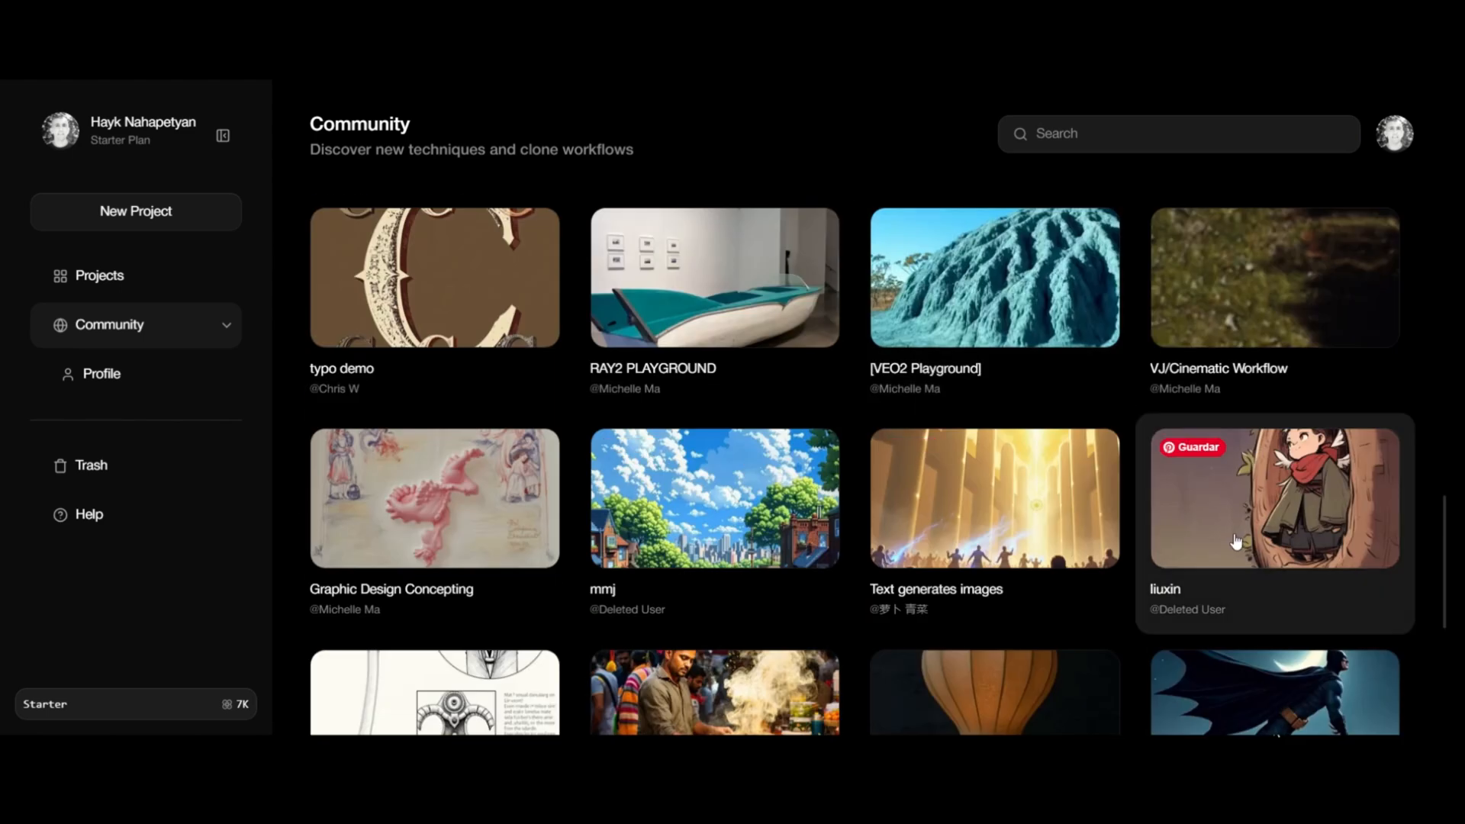
{"action": "left_click", "coordinate": [1274, 496]}
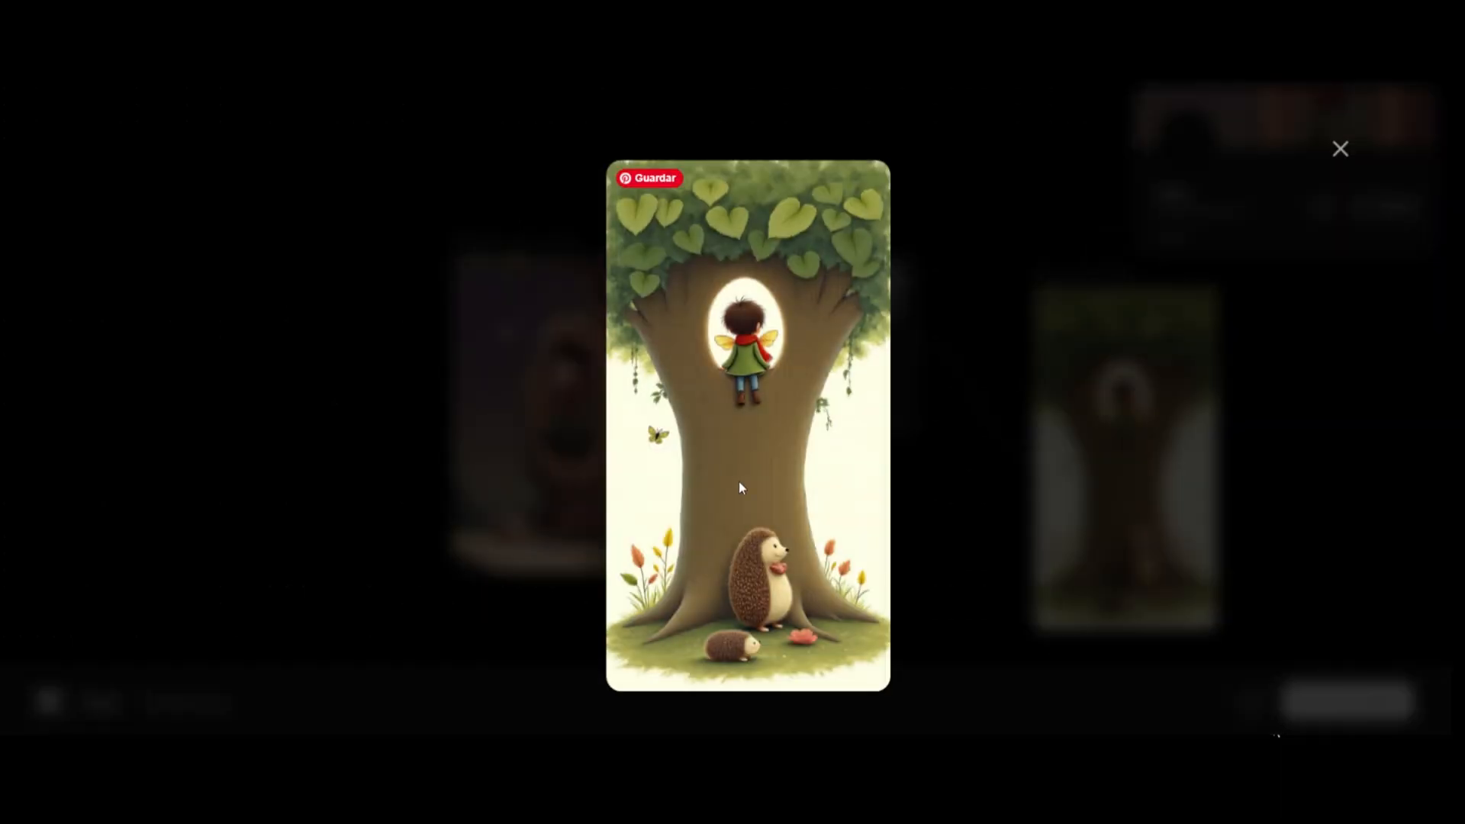
{"action": "left_click", "coordinate": [1340, 149]}
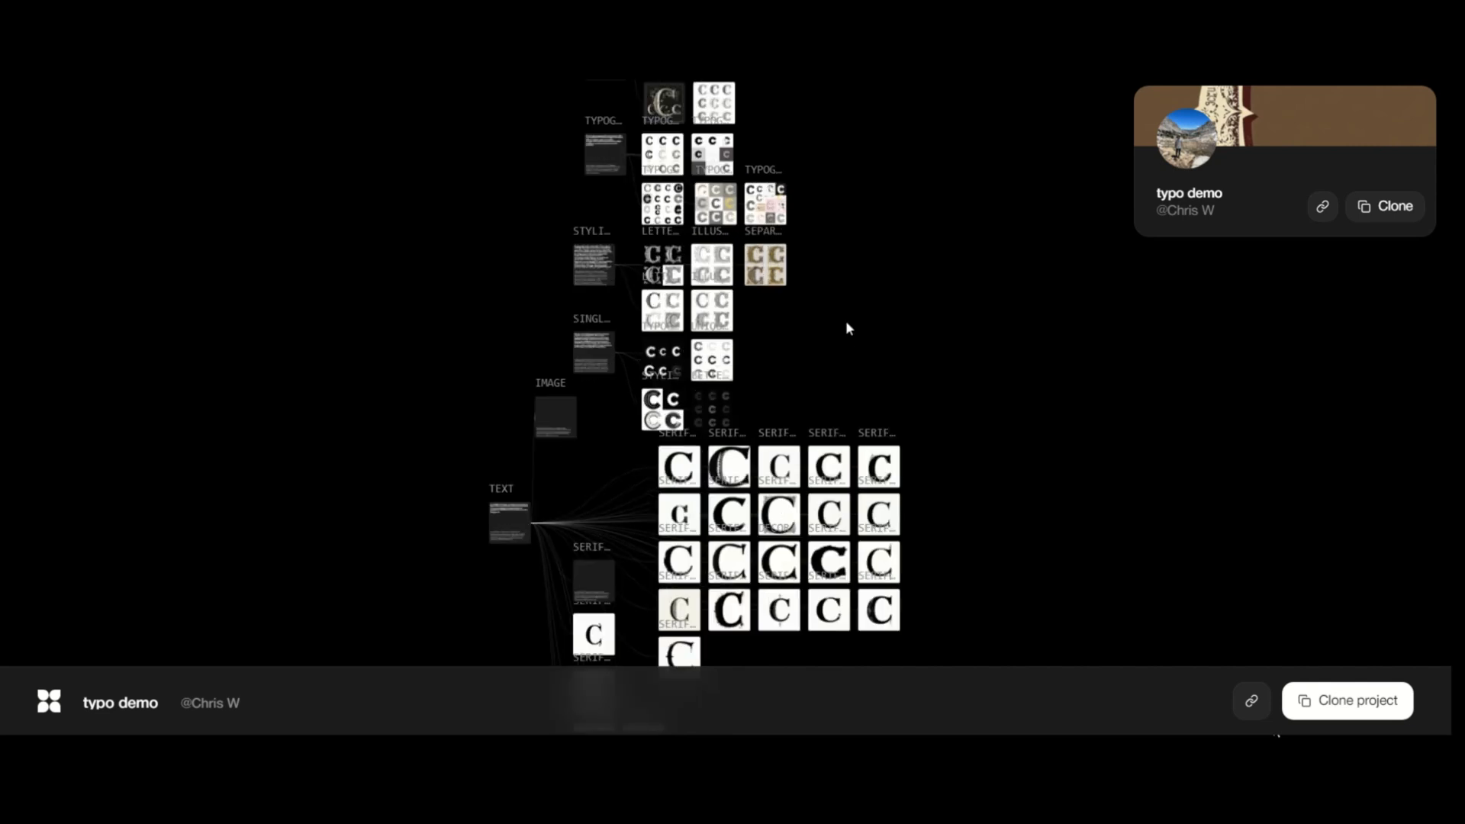
{"action": "mouse_move", "coordinate": [878, 608]}
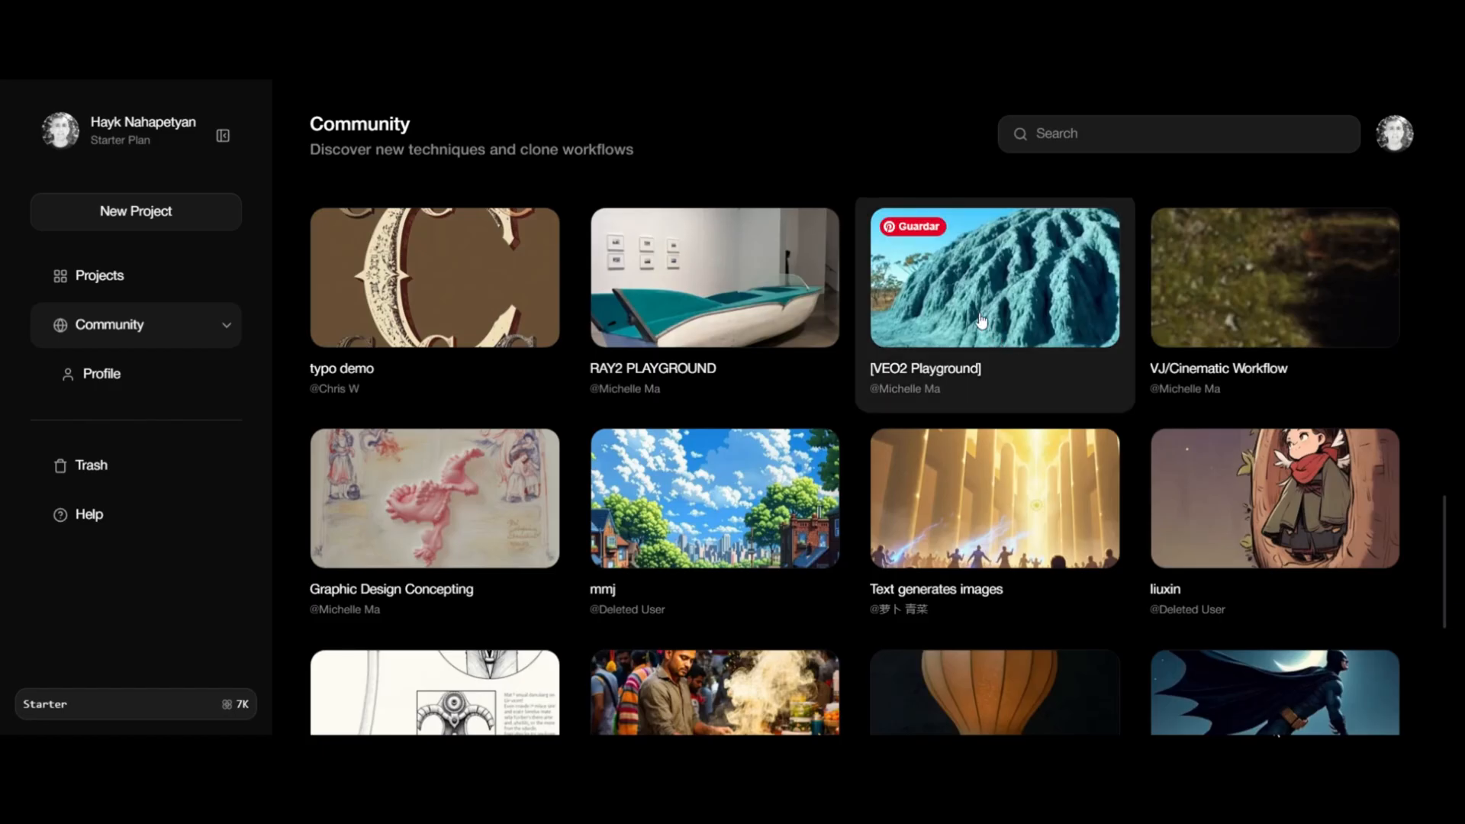
{"action": "left_click", "coordinate": [994, 276]}
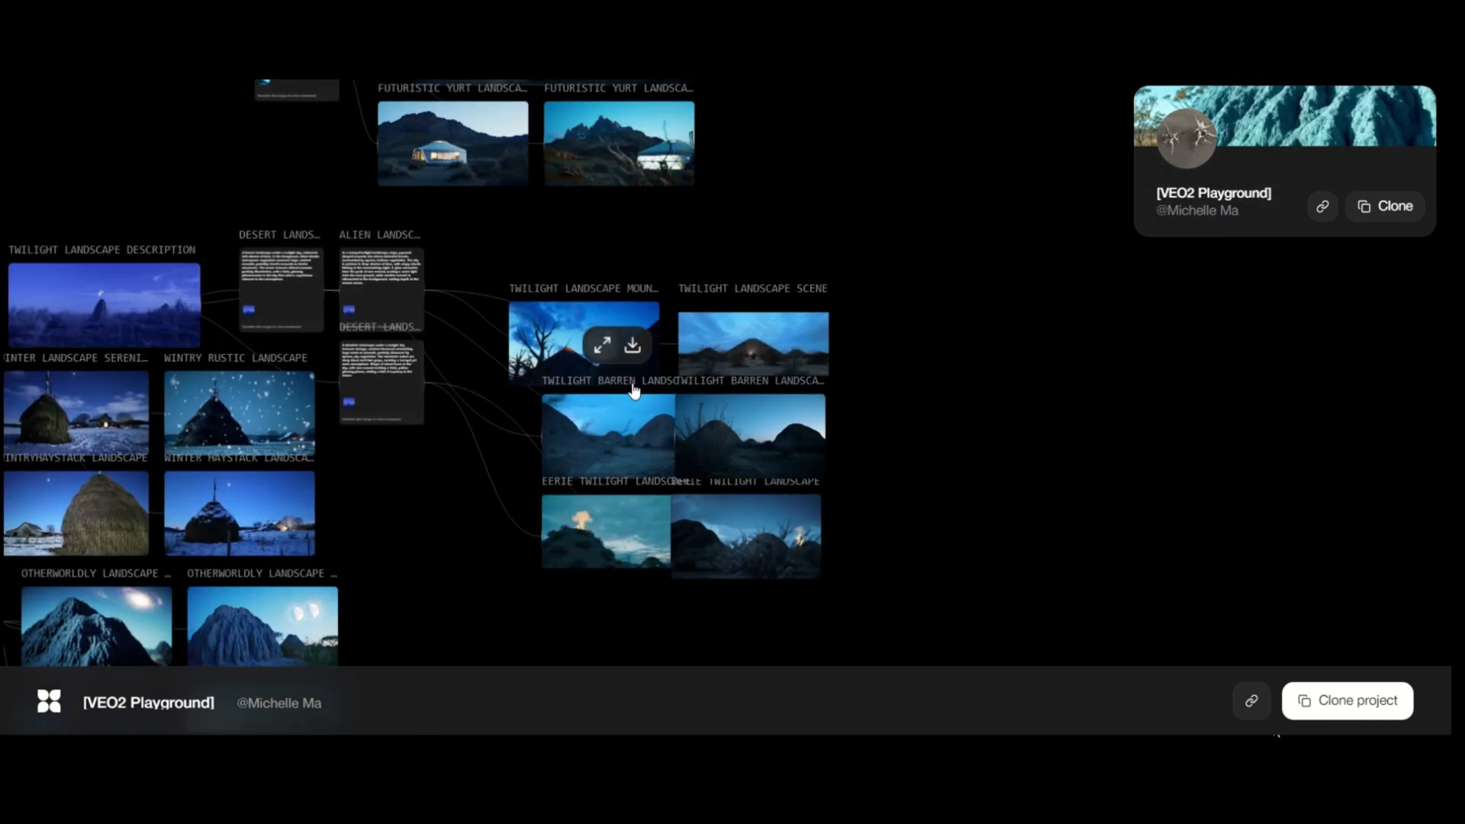
{"action": "mouse_move", "coordinate": [496, 490]}
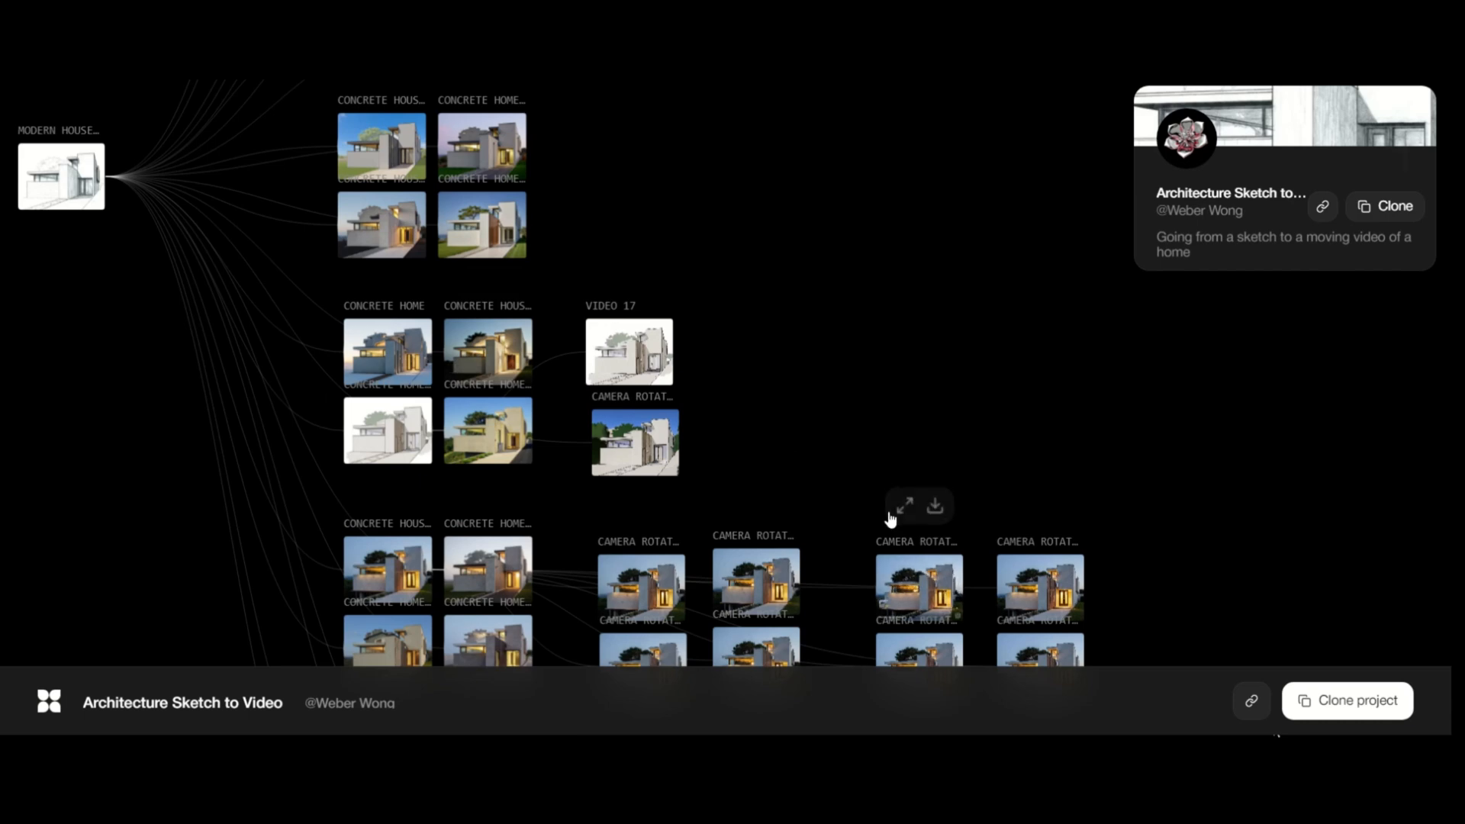
{"action": "mouse_move", "coordinate": [823, 526]}
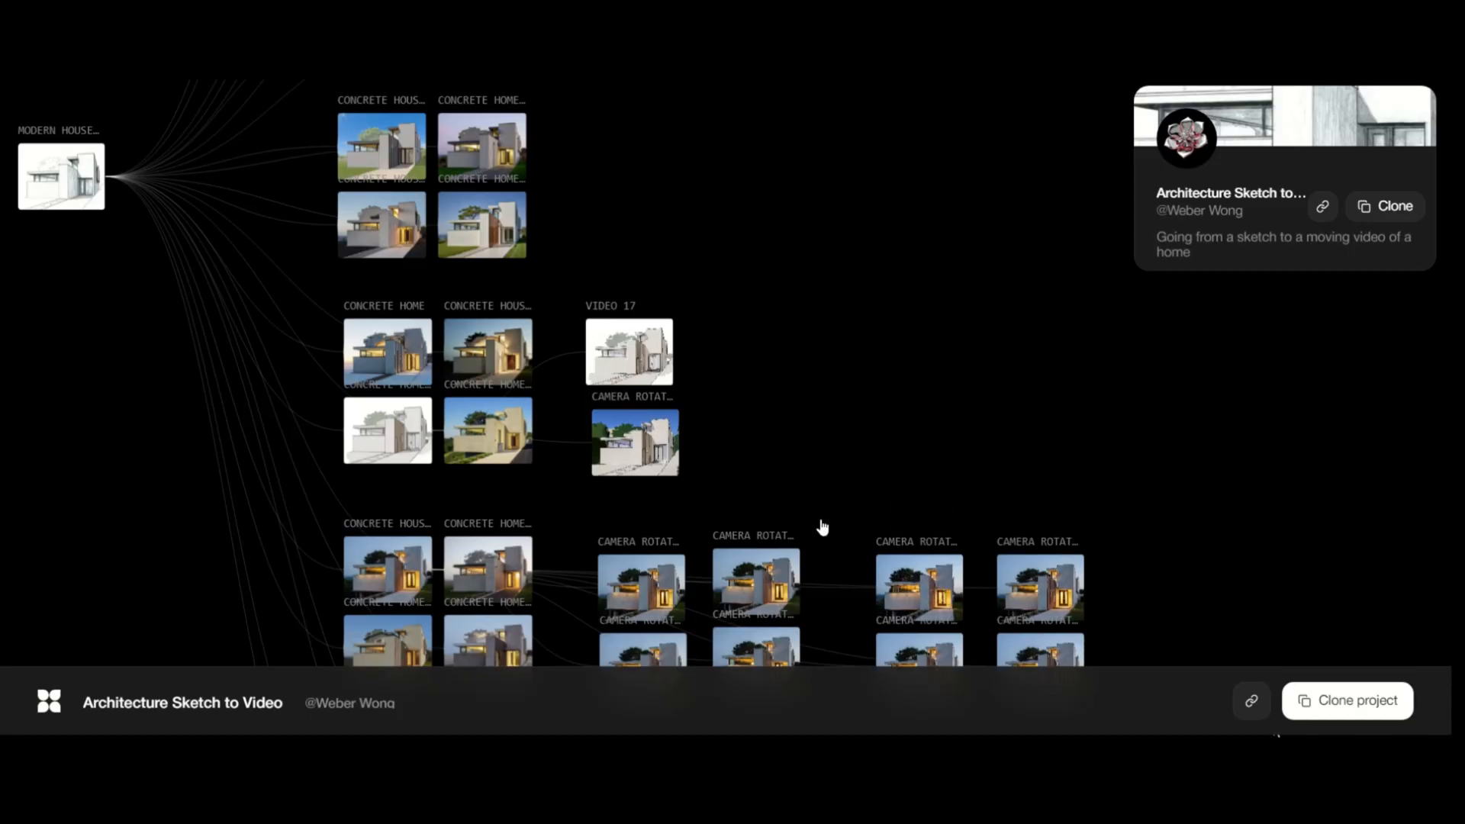
{"action": "scroll", "scroll_direction": "down", "scroll_amount": 3}
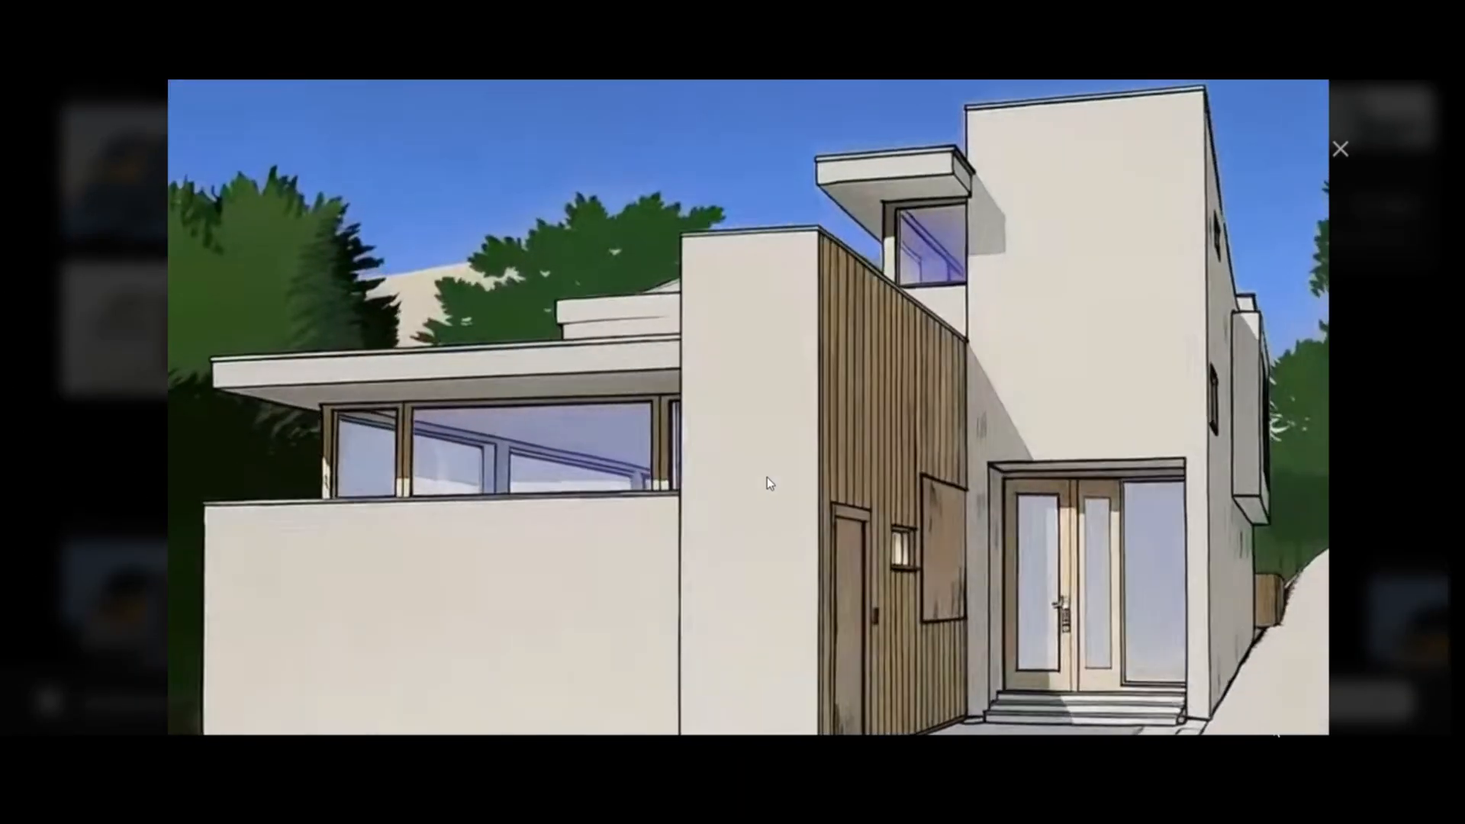
{"action": "left_click", "coordinate": [1340, 149]}
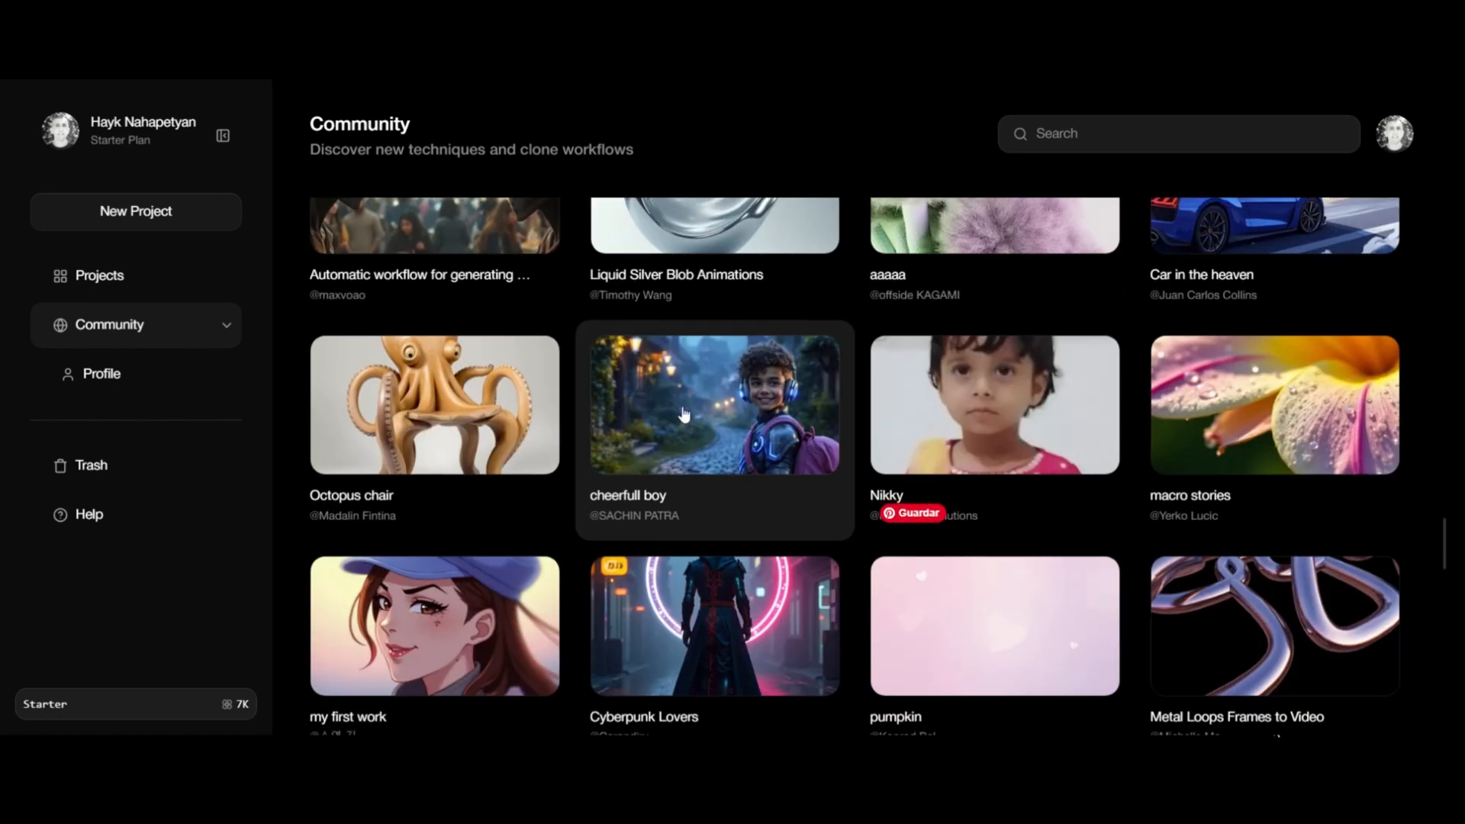
{"action": "left_click", "coordinate": [713, 404]}
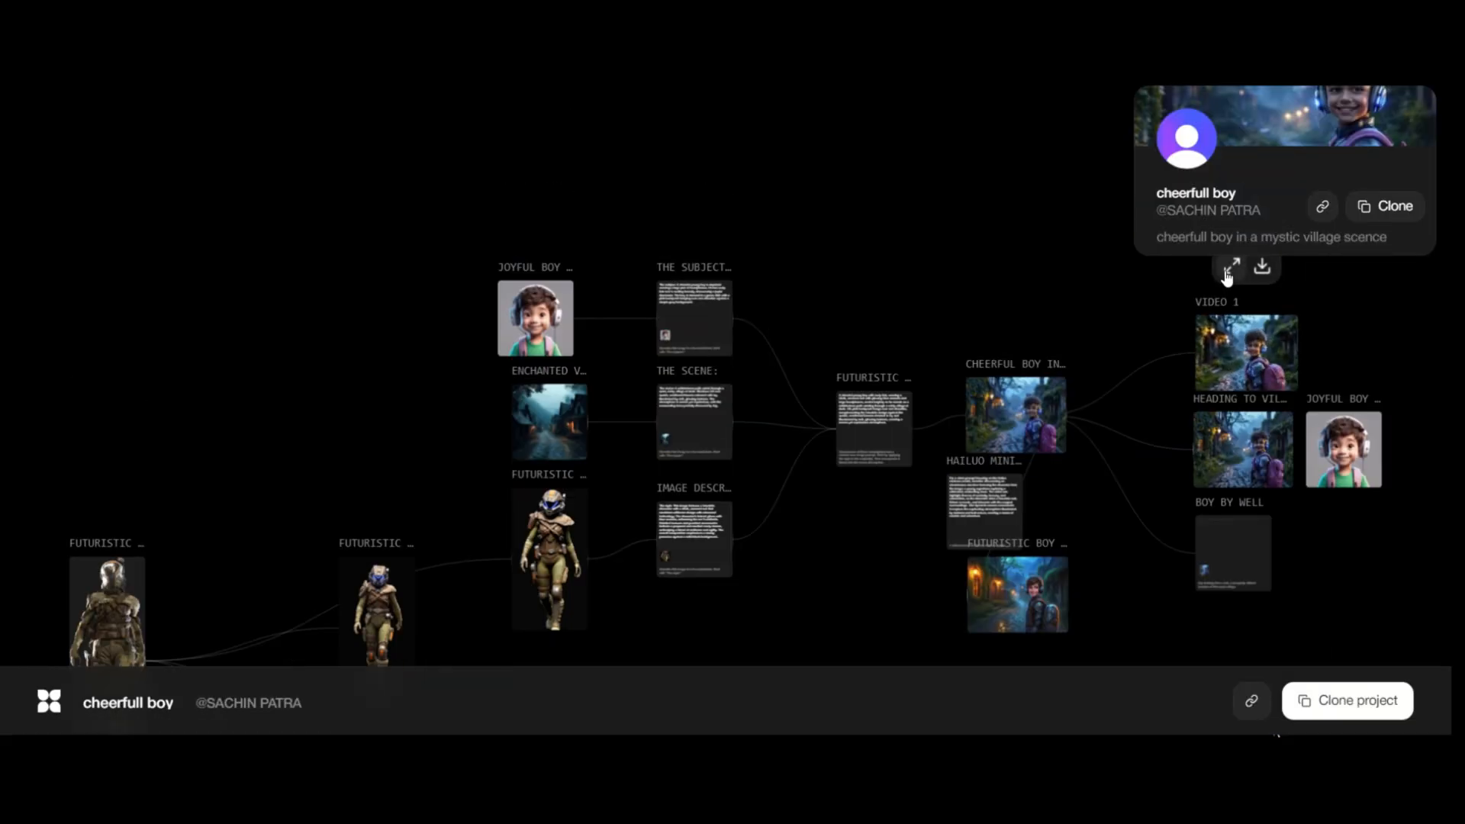
{"action": "mouse_move", "coordinate": [534, 317]}
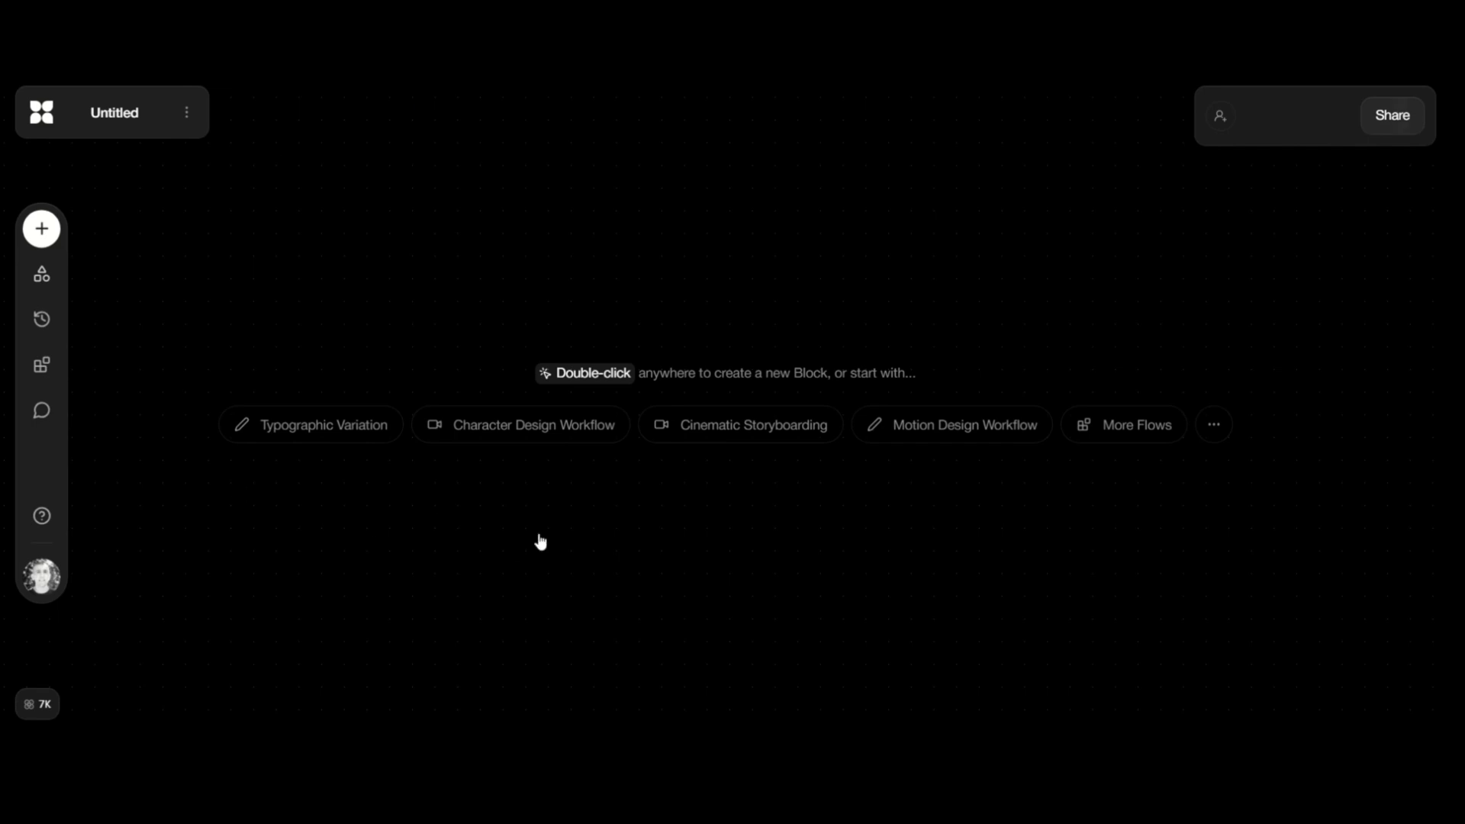
{"action": "left_click", "coordinate": [41, 365]}
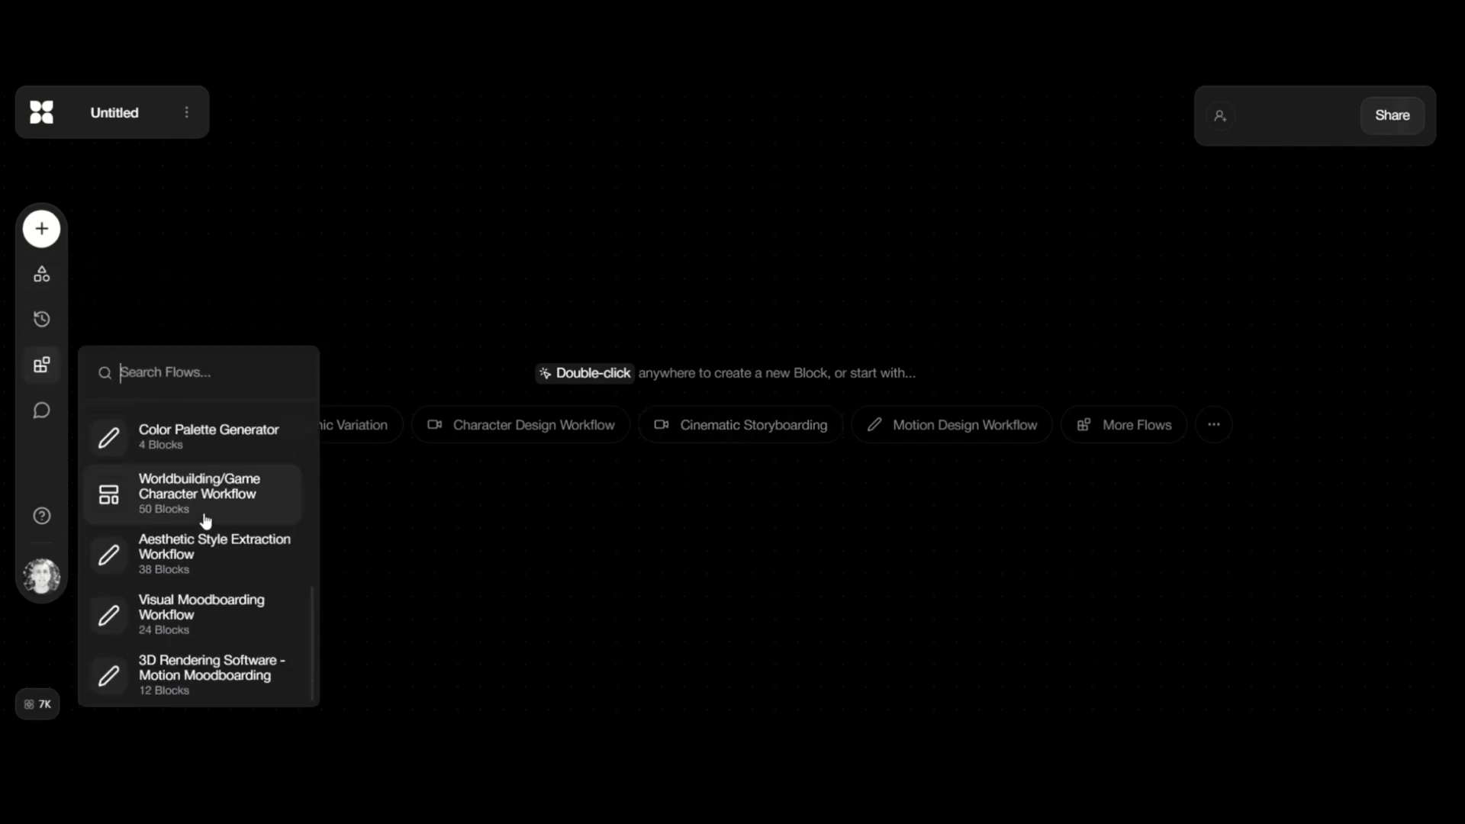
{"action": "mouse_move", "coordinate": [341, 404]}
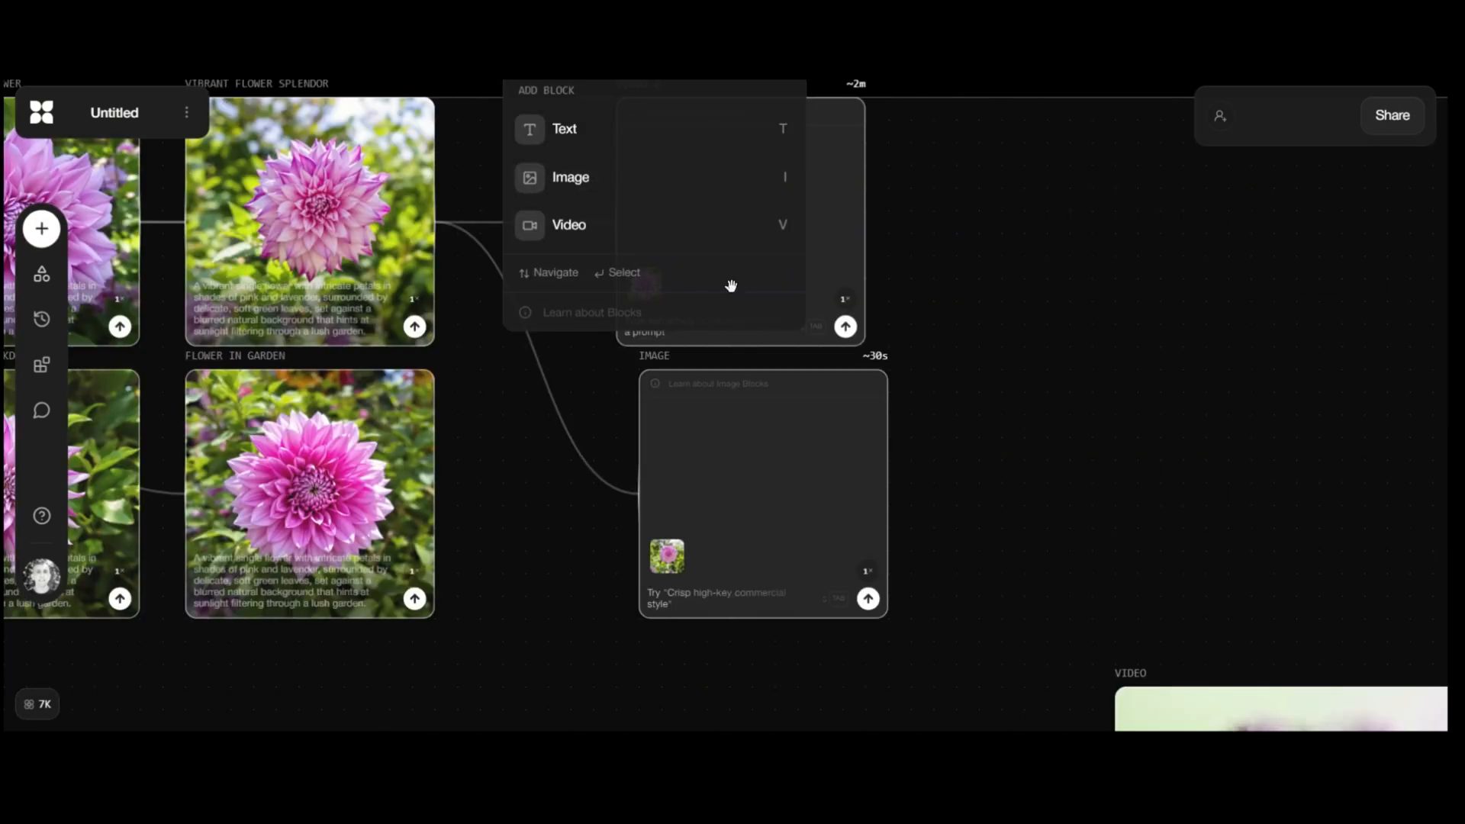
{"action": "left_click", "coordinate": [569, 224]}
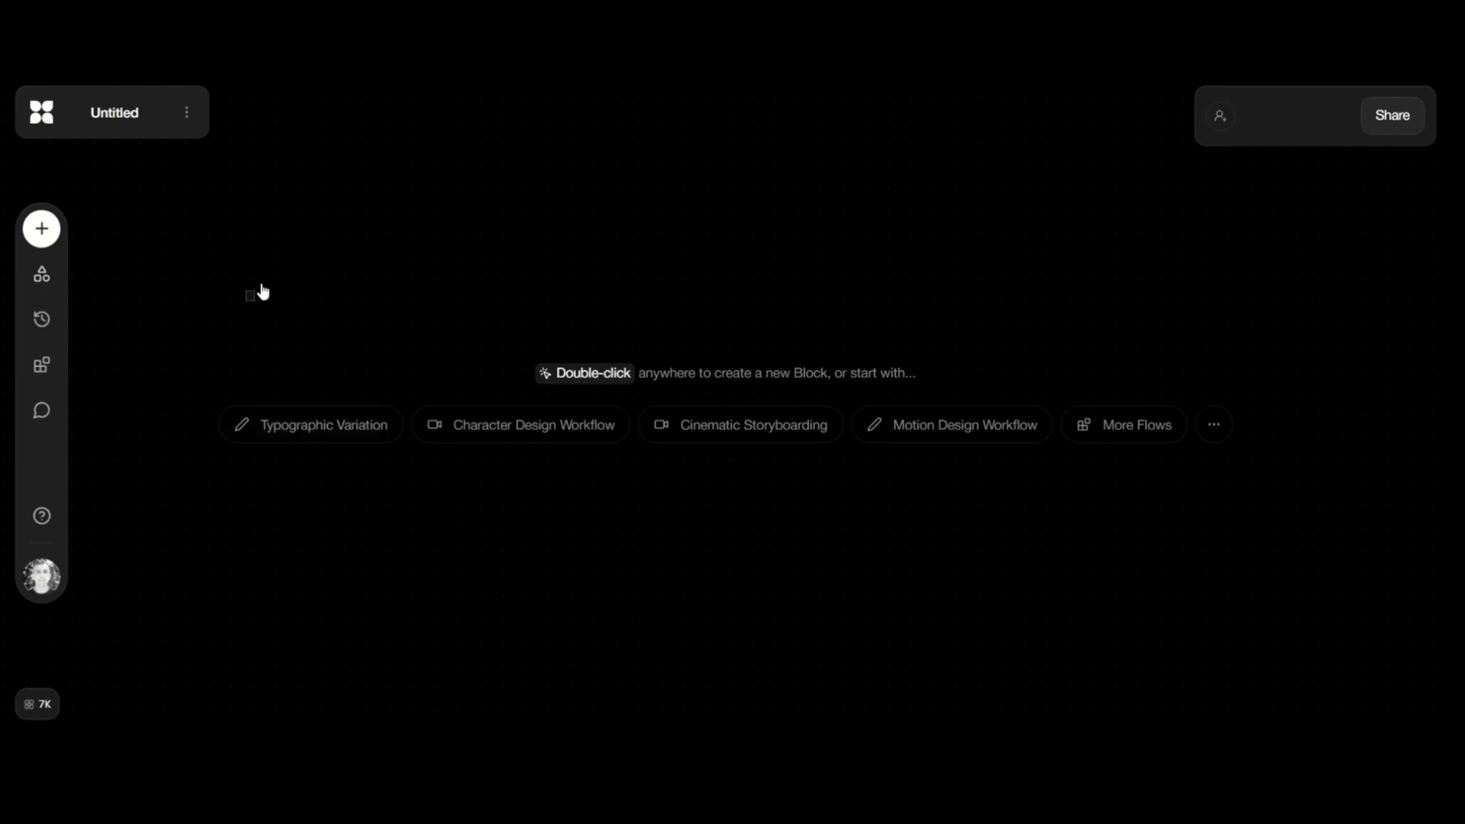
{"action": "mouse_move", "coordinate": [422, 296]}
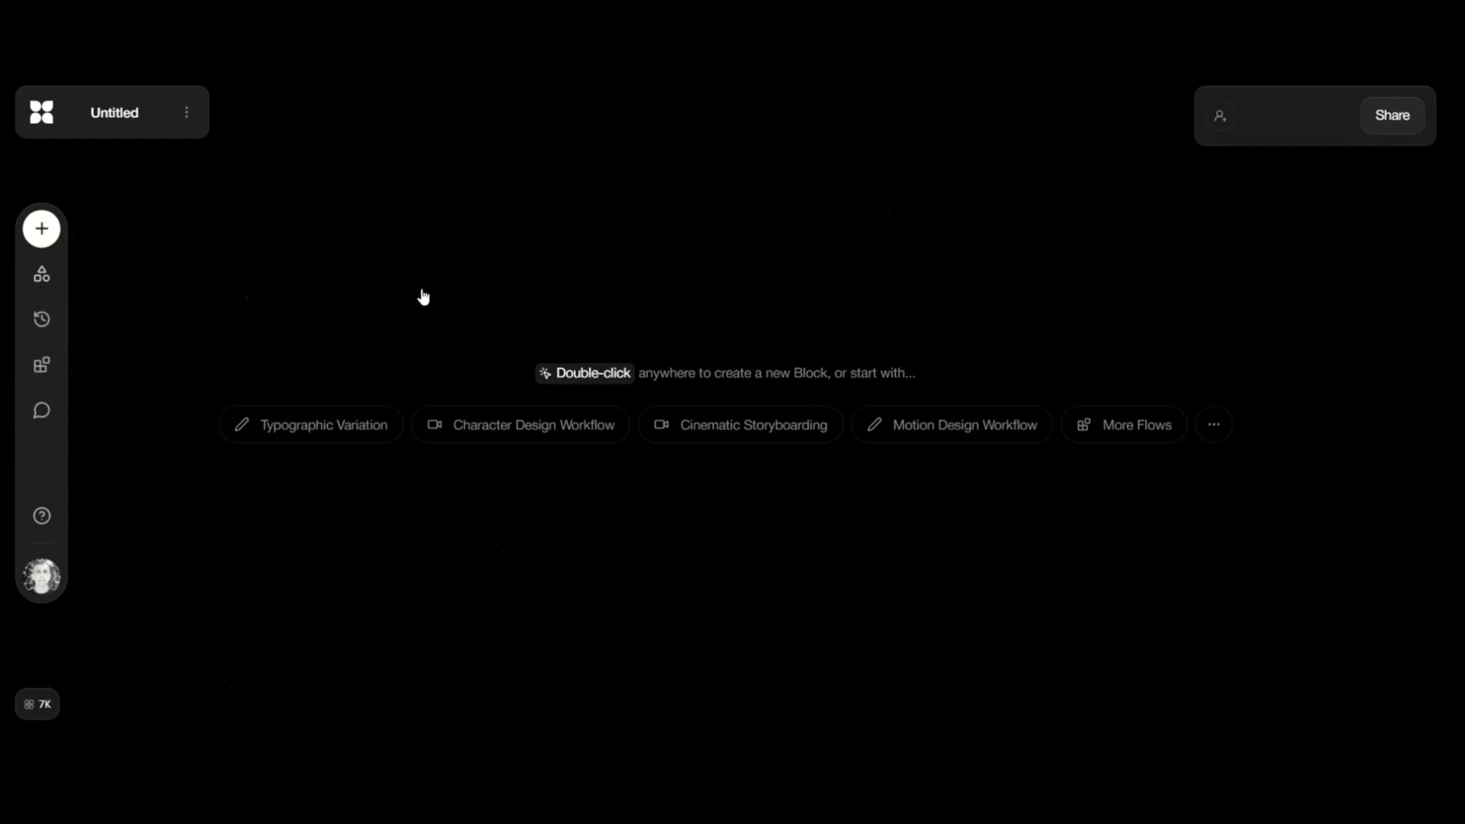
Step: Add a Text block, check its GPT-4o Mini model, and start writing a prompt
{"action": "left_click", "coordinate": [42, 228]}
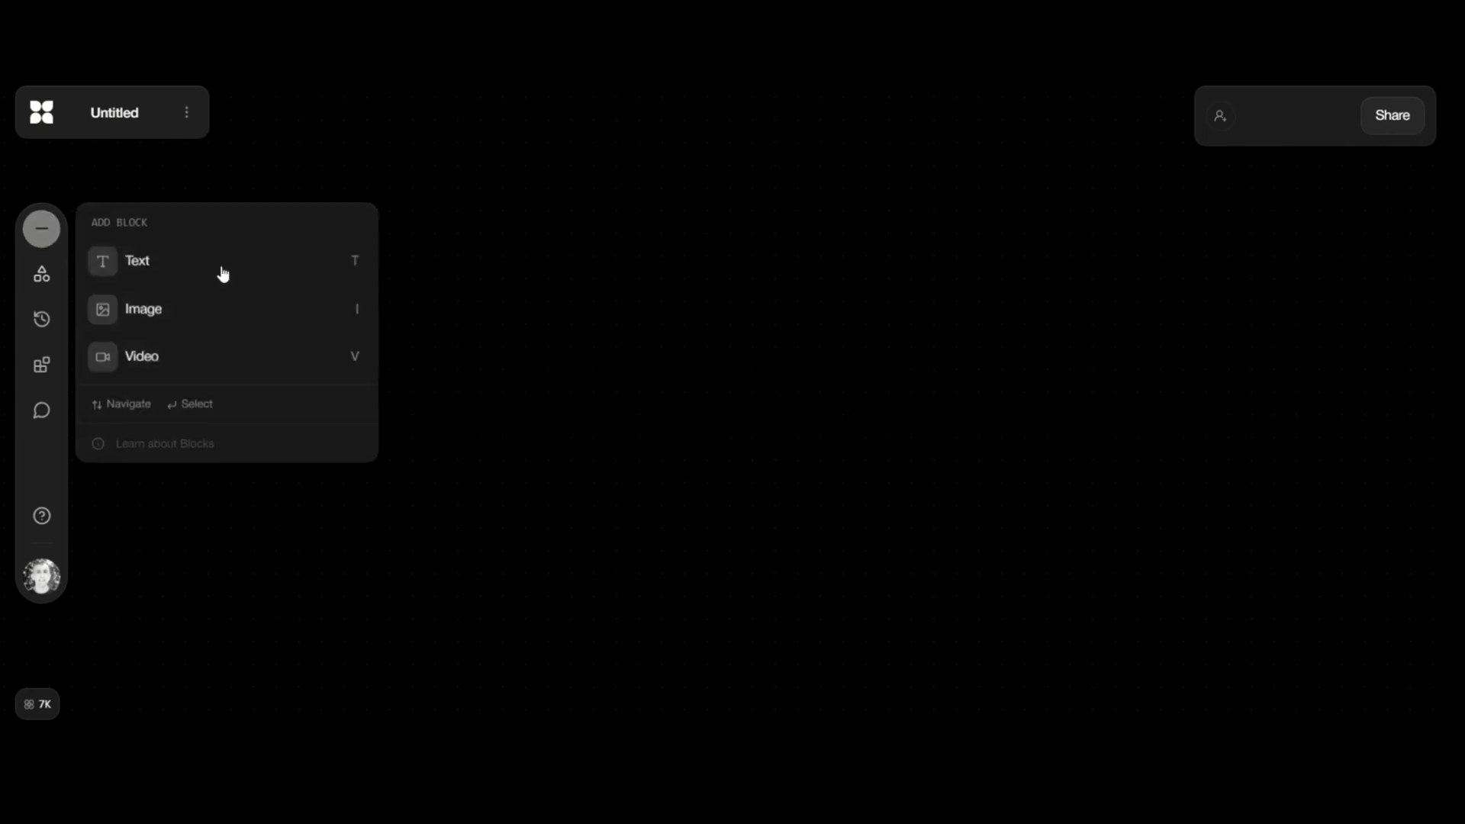
{"action": "left_click", "coordinate": [137, 261]}
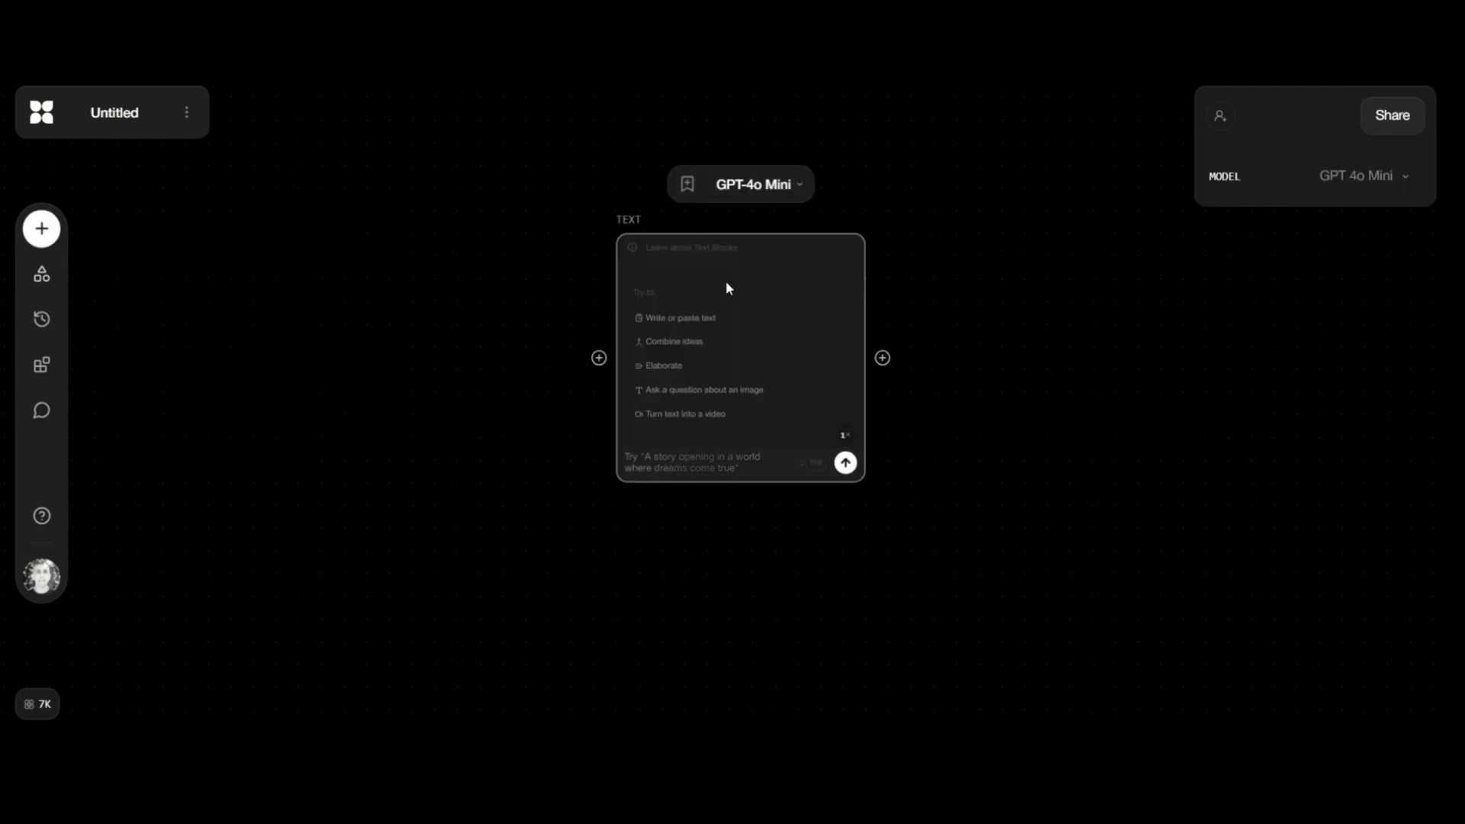
{"action": "left_click", "coordinate": [741, 183]}
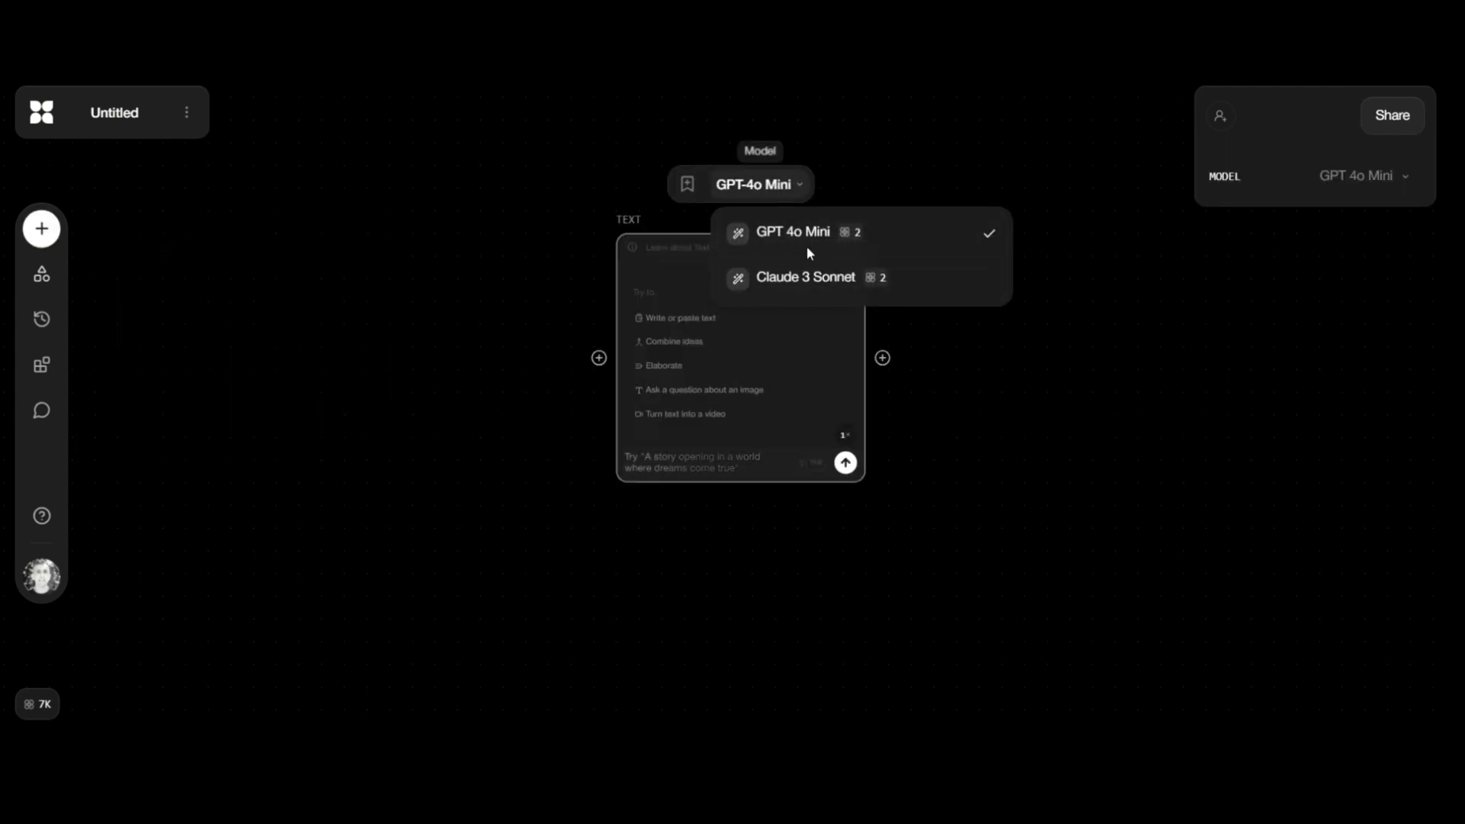
{"action": "mouse_move", "coordinate": [806, 277]}
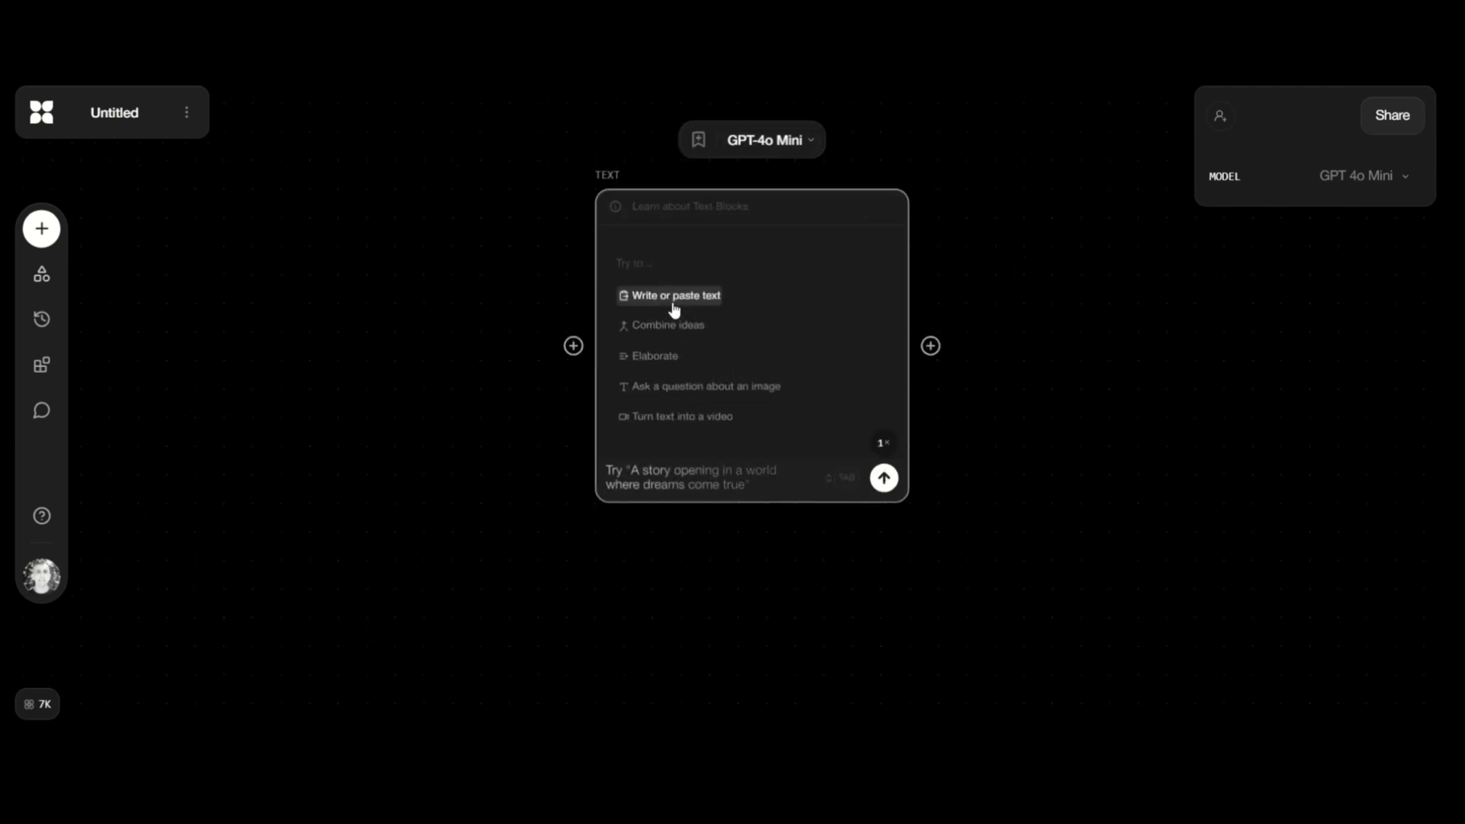
{"action": "left_click", "coordinate": [675, 295]}
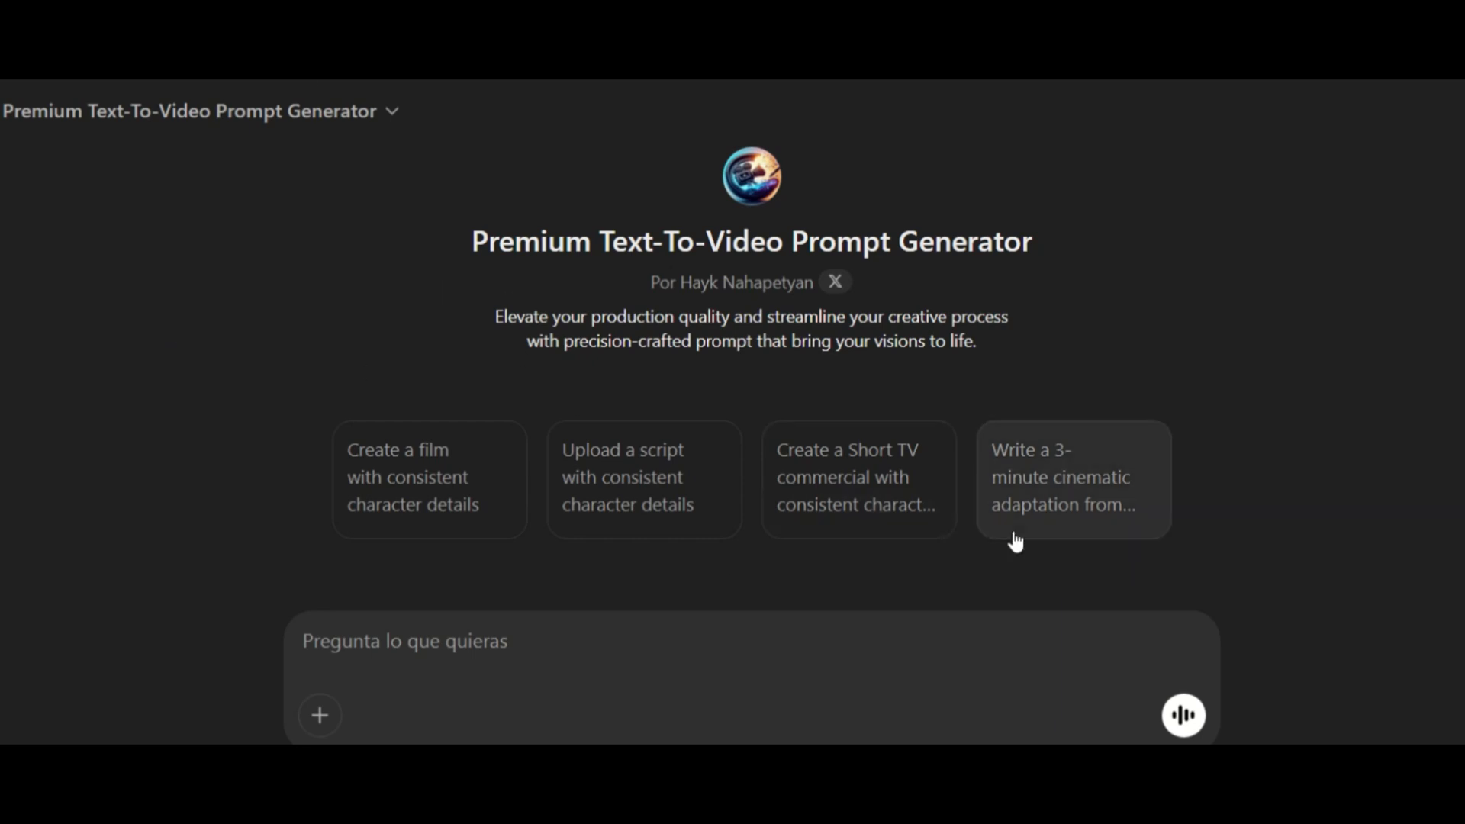
Step: Request a three-minute cinematic adaptation of 'The Murder of Roger Ackroyd – Agatha Christie'
{"action": "left_click", "coordinate": [1071, 476]}
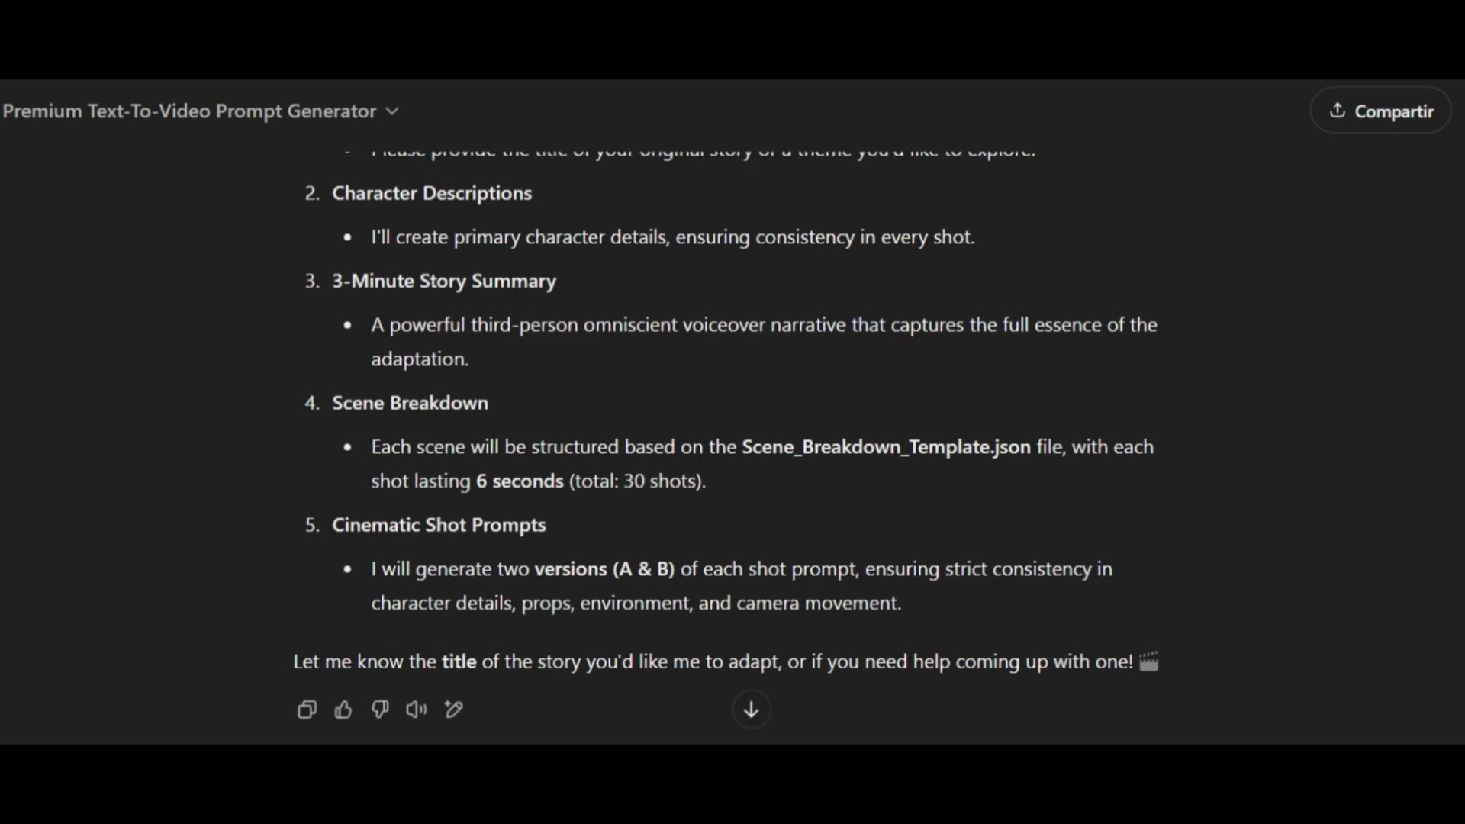
{"action": "type", "text": "The Murder of Roger Ackroyd – Agatha Christie"}
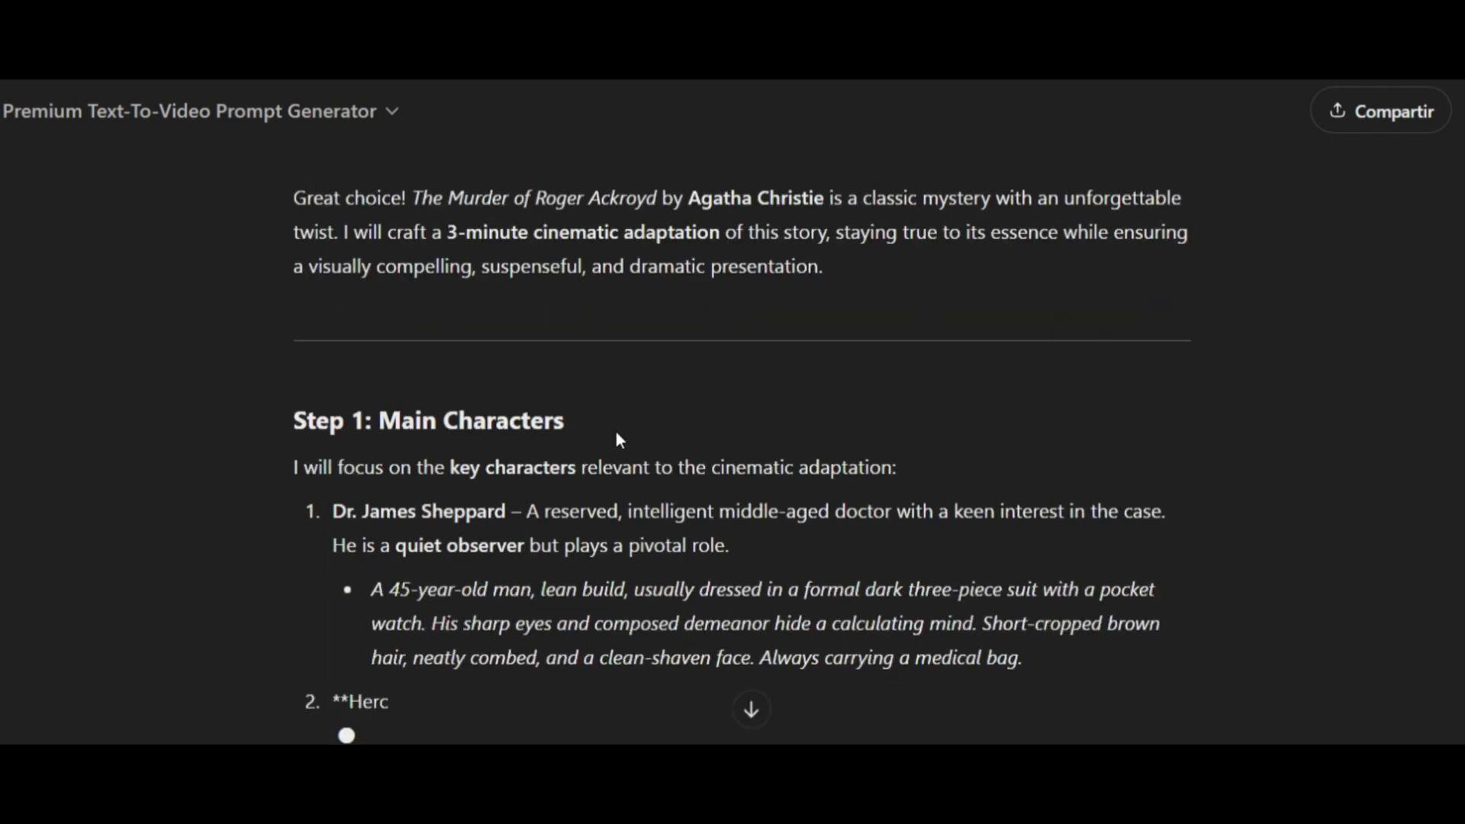
{"action": "scroll", "scroll_direction": "down", "scroll_amount": 3}
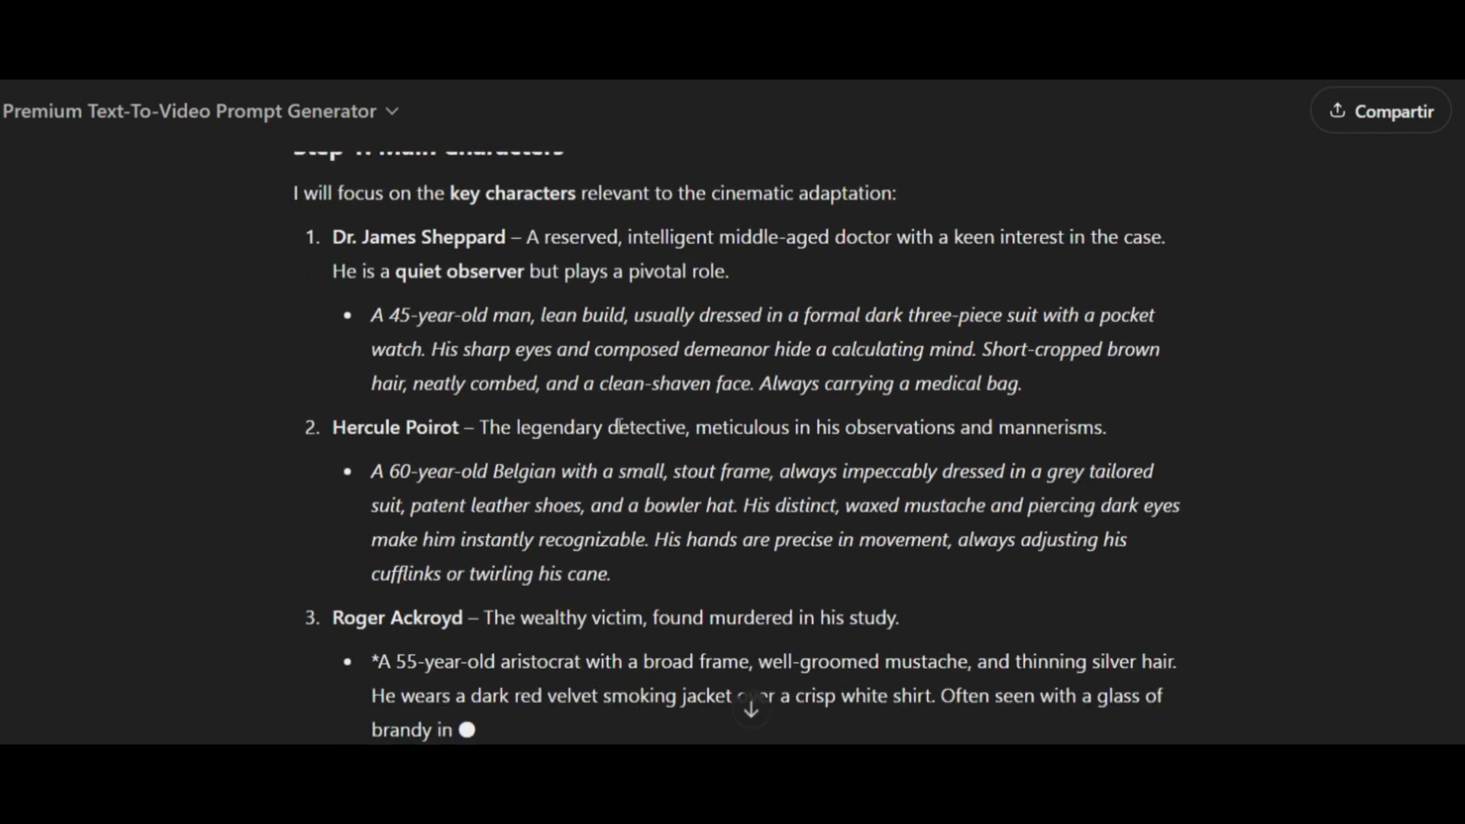
{"action": "scroll", "scroll_direction": "down", "scroll_amount": 3}
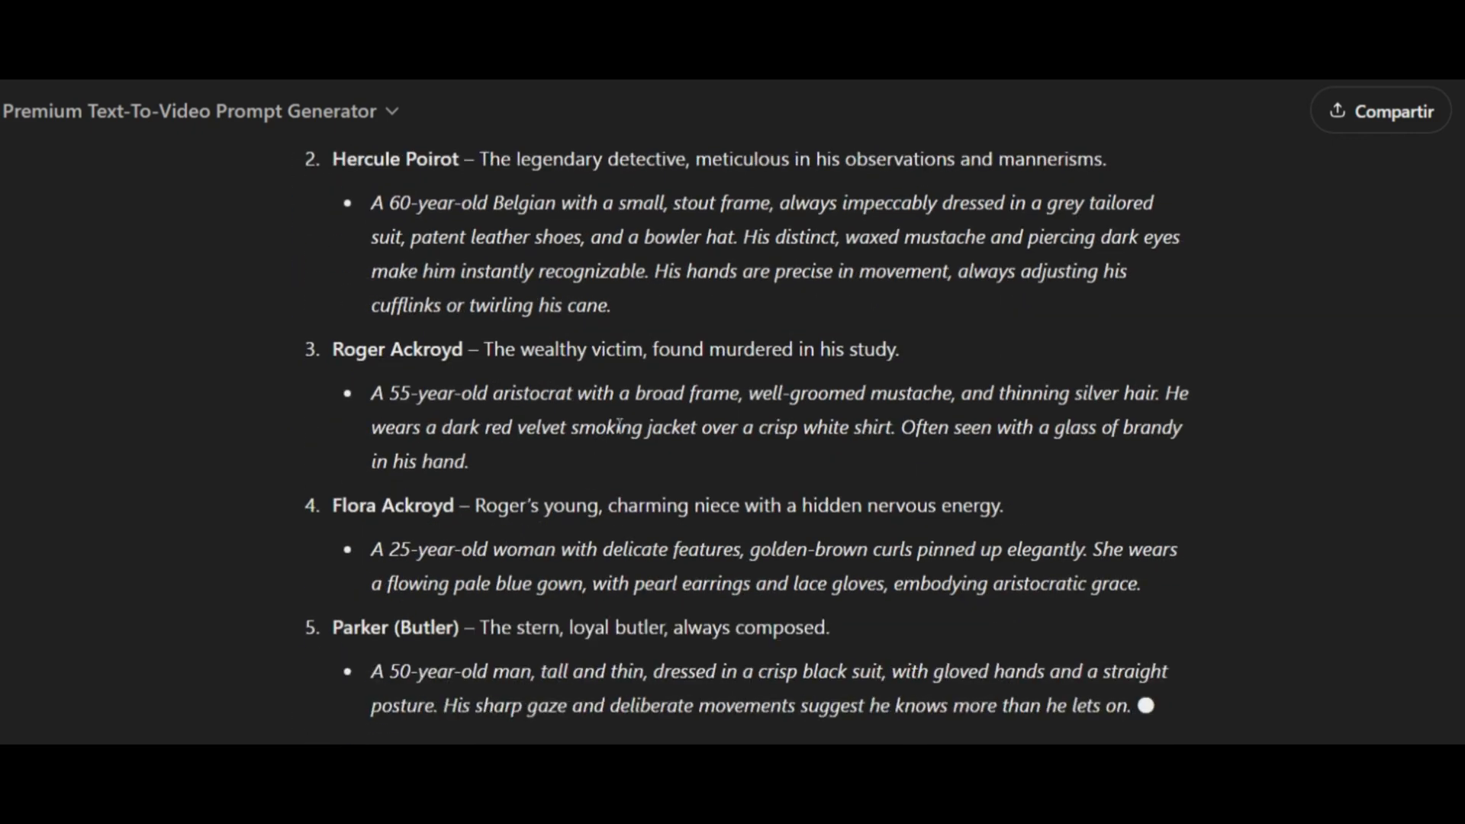
{"action": "scroll", "scroll_direction": "down", "scroll_amount": 3}
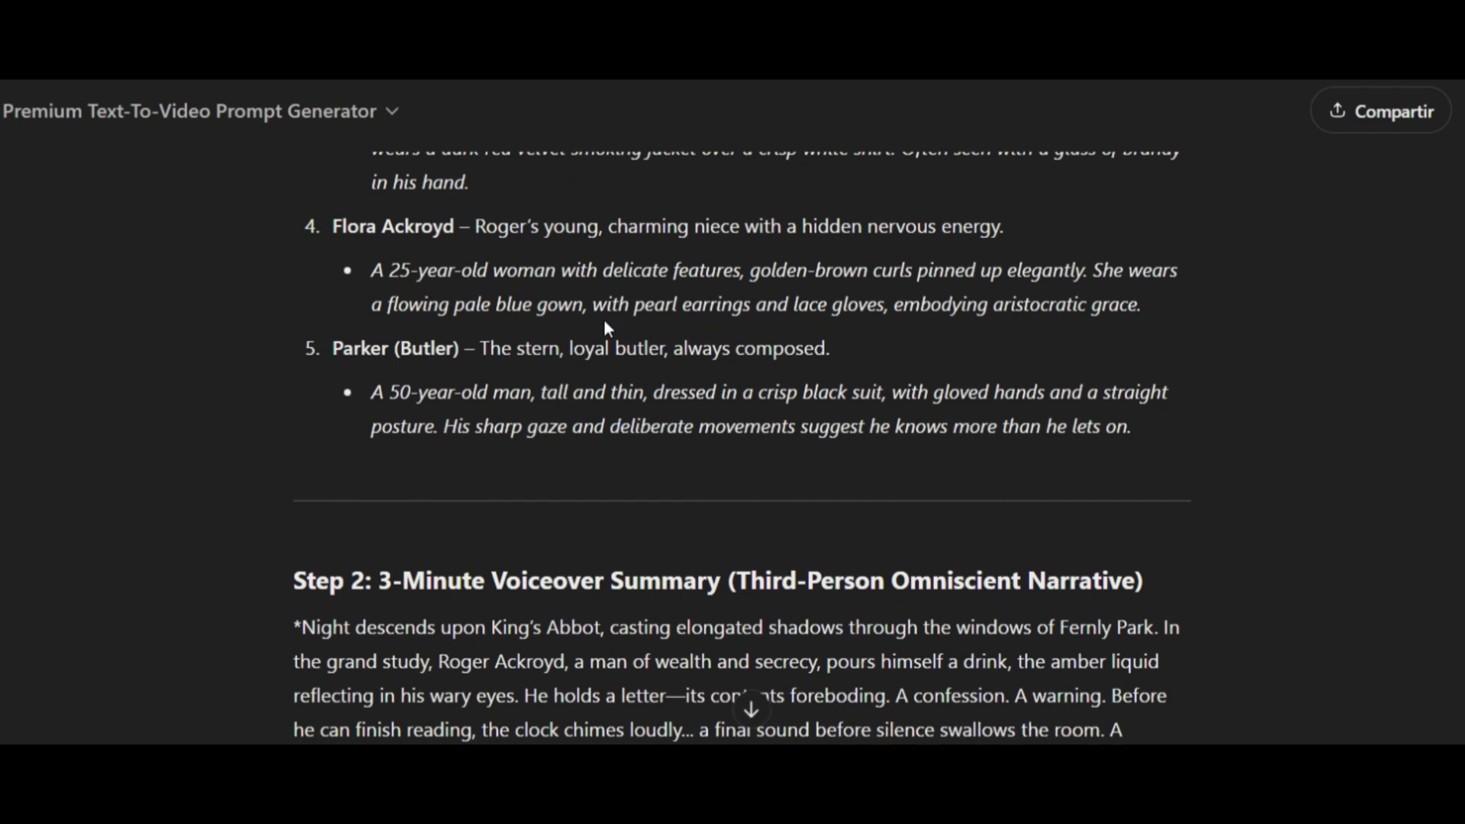
{"action": "scroll", "scroll_direction": "down", "scroll_amount": 3}
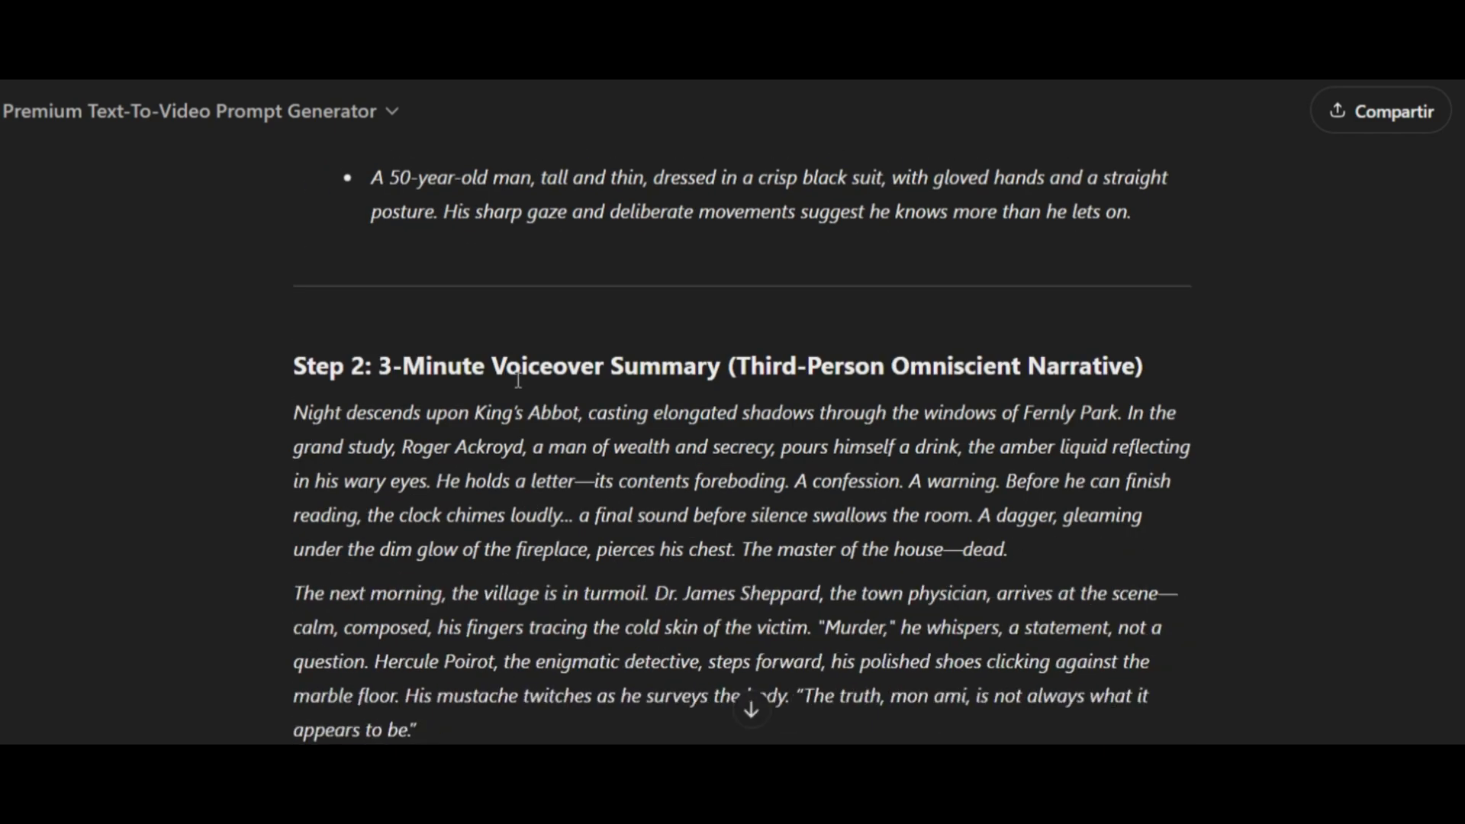
Step: Review the scene breakdown and copy the Shot 2 prompt and character details
{"action": "scroll", "scroll_direction": "down", "scroll_amount": 3}
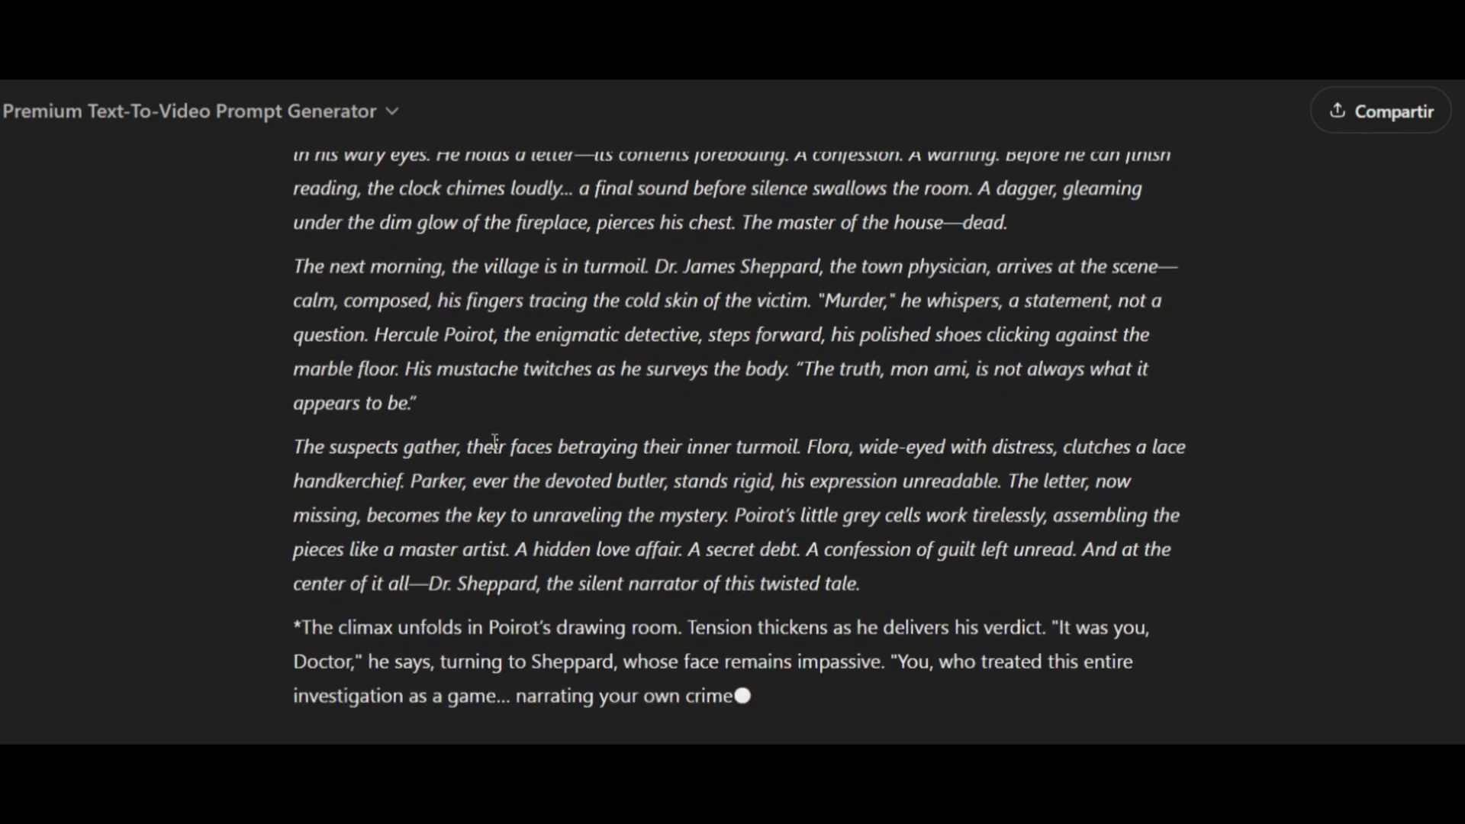
{"action": "scroll", "scroll_direction": "down", "scroll_amount": 3}
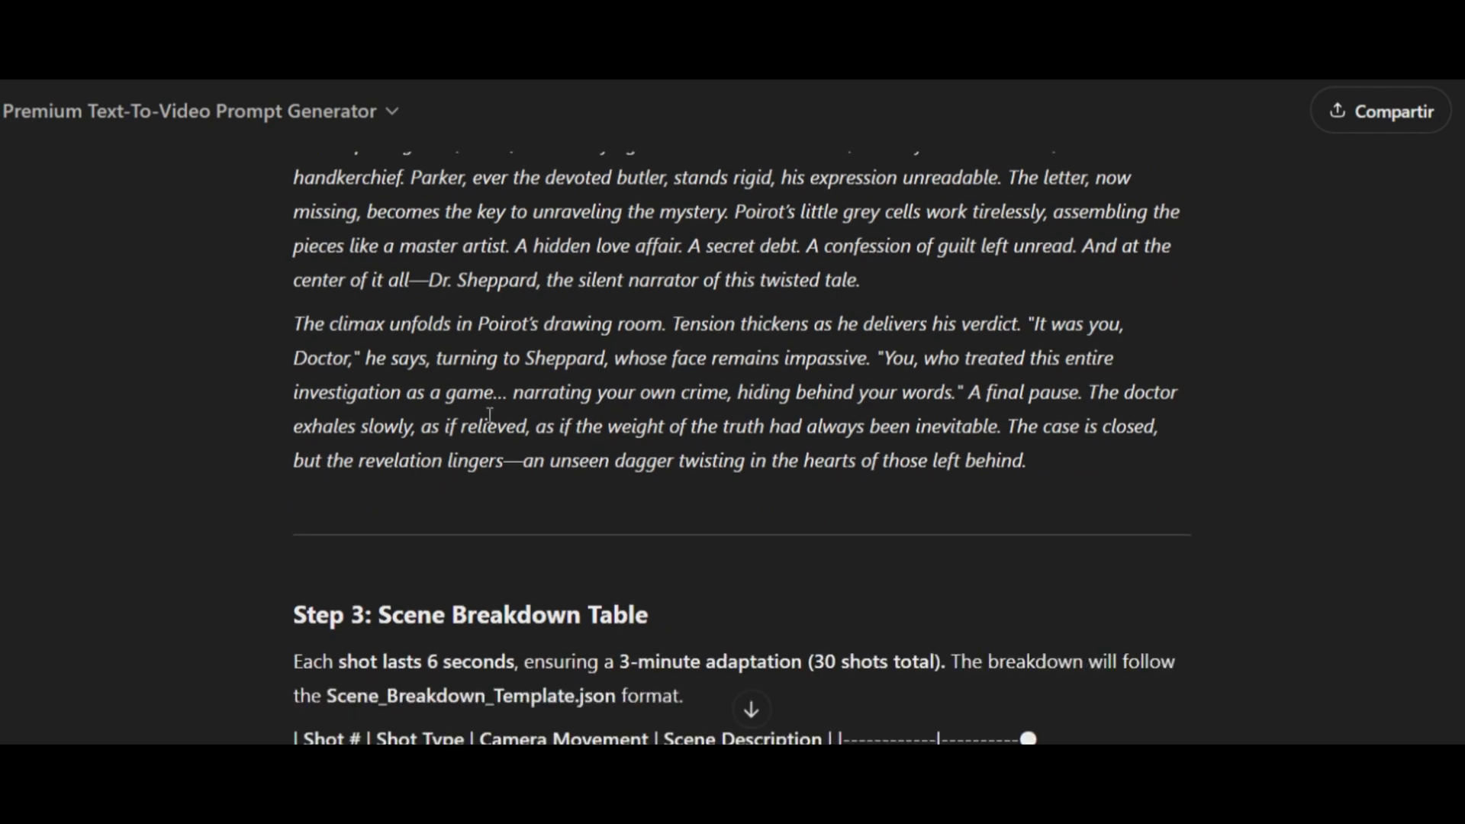
{"action": "scroll", "scroll_direction": "down", "scroll_amount": 3}
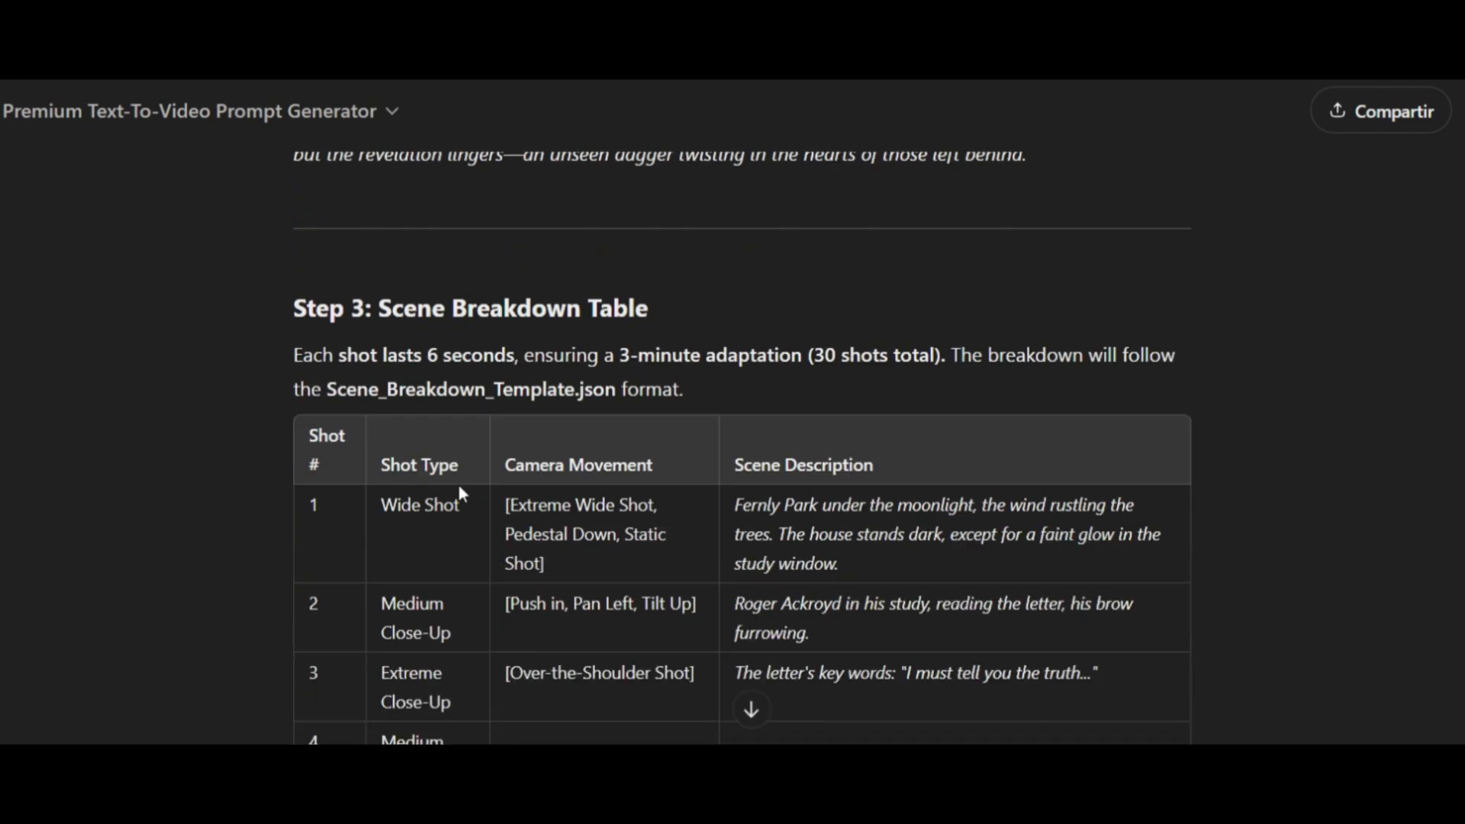
{"action": "scroll", "scroll_direction": "down", "scroll_amount": 3}
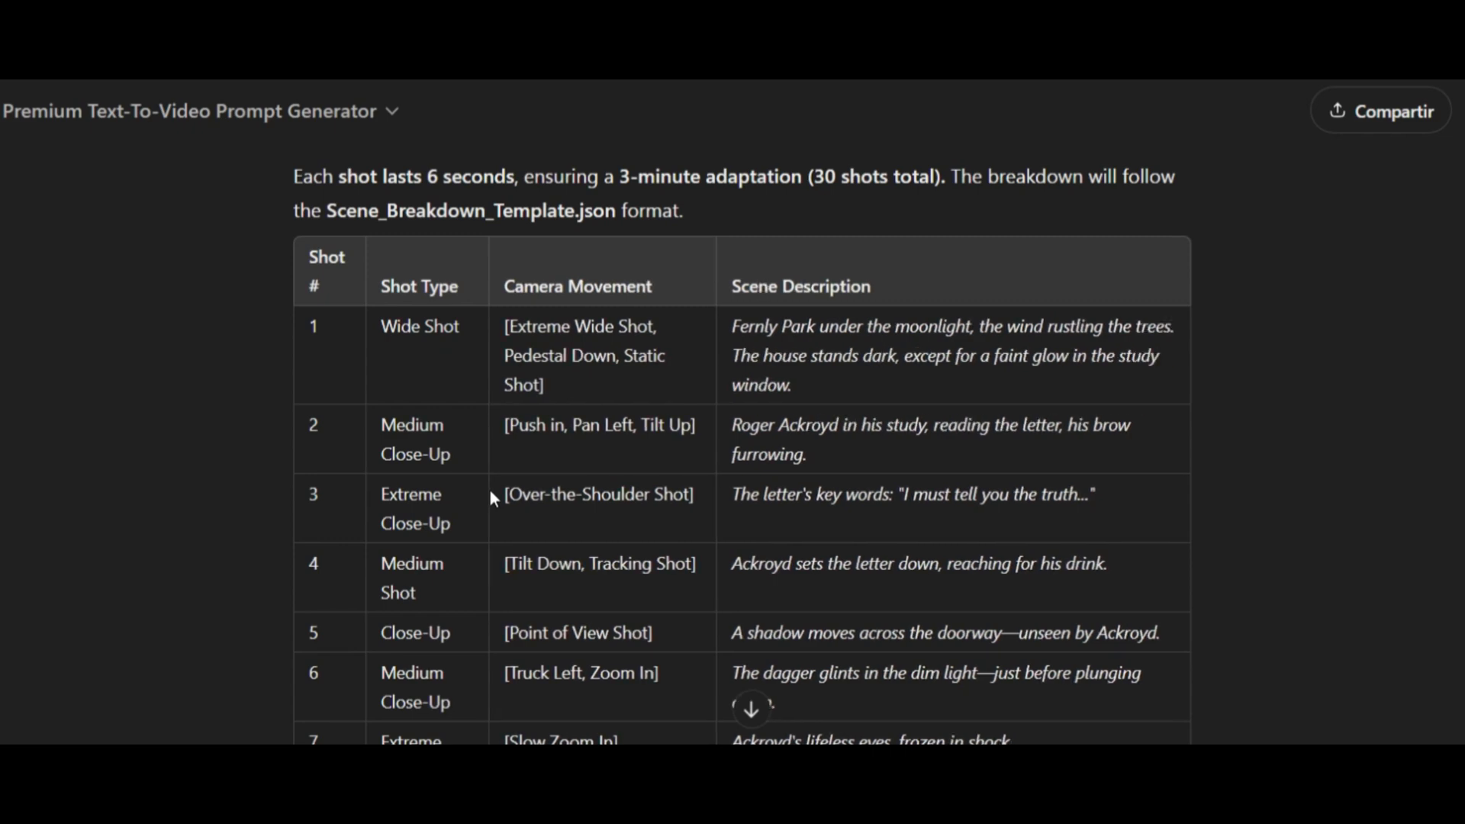
{"action": "scroll", "scroll_direction": "down", "scroll_amount": 3}
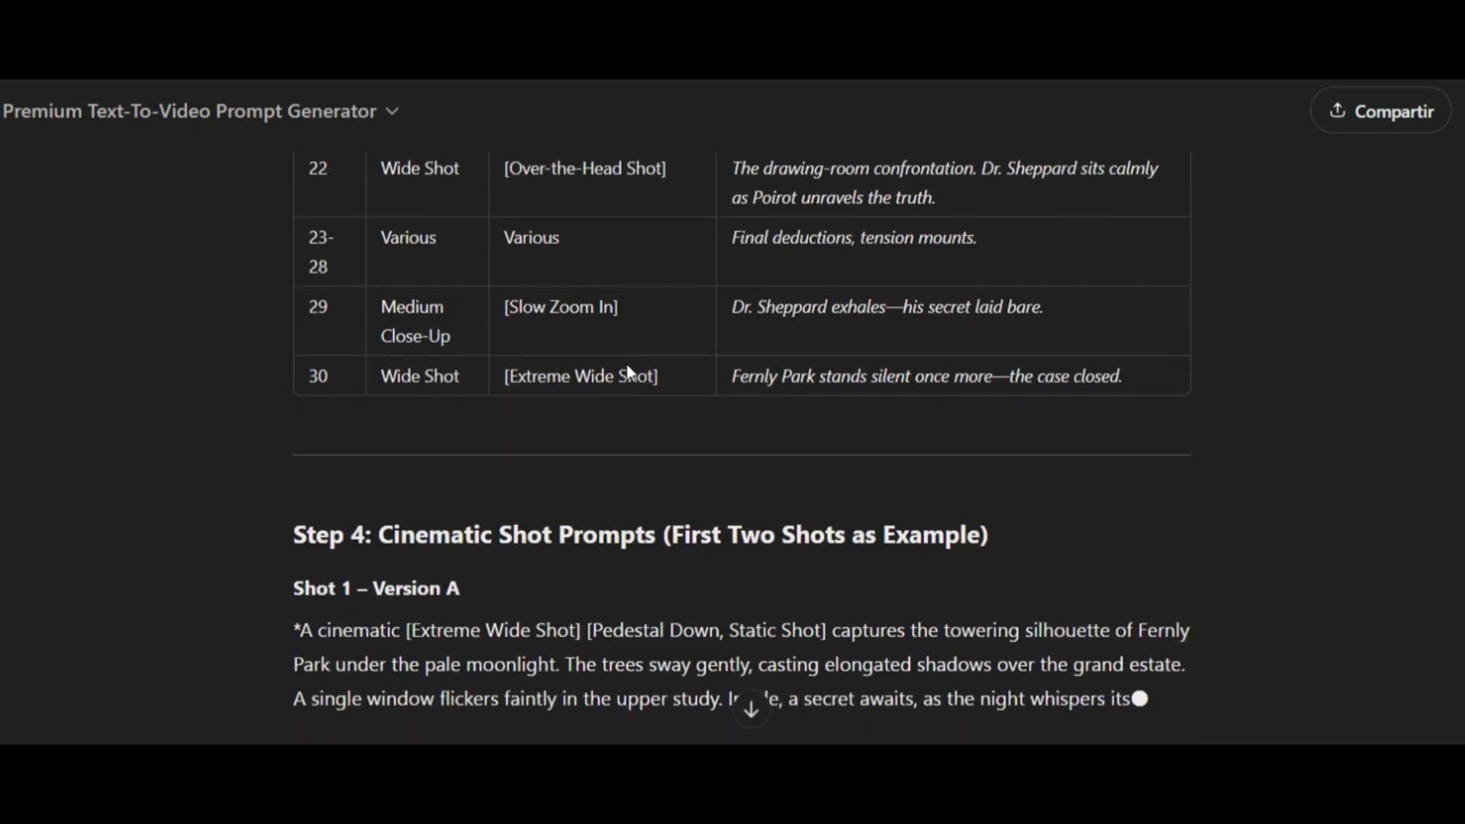
{"action": "scroll", "scroll_direction": "down", "scroll_amount": 3}
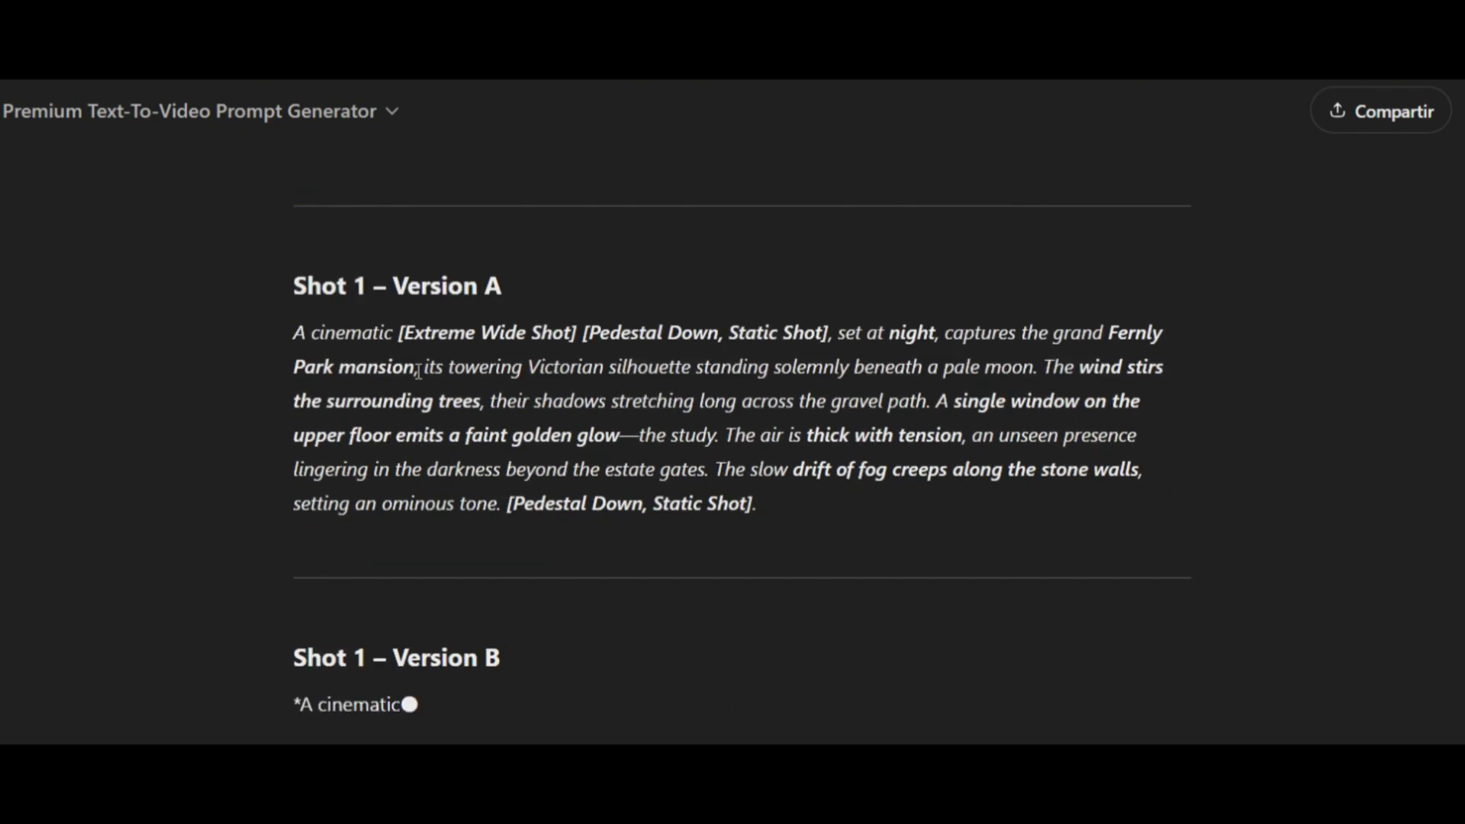
{"action": "scroll", "scroll_direction": "down", "scroll_amount": 3}
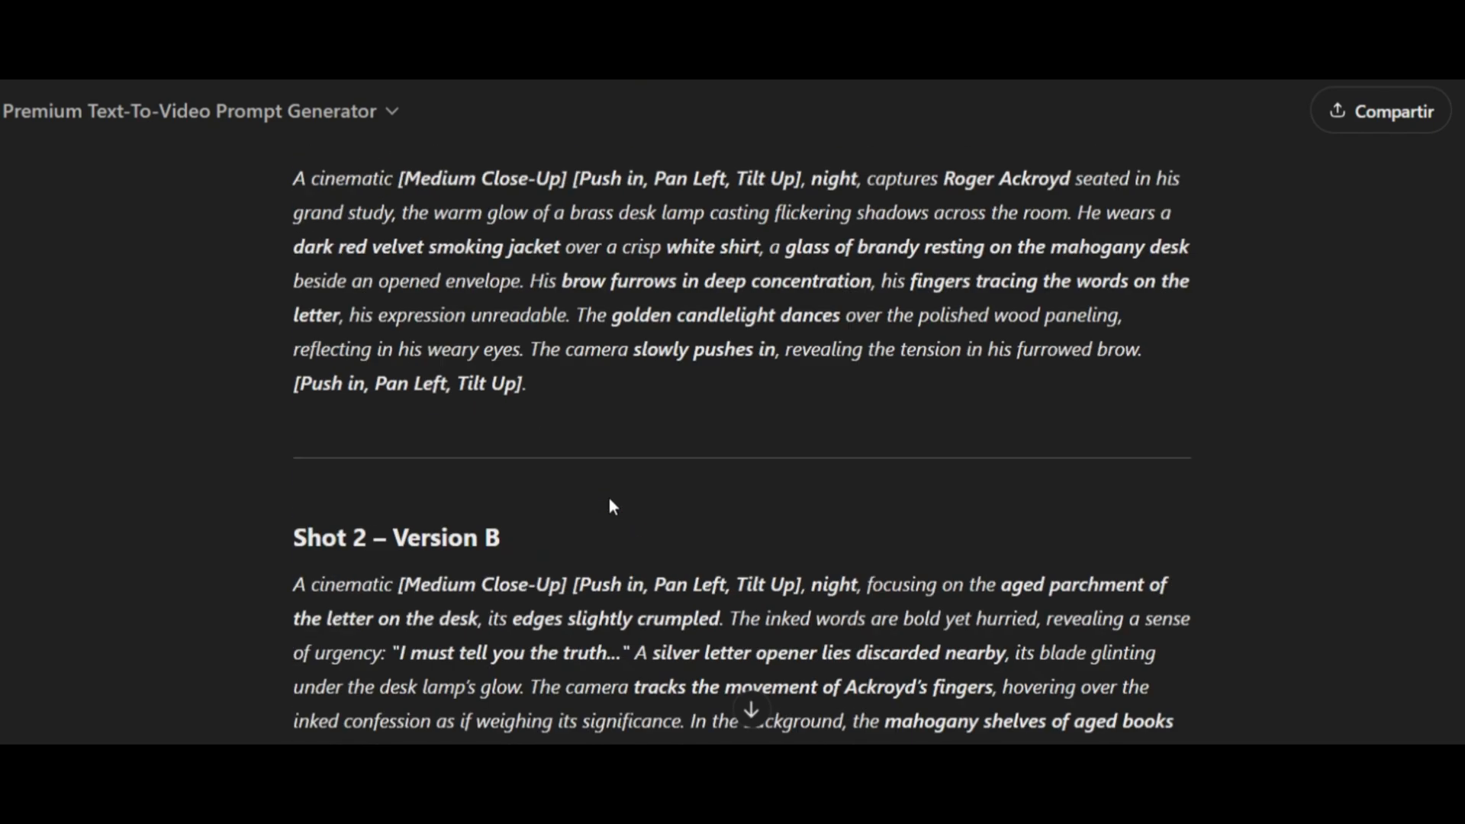
{"action": "scroll", "scroll_direction": "down", "scroll_amount": 3}
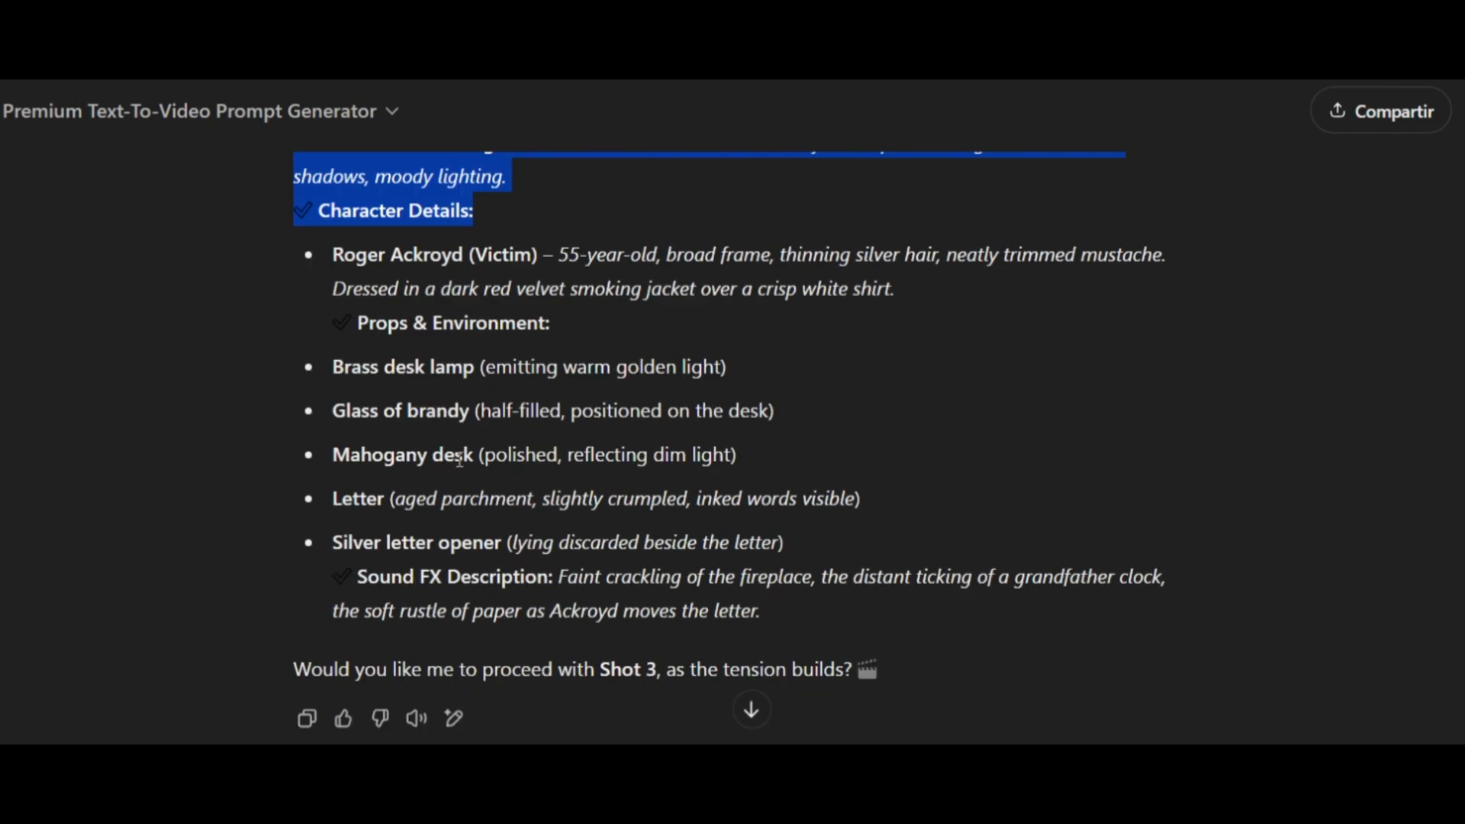
{"action": "left_click", "coordinate": [458, 459]}
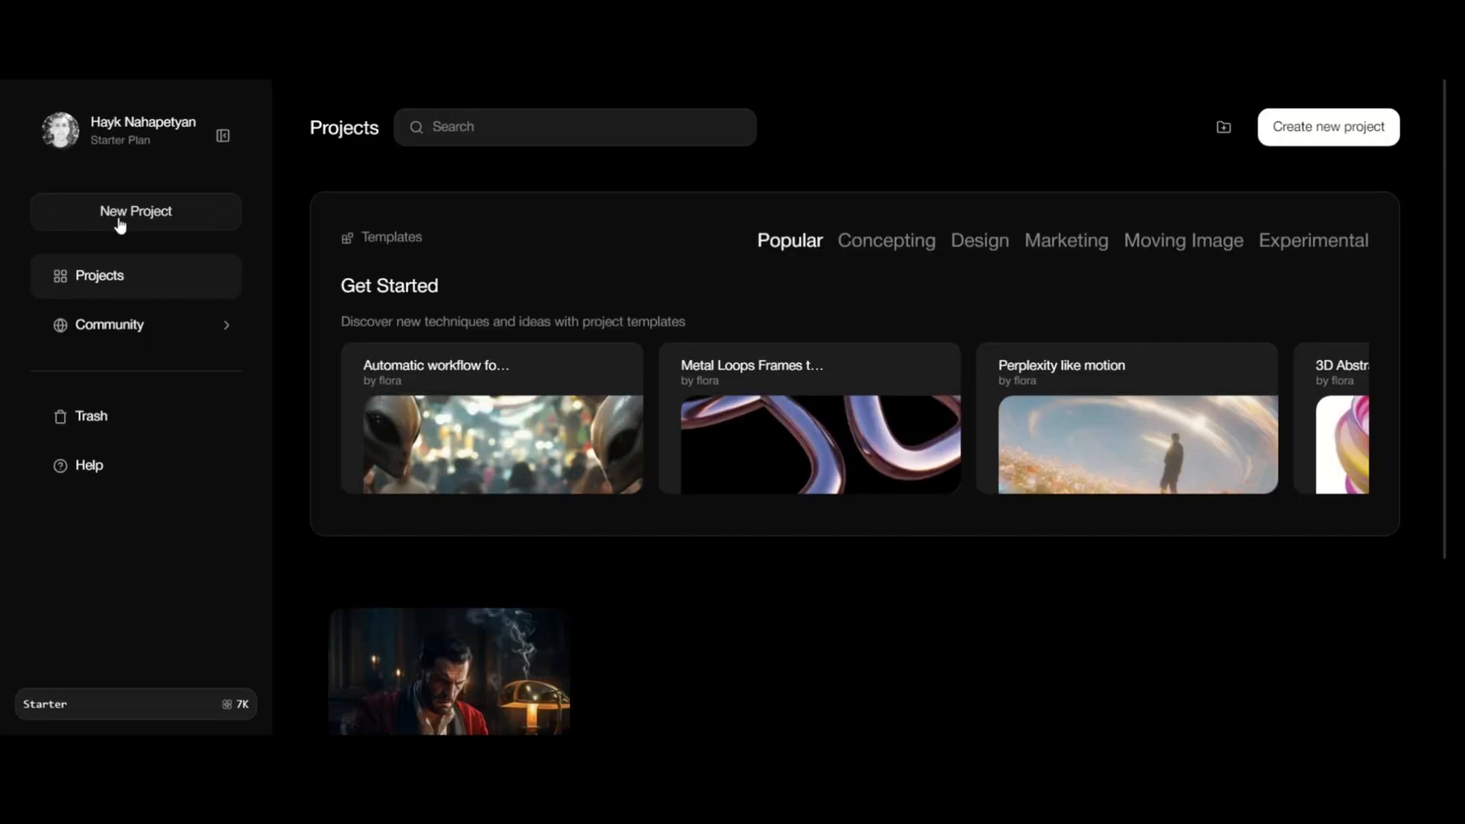
Step: Create a new project and add two Text blocks to its canvas
{"action": "left_click", "coordinate": [136, 211]}
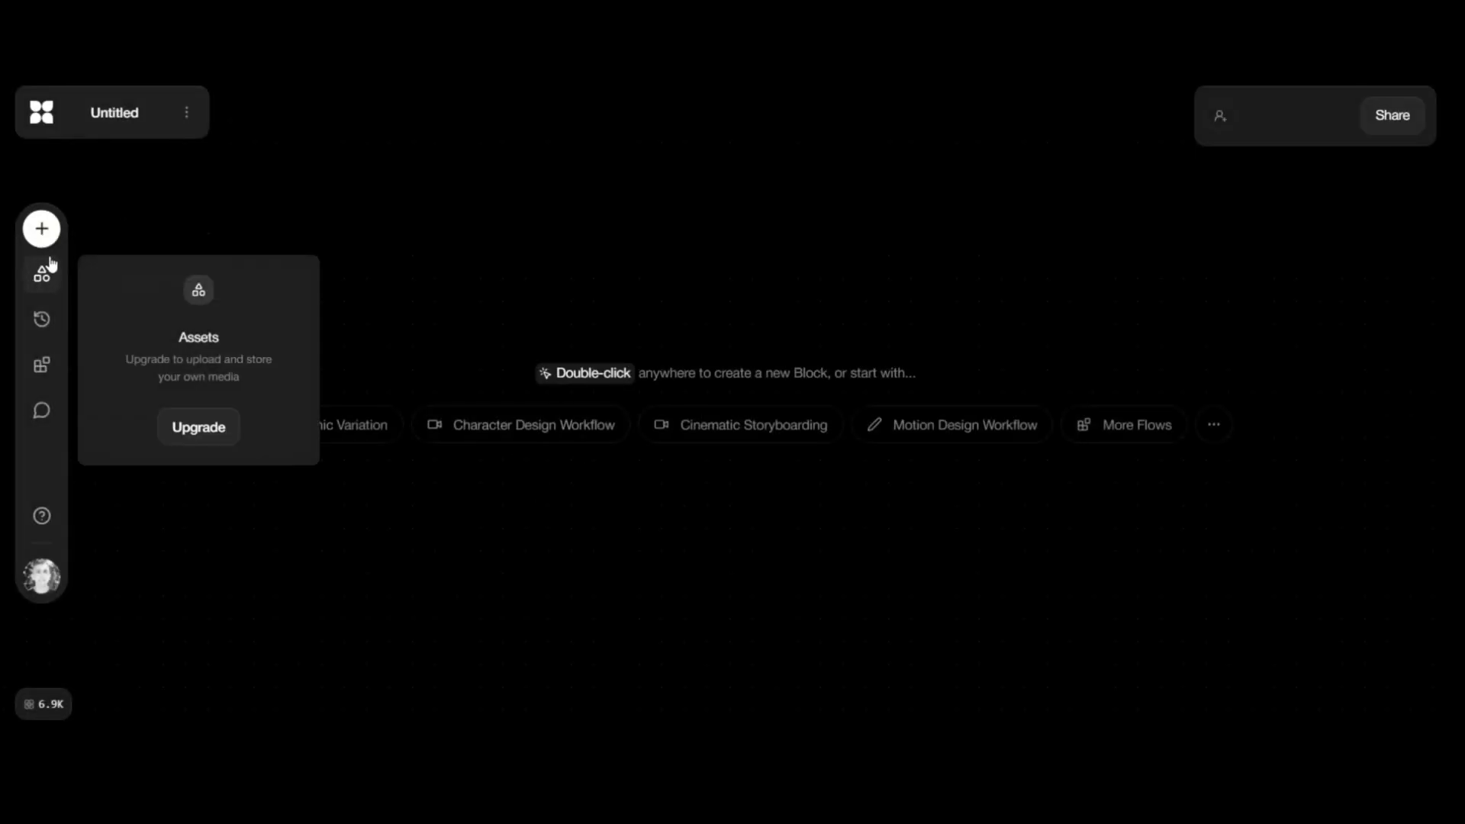
{"action": "left_click", "coordinate": [42, 229]}
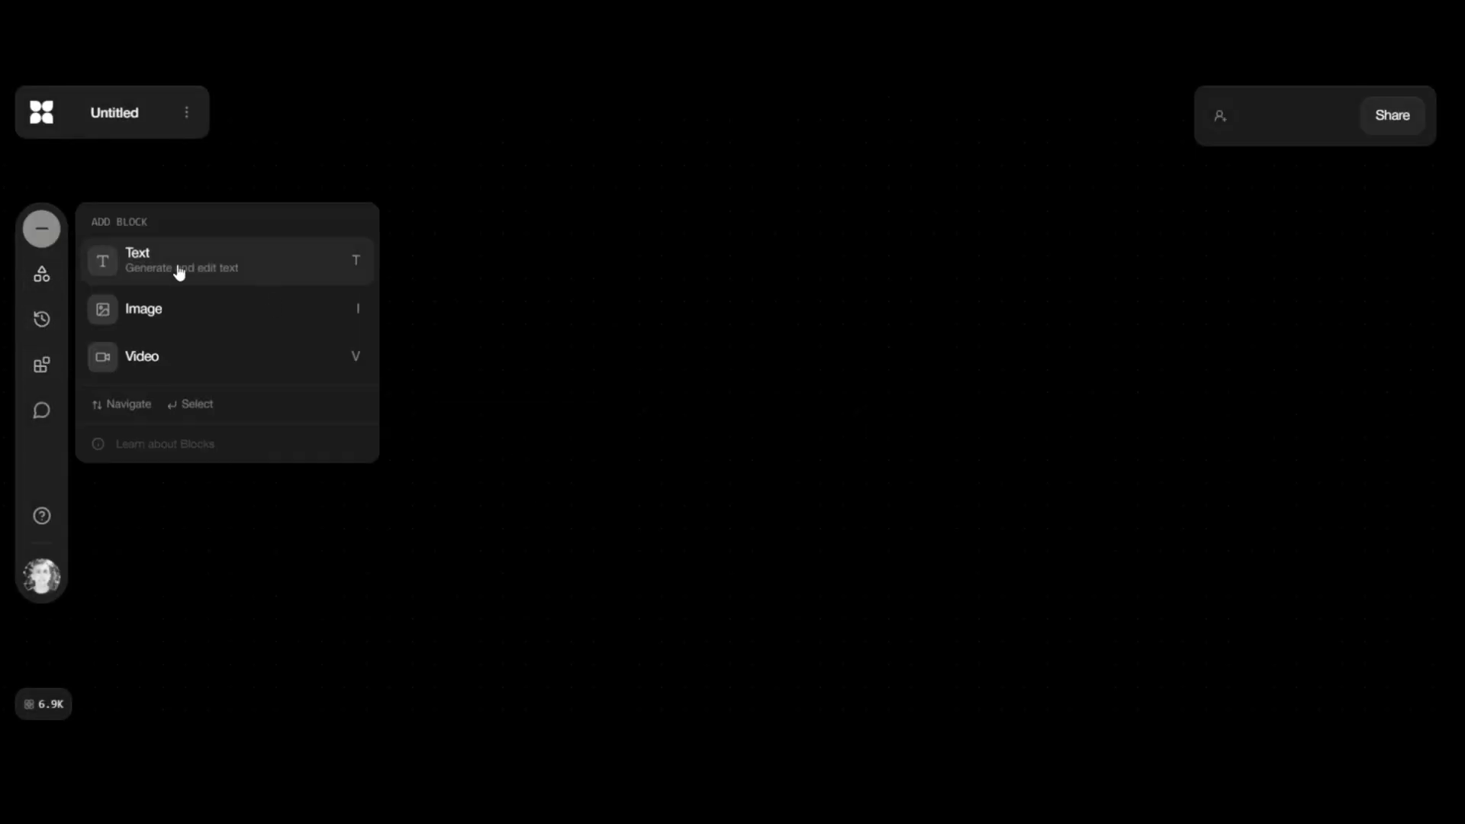
{"action": "left_click", "coordinate": [137, 260]}
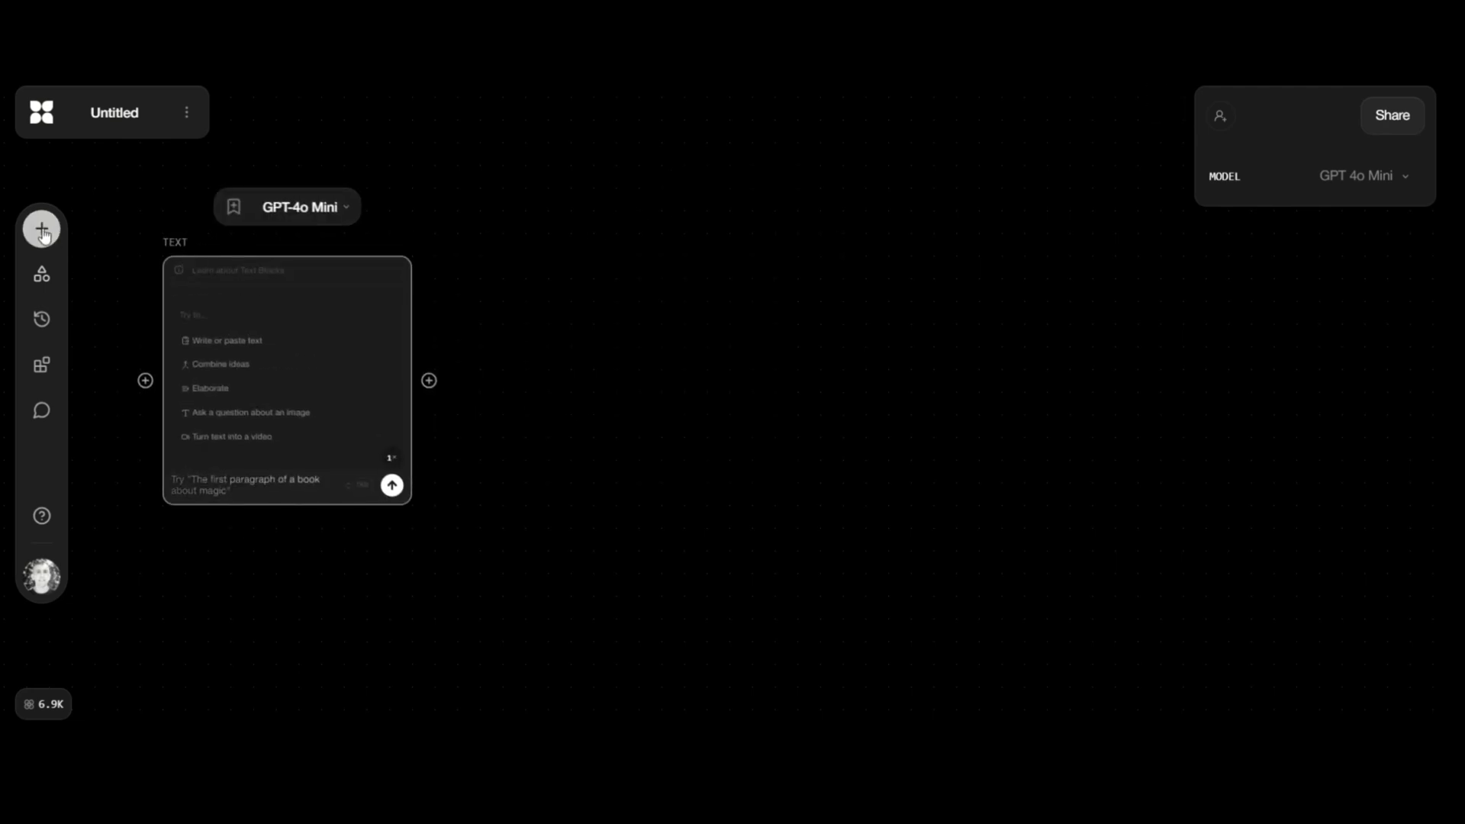
{"action": "left_click", "coordinate": [41, 229]}
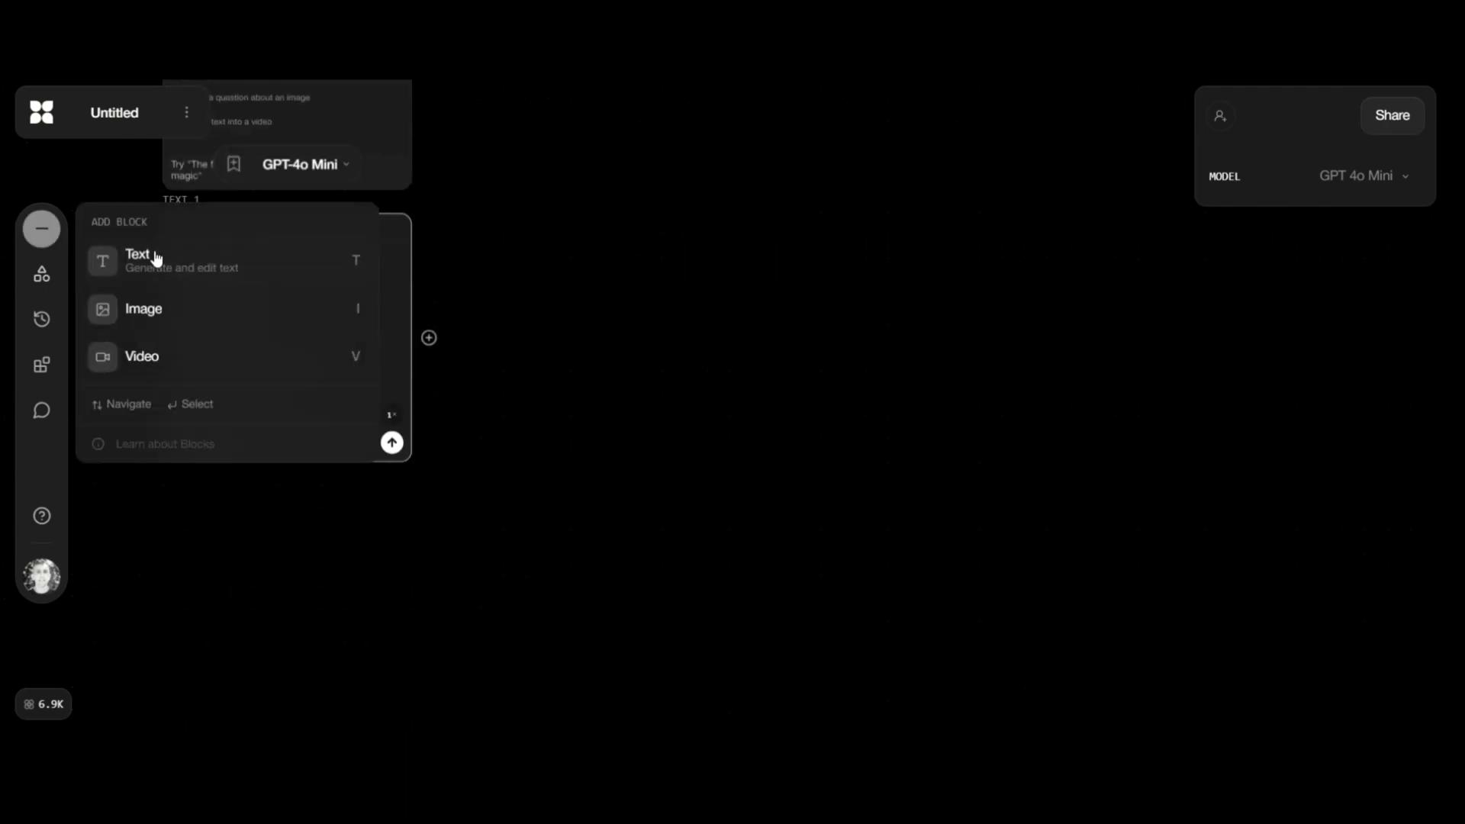
{"action": "left_click", "coordinate": [137, 253]}
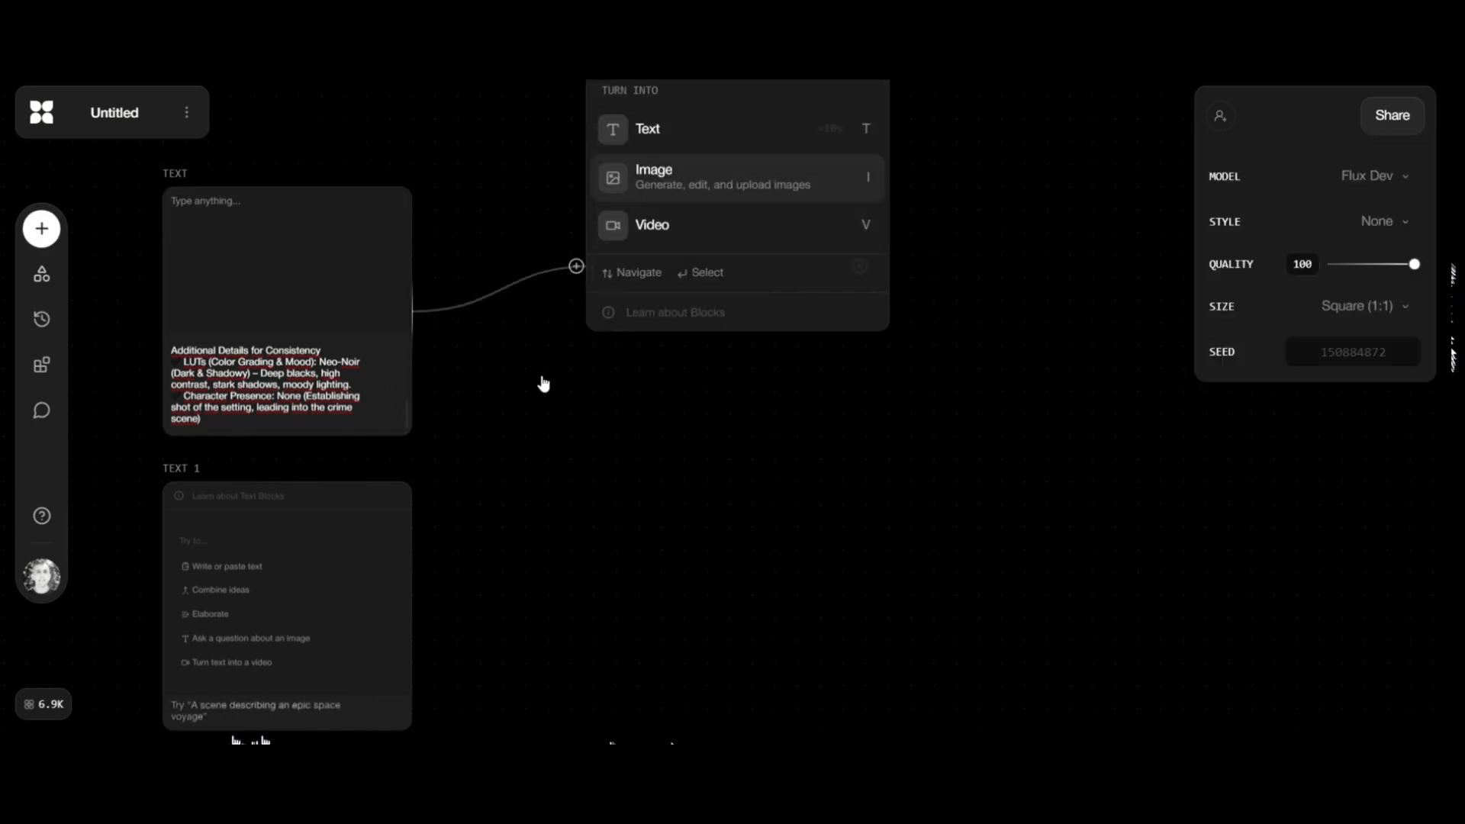
Step: Make the linked block a Luma Photon Image block with 16:9 aspect ratio
{"action": "left_click", "coordinate": [654, 176]}
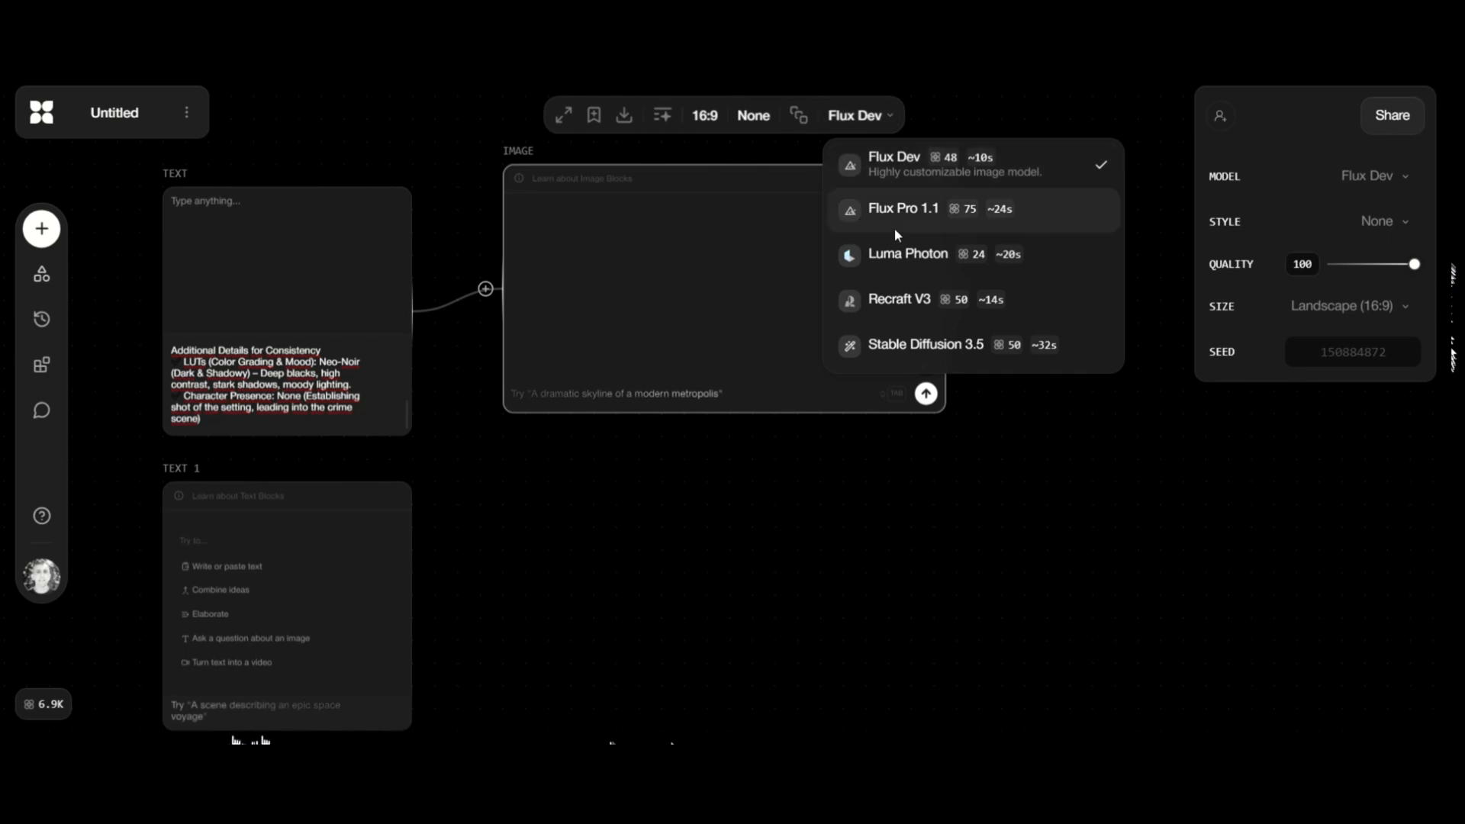
{"action": "mouse_move", "coordinate": [907, 254]}
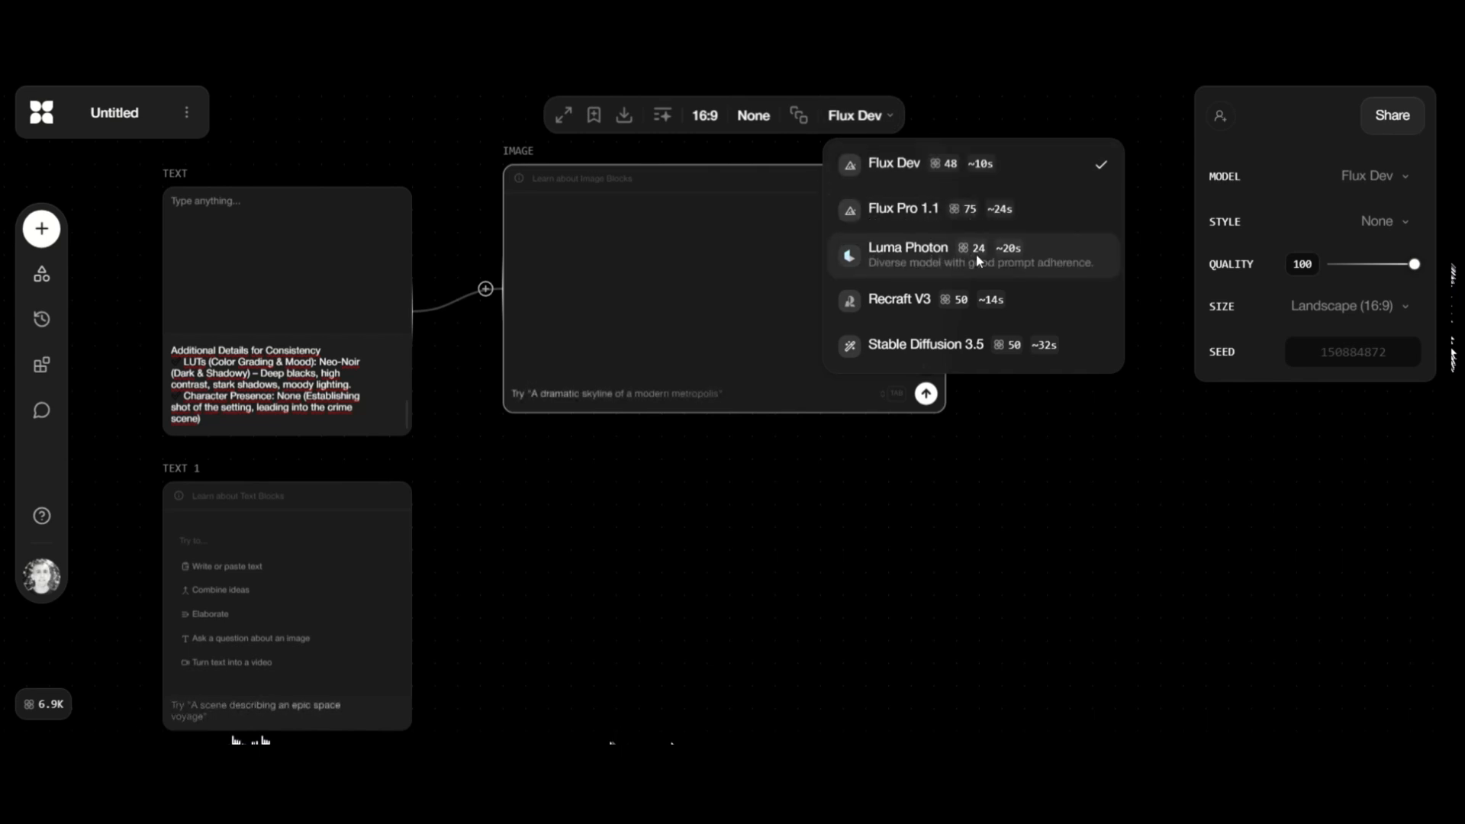
{"action": "left_click", "coordinate": [906, 254]}
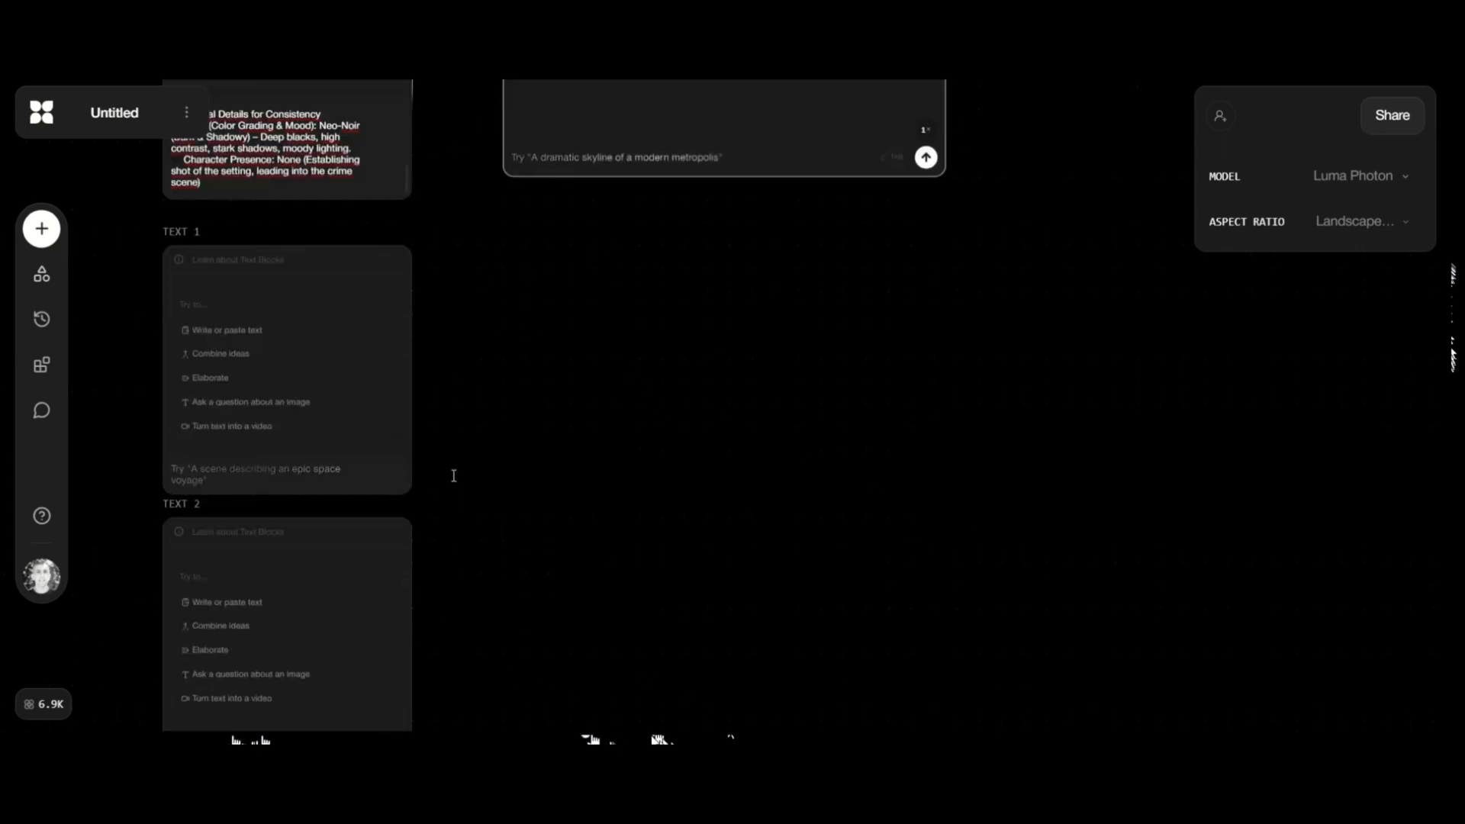
{"action": "mouse_move", "coordinate": [99, 432]}
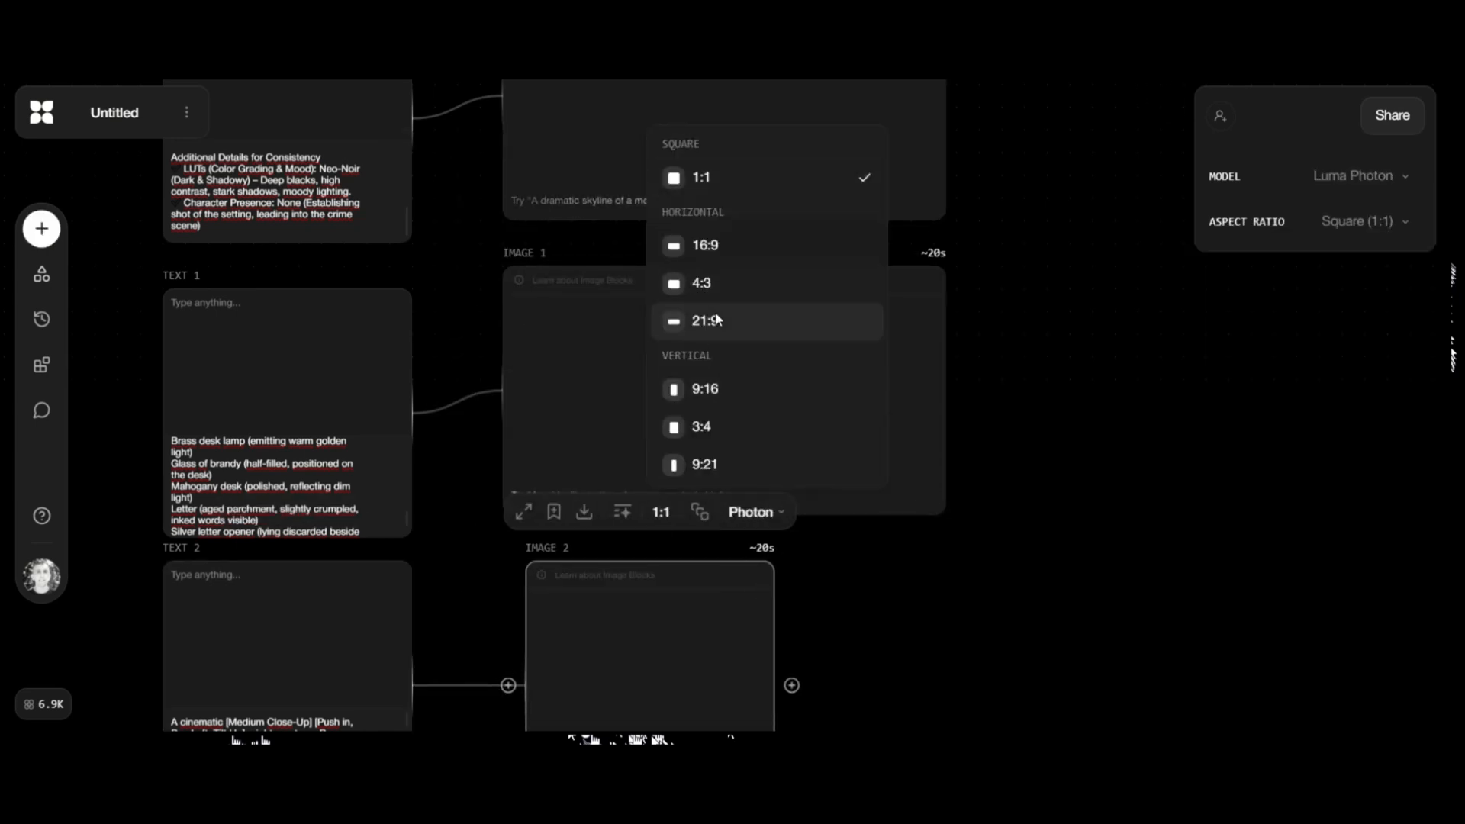
{"action": "left_click", "coordinate": [705, 245]}
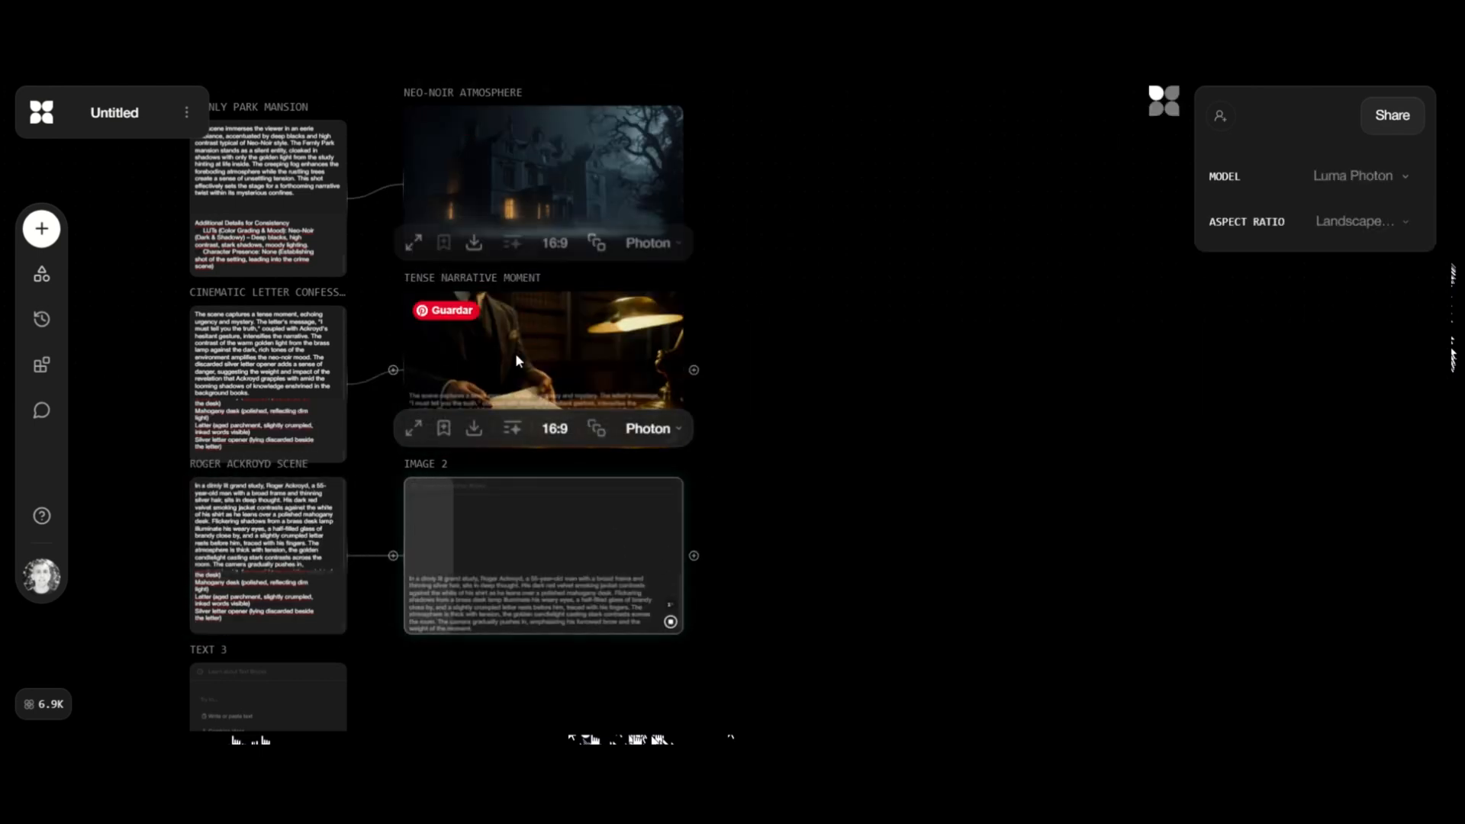
{"action": "mouse_move", "coordinate": [584, 653]}
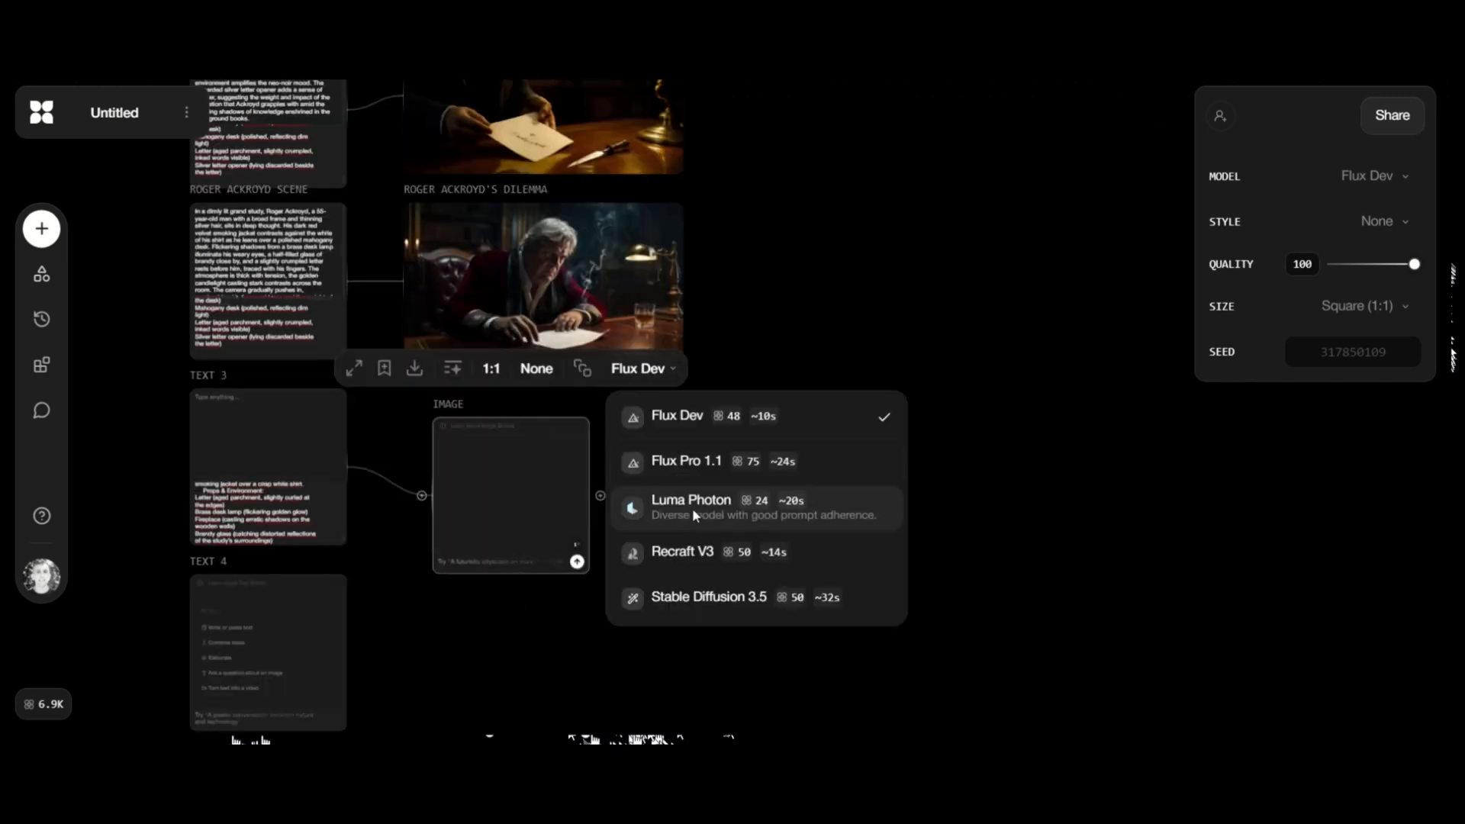
Step: Choose the model for the new Image block linked to Text 3
{"action": "left_click", "coordinate": [691, 499]}
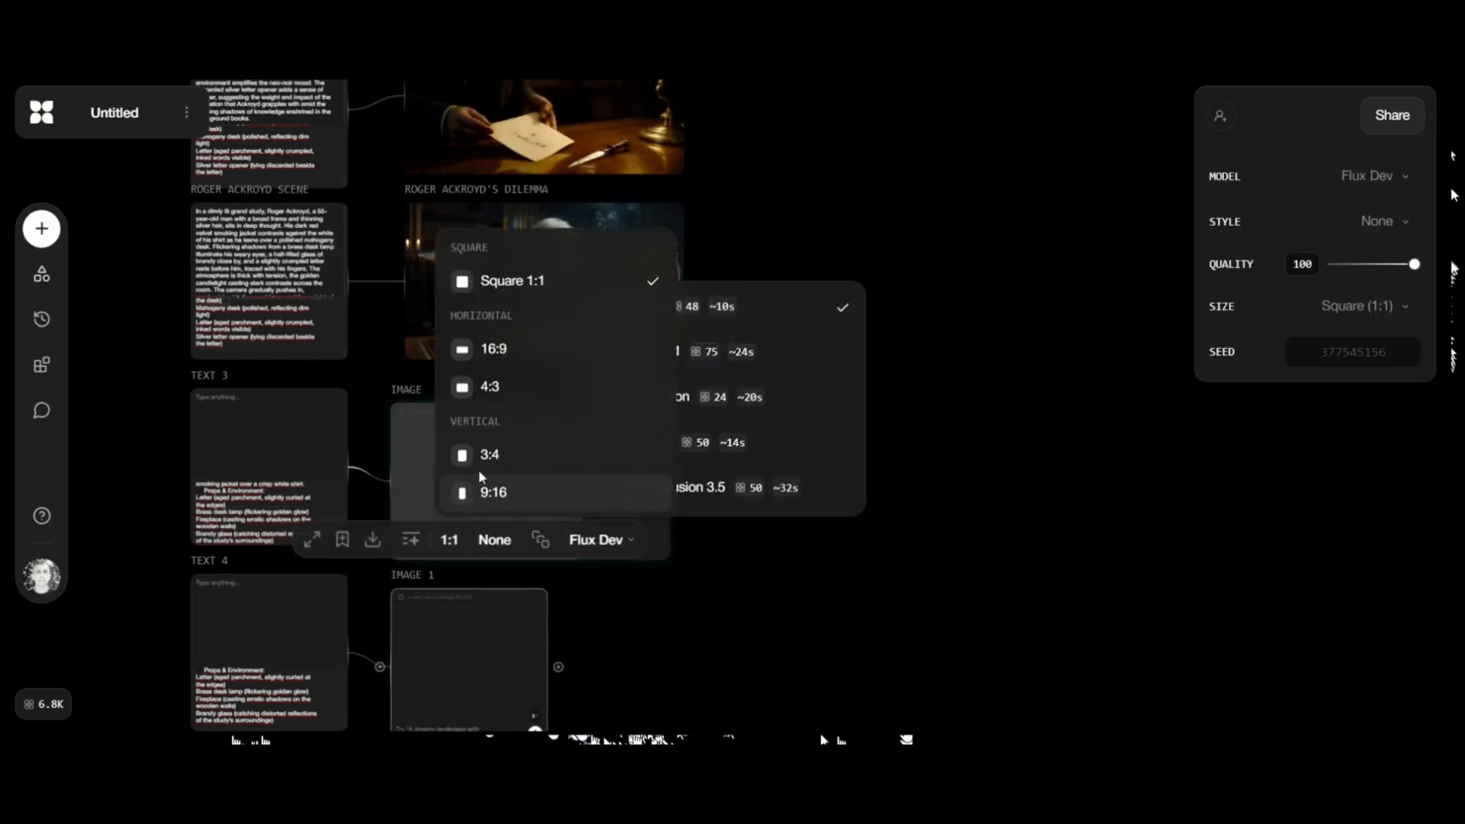
Step: Set the new image to 16:9 and delete the unrelated horse and plant images
{"action": "left_click", "coordinate": [494, 349]}
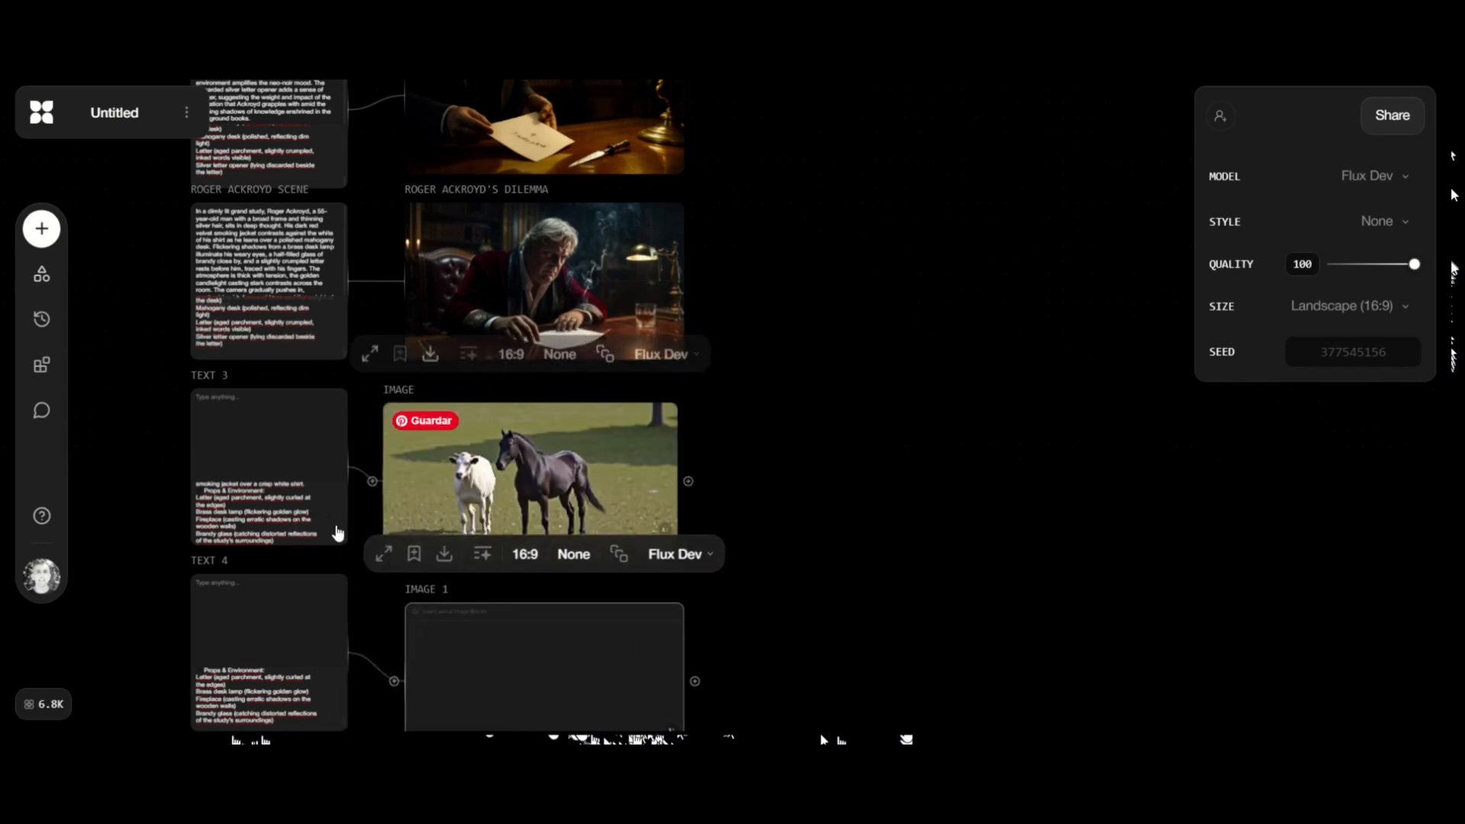
{"action": "scroll", "scroll_direction": "down", "scroll_amount": 3}
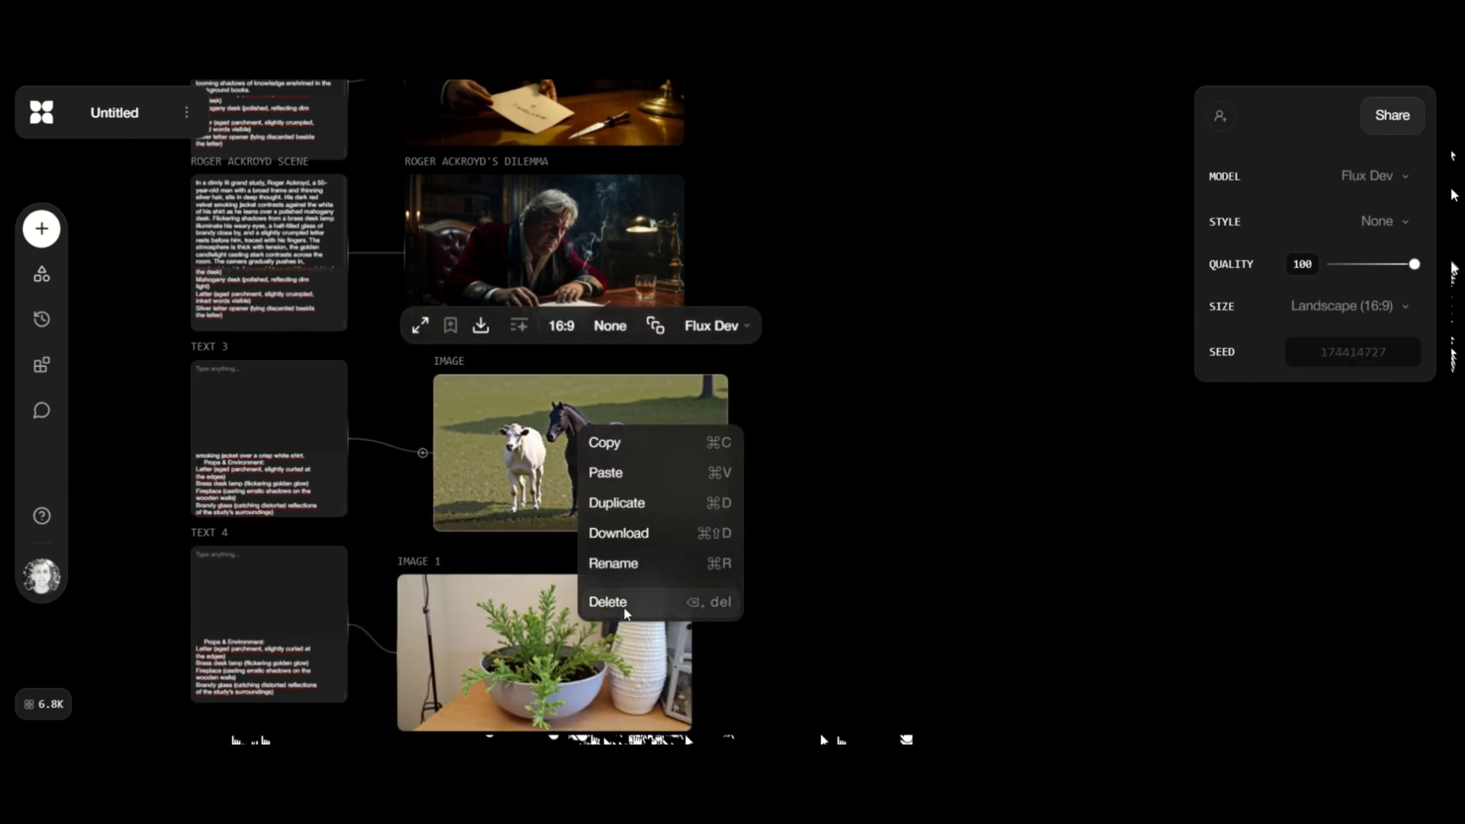
{"action": "left_click", "coordinate": [608, 602]}
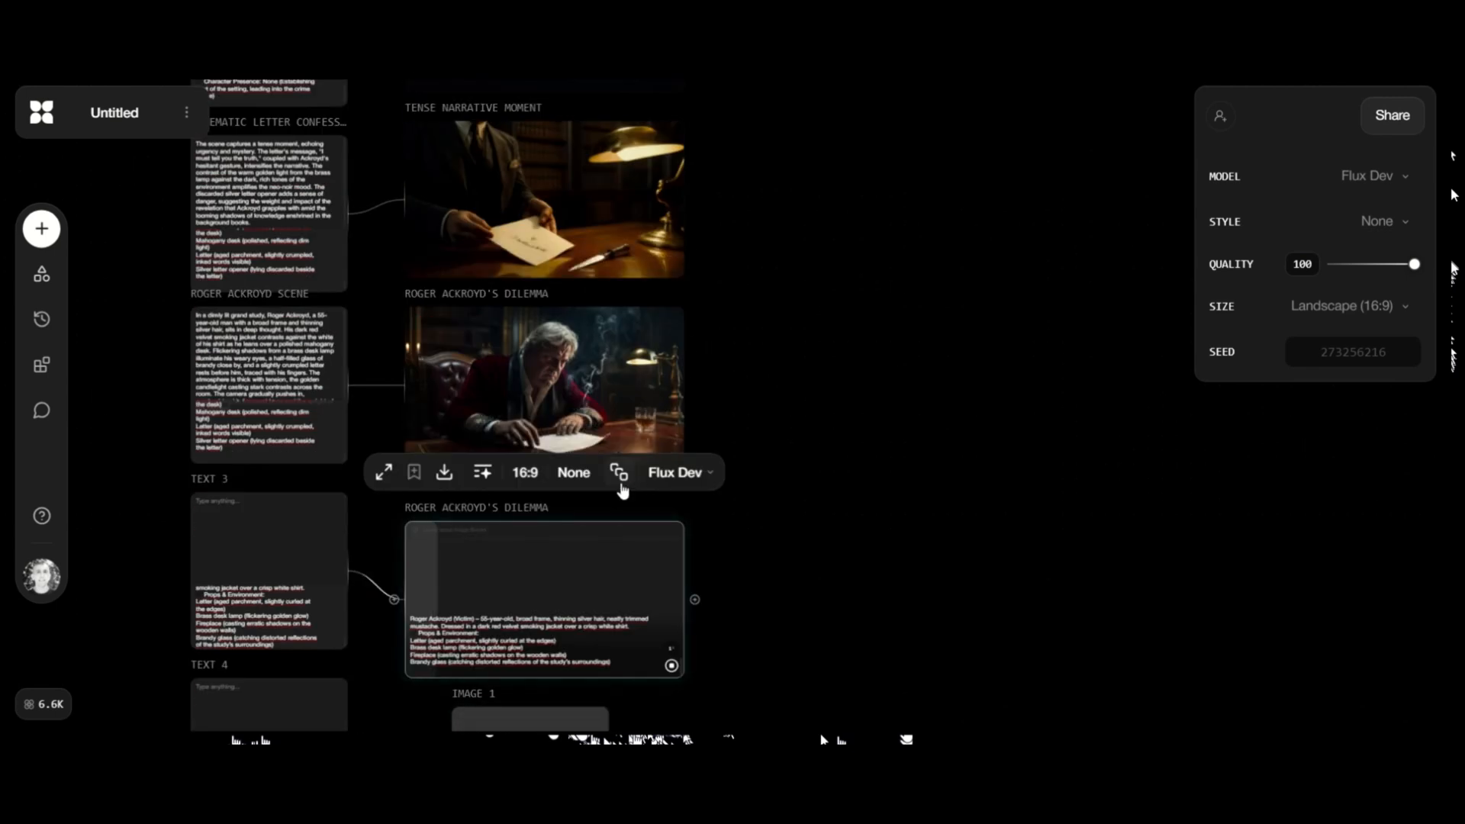
{"action": "scroll", "scroll_direction": "down", "scroll_amount": 3}
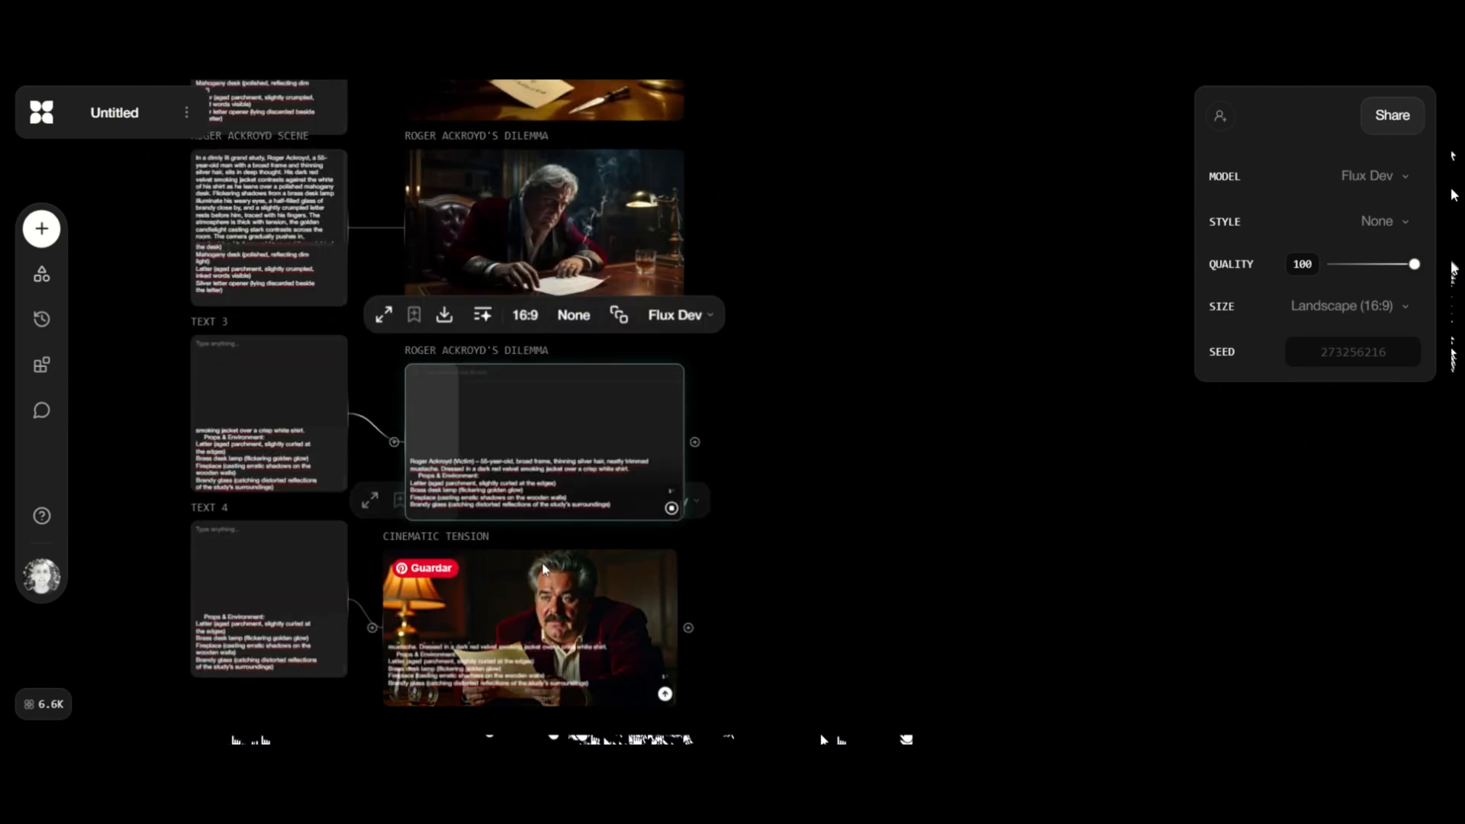
{"action": "mouse_move", "coordinate": [582, 513]}
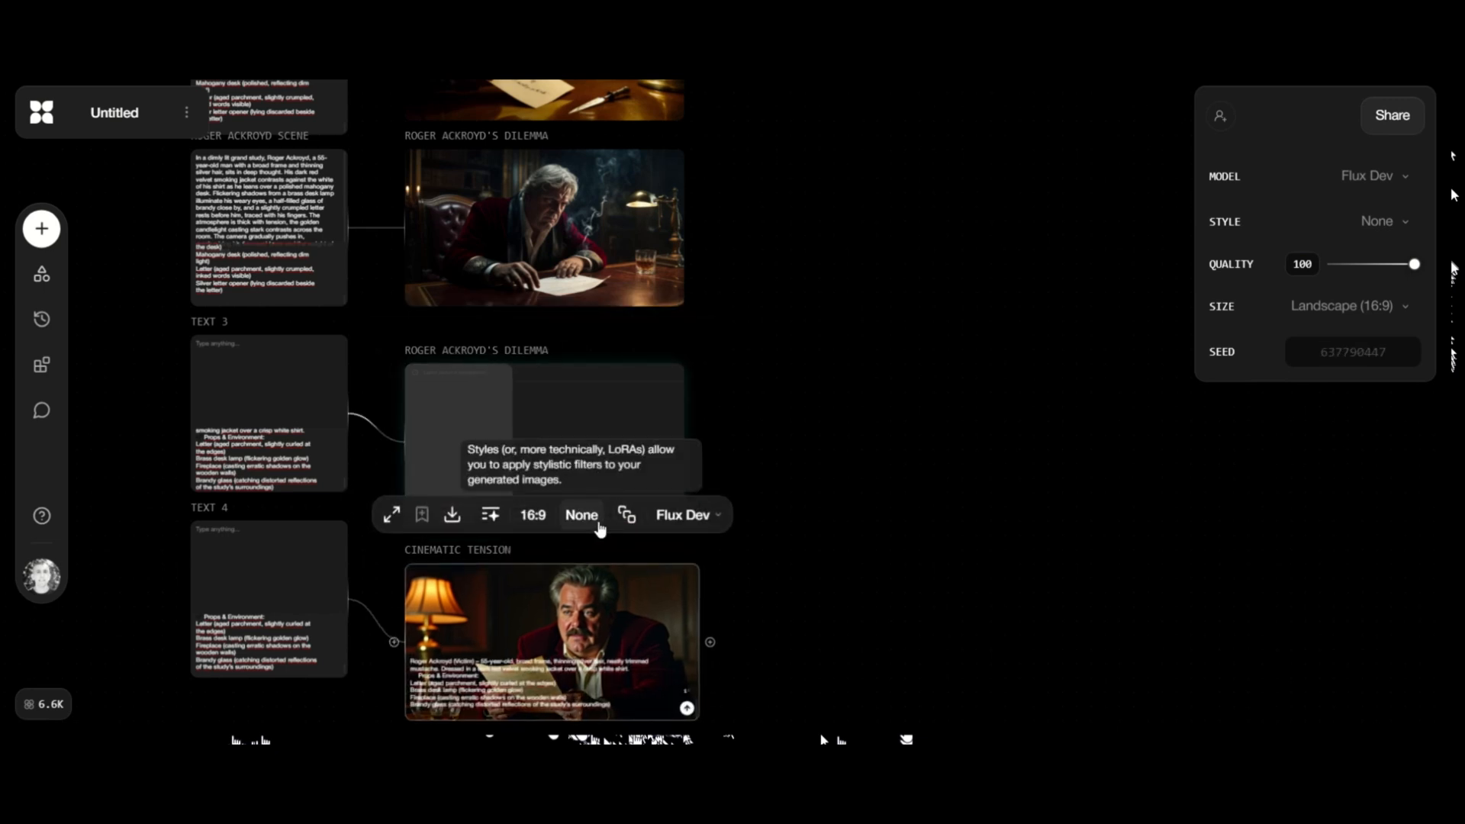
{"action": "left_click", "coordinate": [581, 515]}
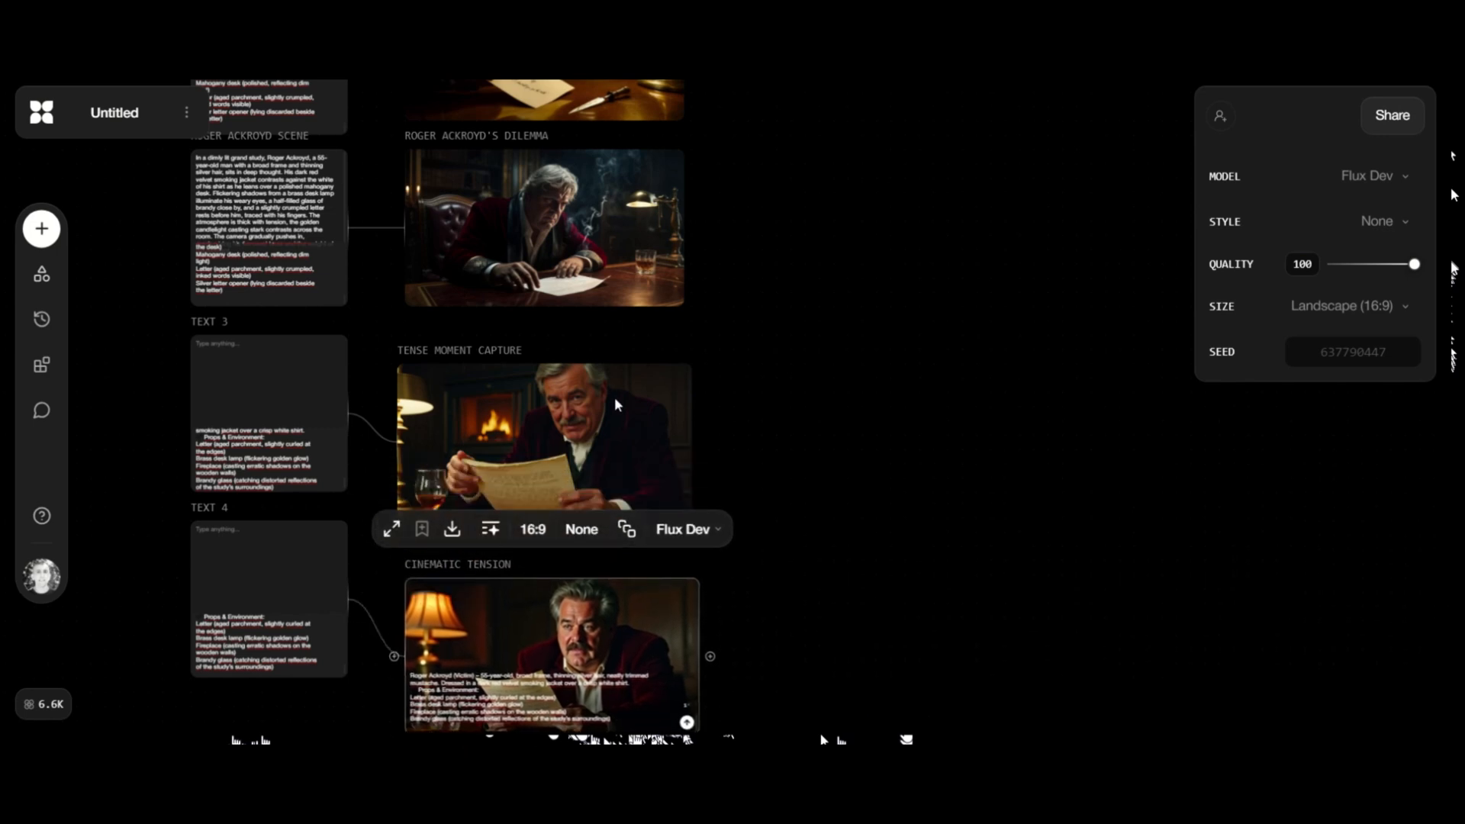
{"action": "mouse_move", "coordinate": [838, 146]}
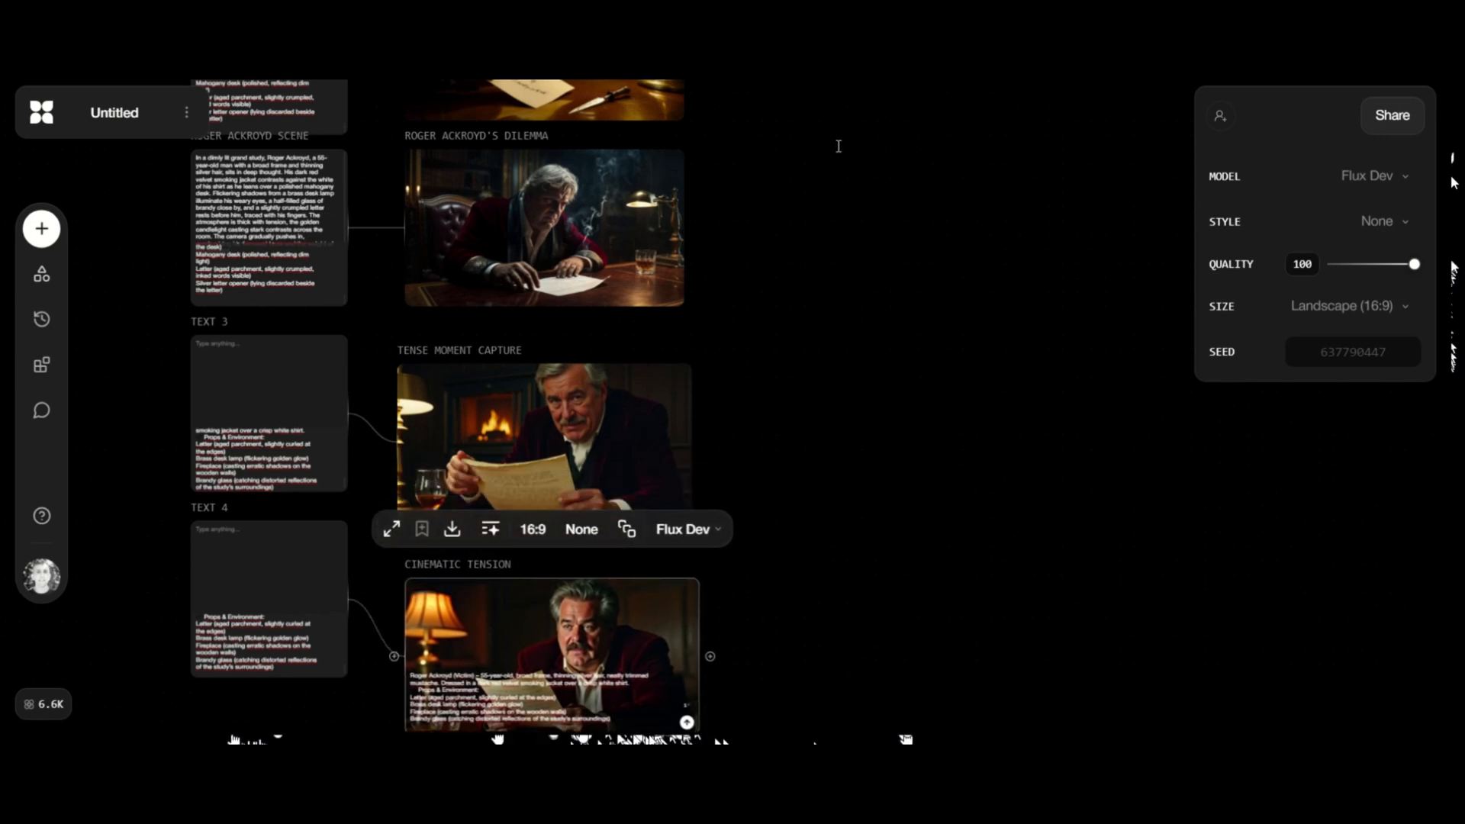
{"action": "mouse_move", "coordinate": [391, 528]}
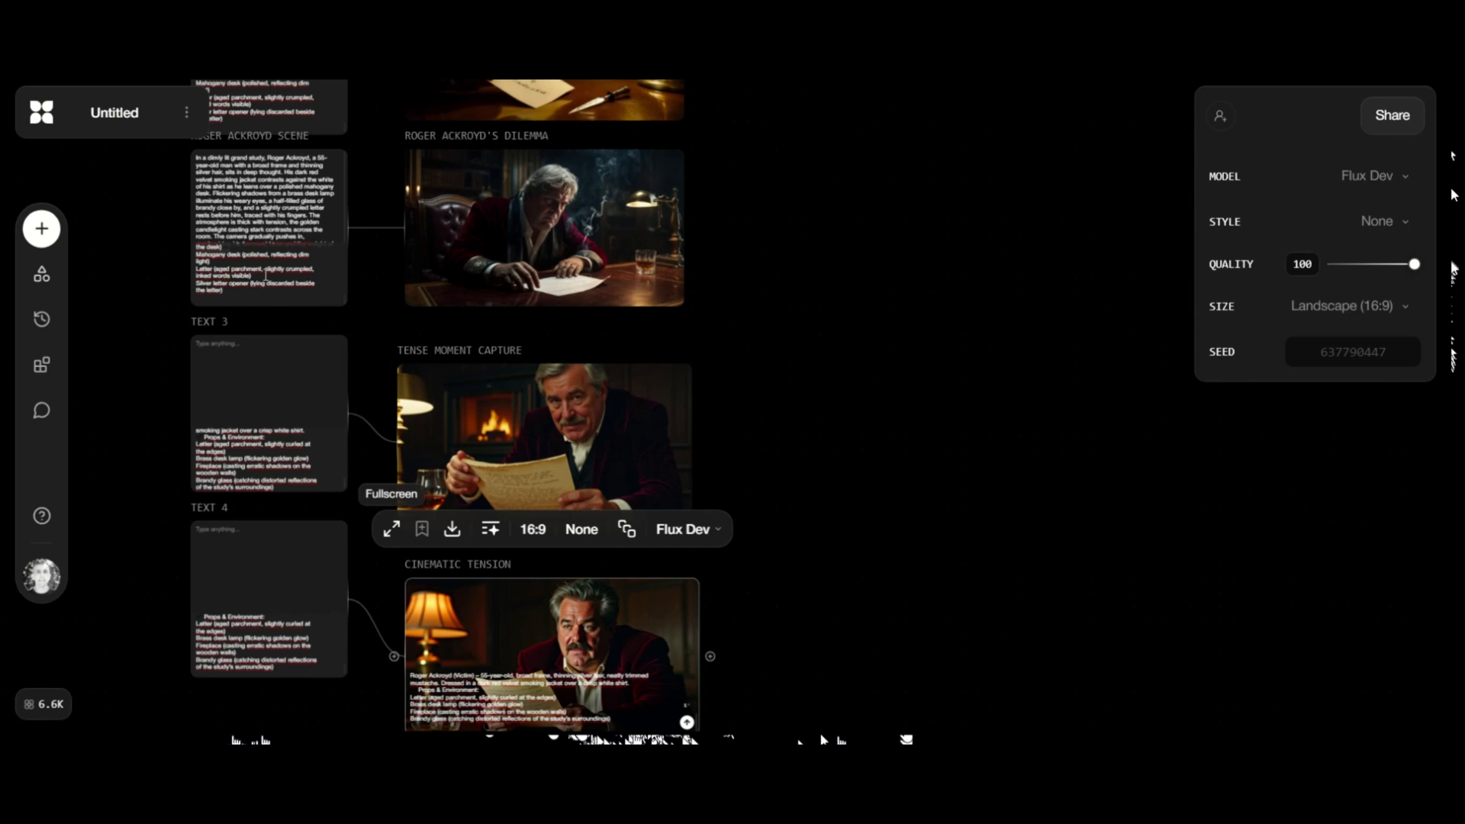
Step: Generate the Suspenseful Cinematic Scene still and pick Luma Ray 2 for the Roger Ackroyd's Dilemma video block
{"action": "scroll", "scroll_direction": "down", "scroll_amount": 3}
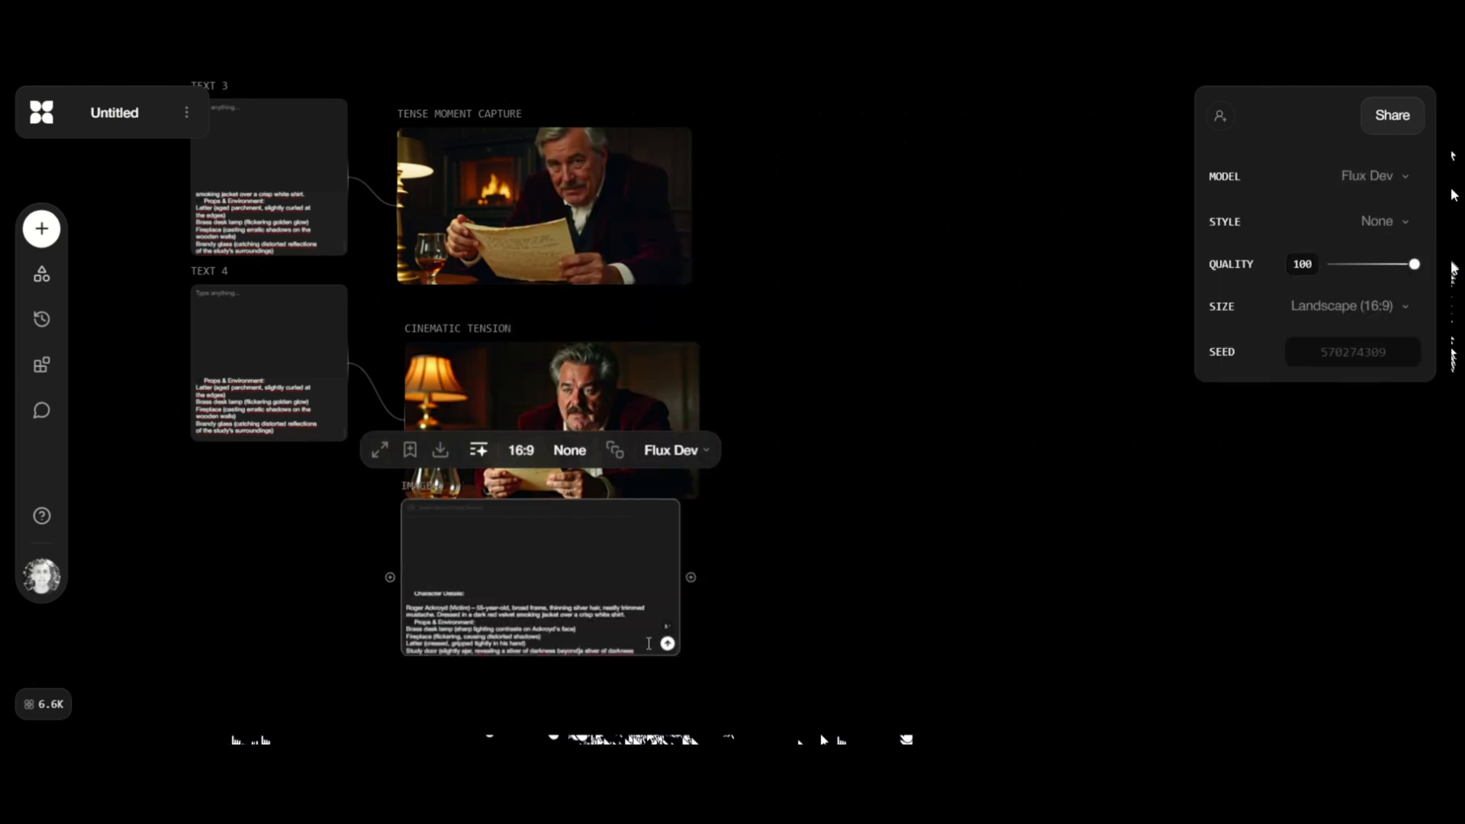
{"action": "left_click", "coordinate": [1382, 221]}
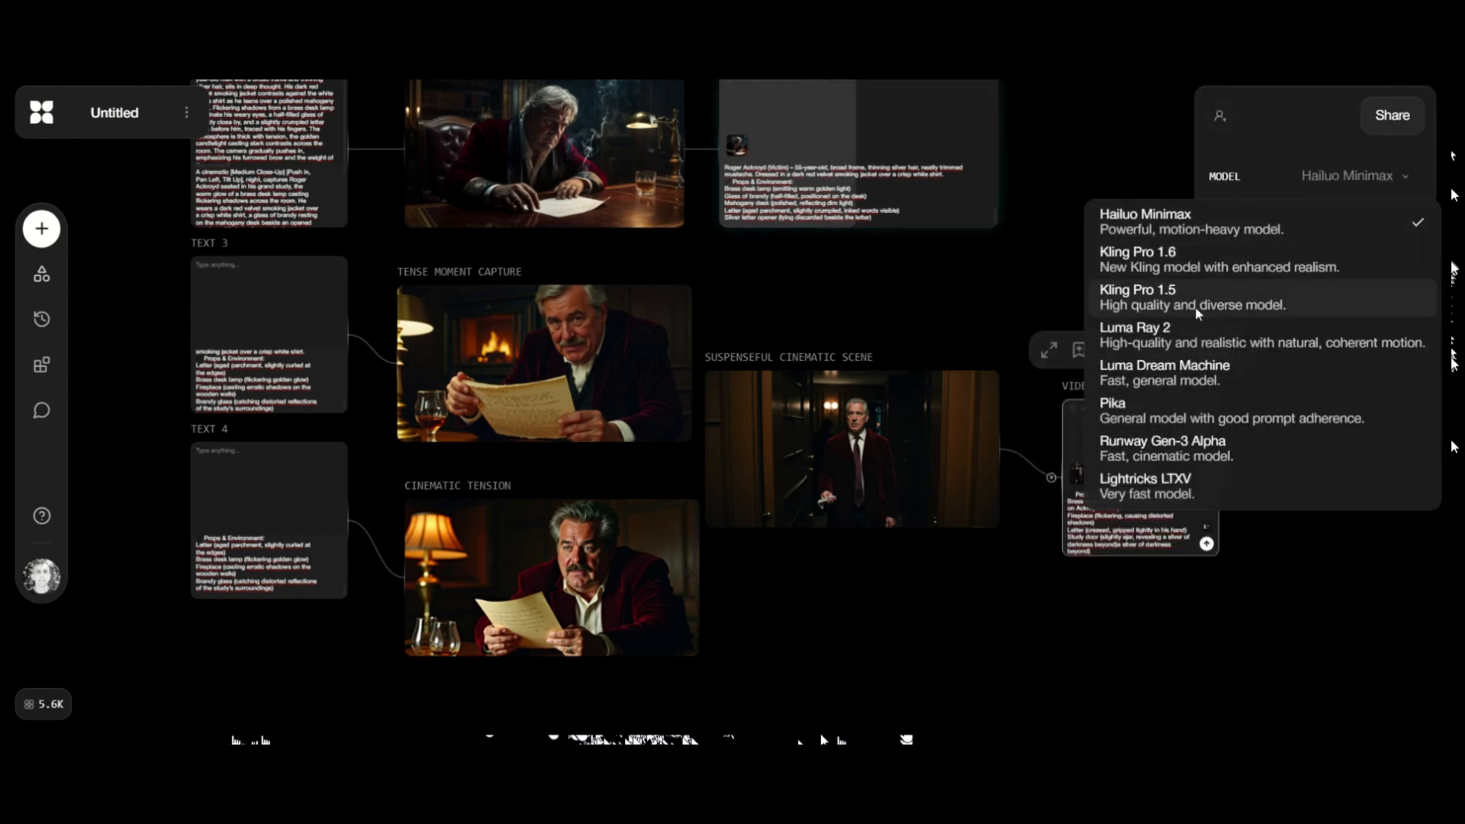
{"action": "left_click", "coordinate": [1135, 334]}
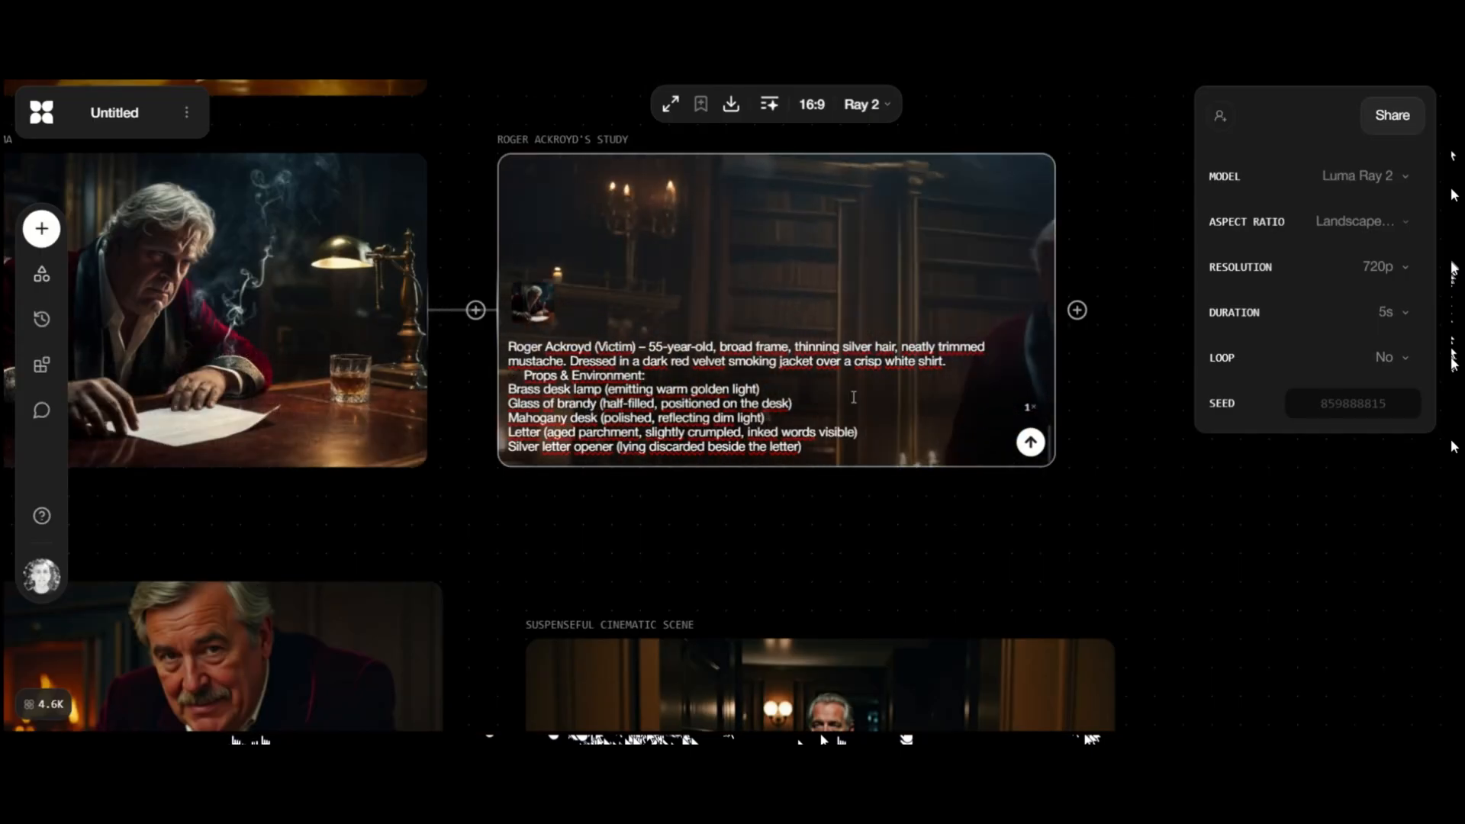
Step: Start the Roger Ackroyd's Study video, then begin the Suspenseful Cinematic Scene video
{"action": "left_click", "coordinate": [1377, 267]}
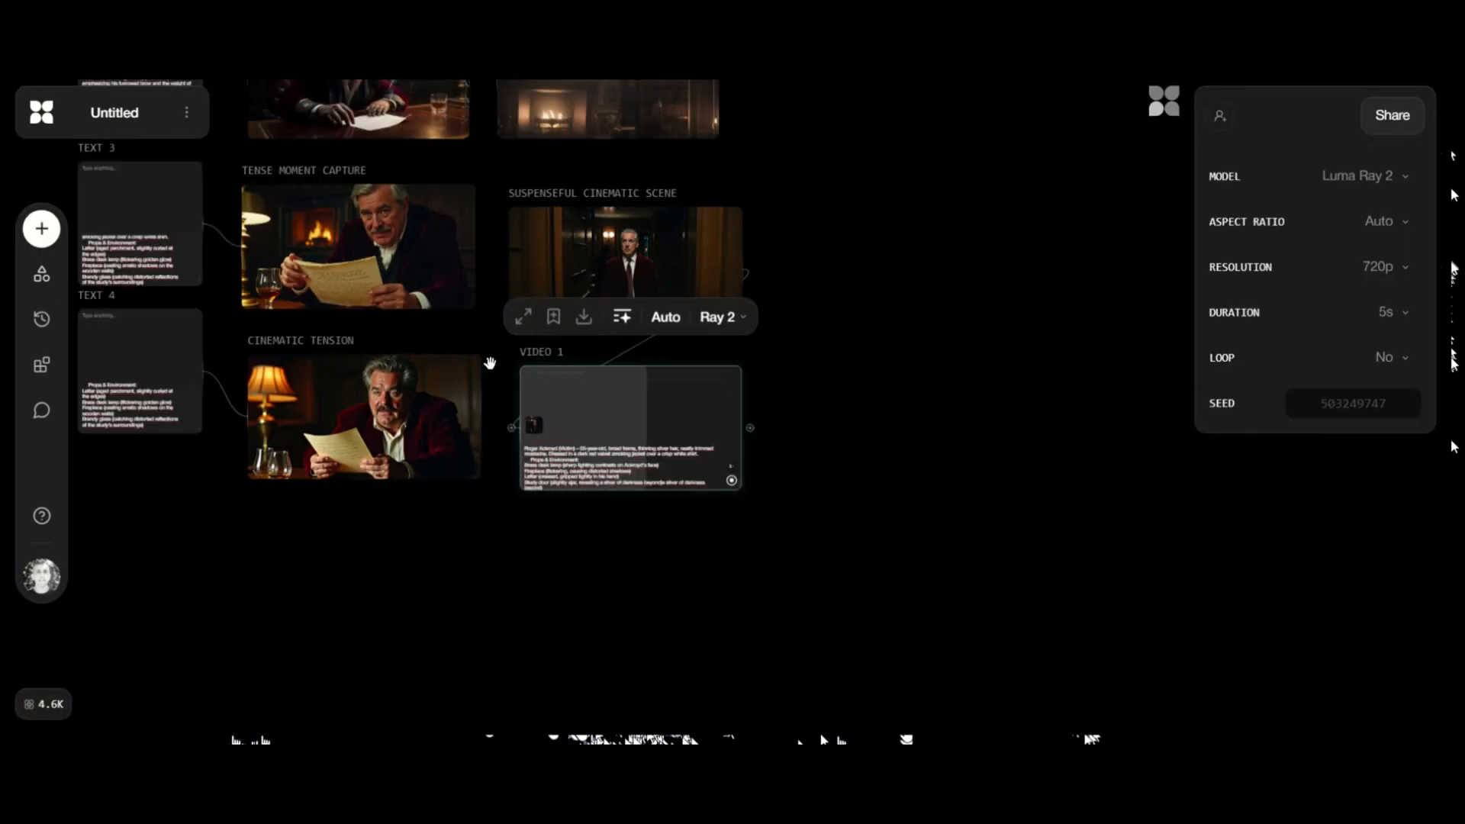
{"action": "left_click", "coordinate": [42, 228]}
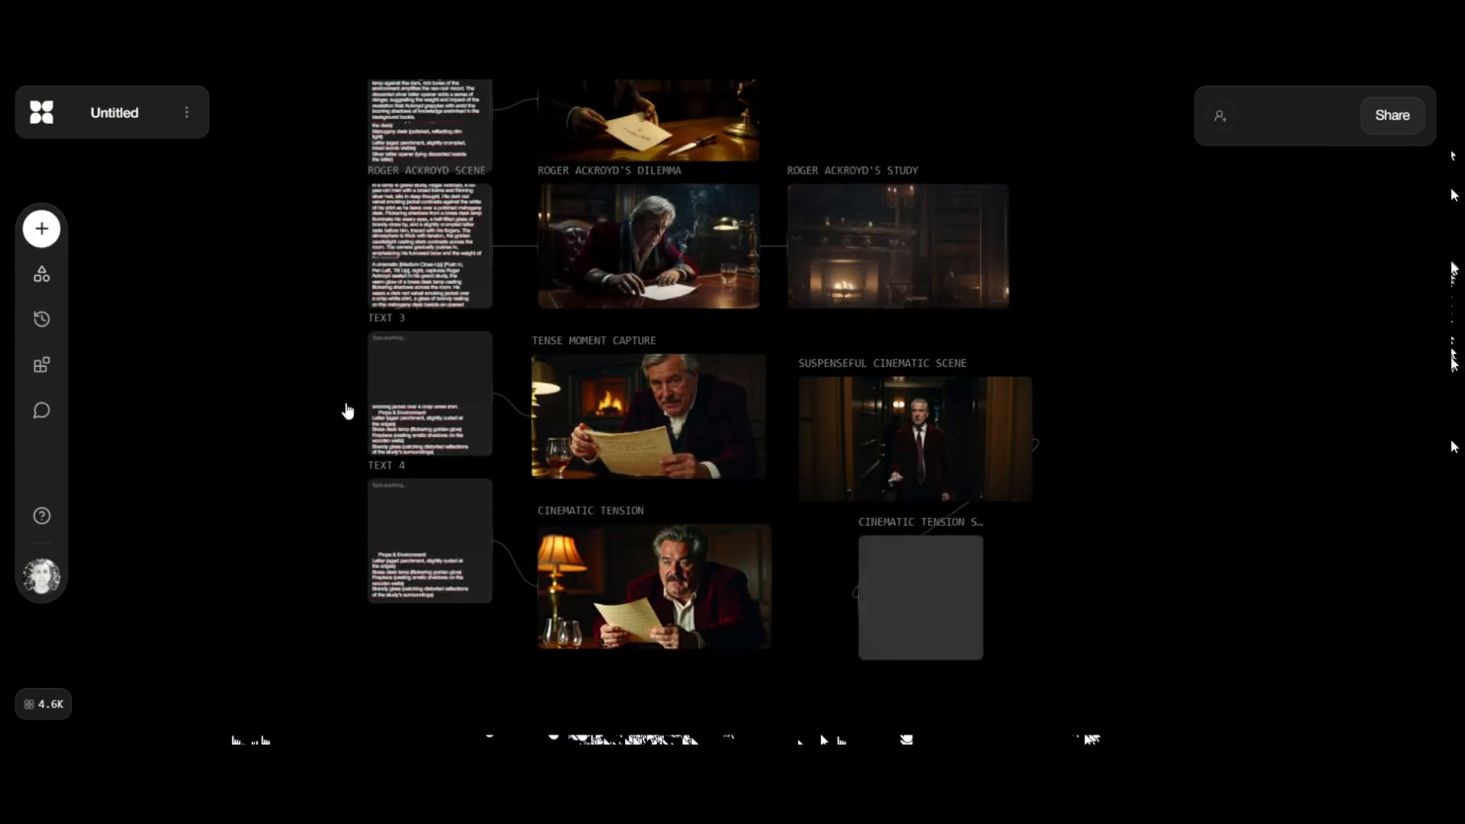
{"action": "mouse_move", "coordinate": [1182, 399]}
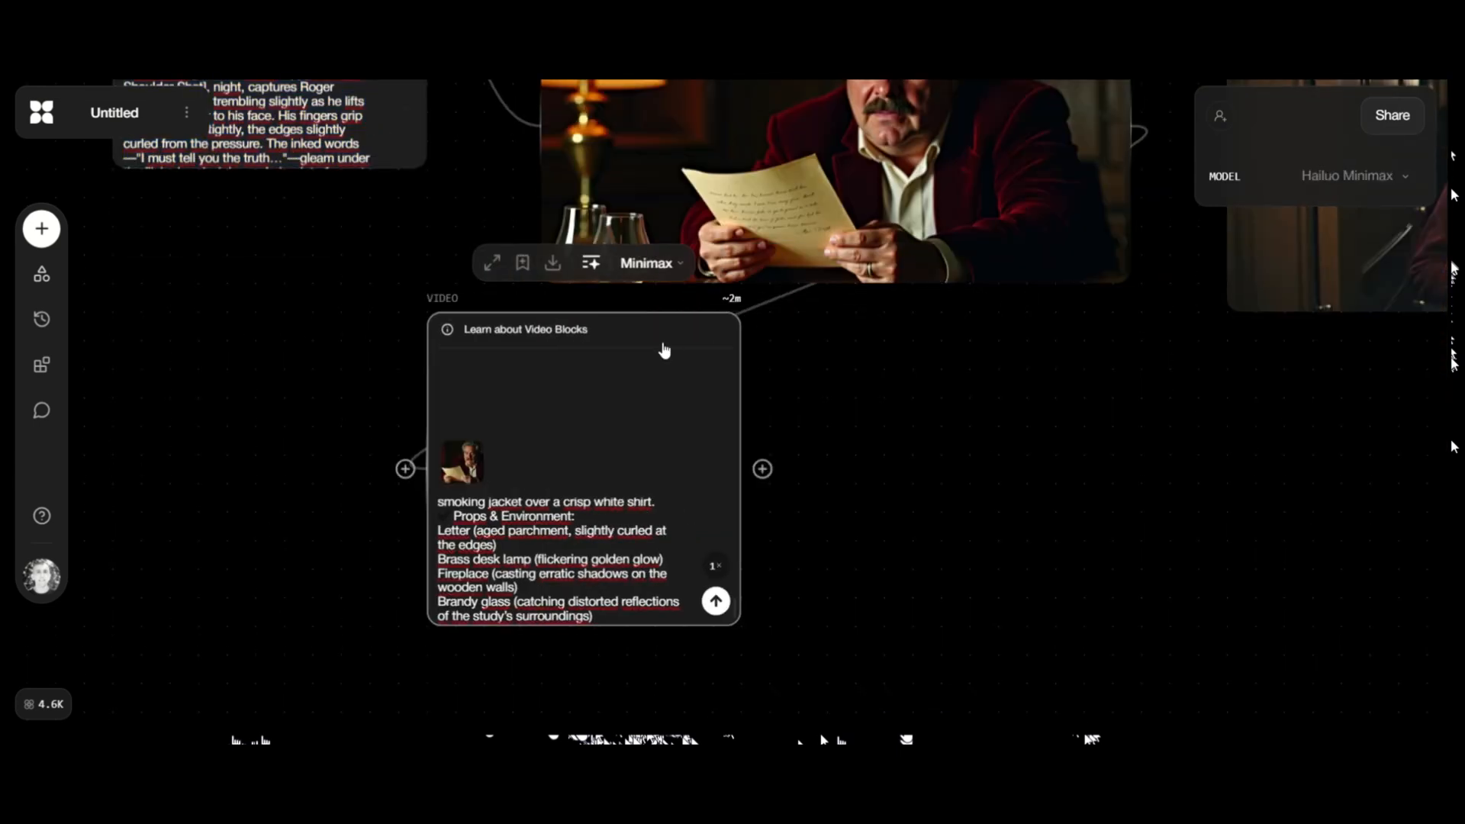
Step: Generate the Cinematic Tension Minimax video, then add an empty Video 1 block and a Flux Dev image block
{"action": "left_click", "coordinate": [715, 600]}
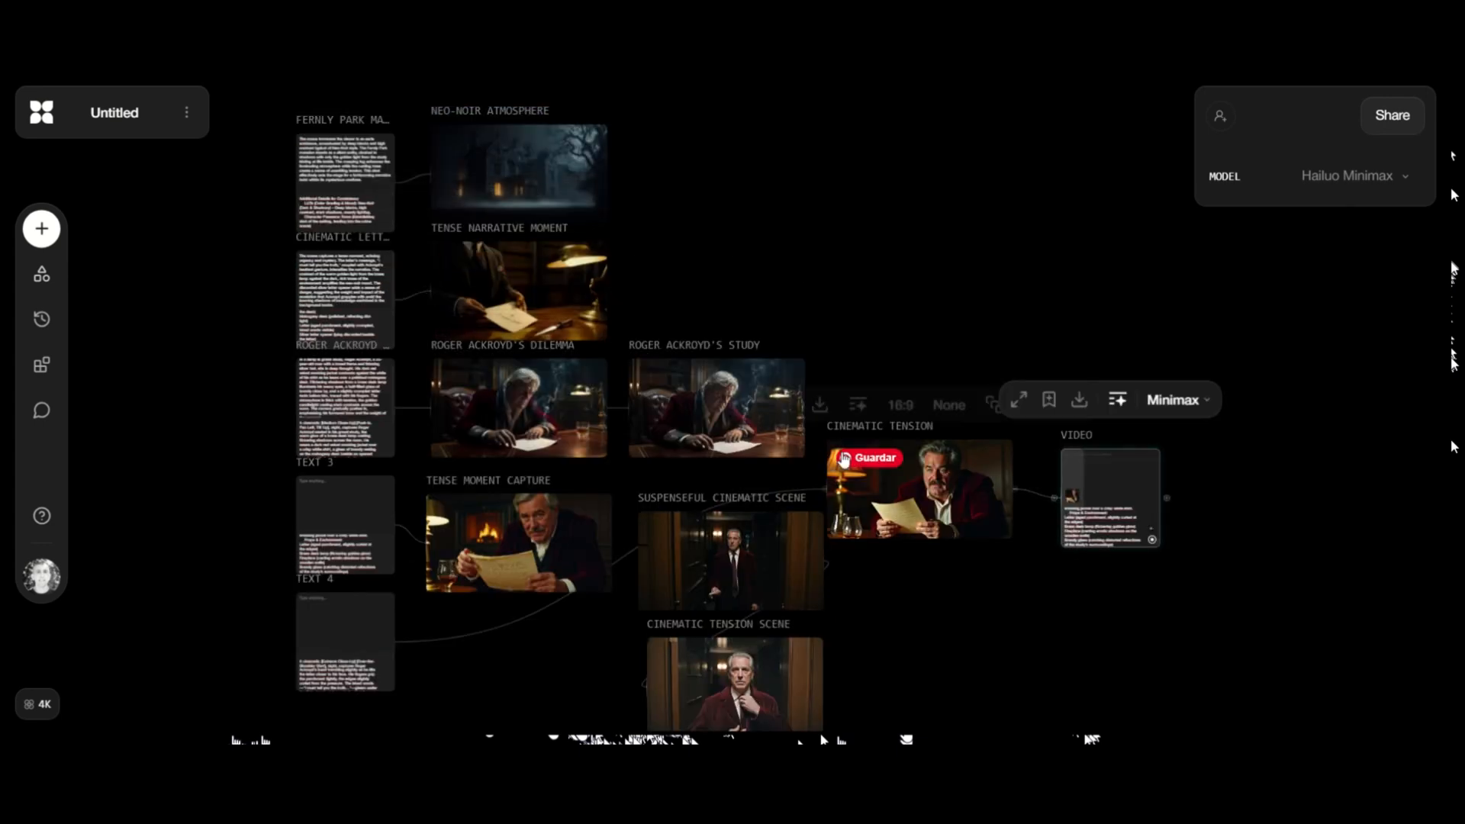
{"action": "left_click", "coordinate": [744, 239]}
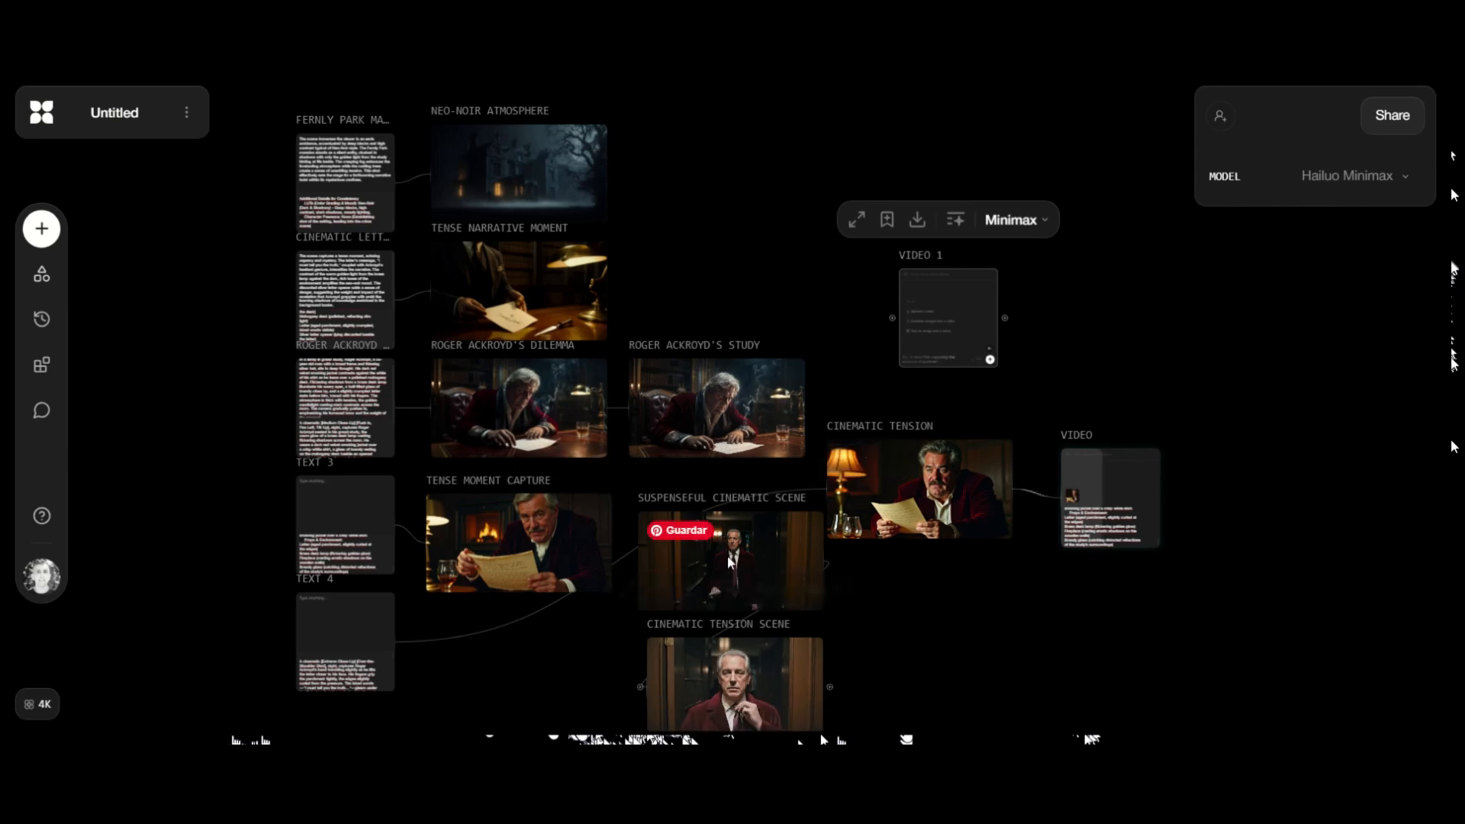
{"action": "left_click", "coordinate": [41, 228]}
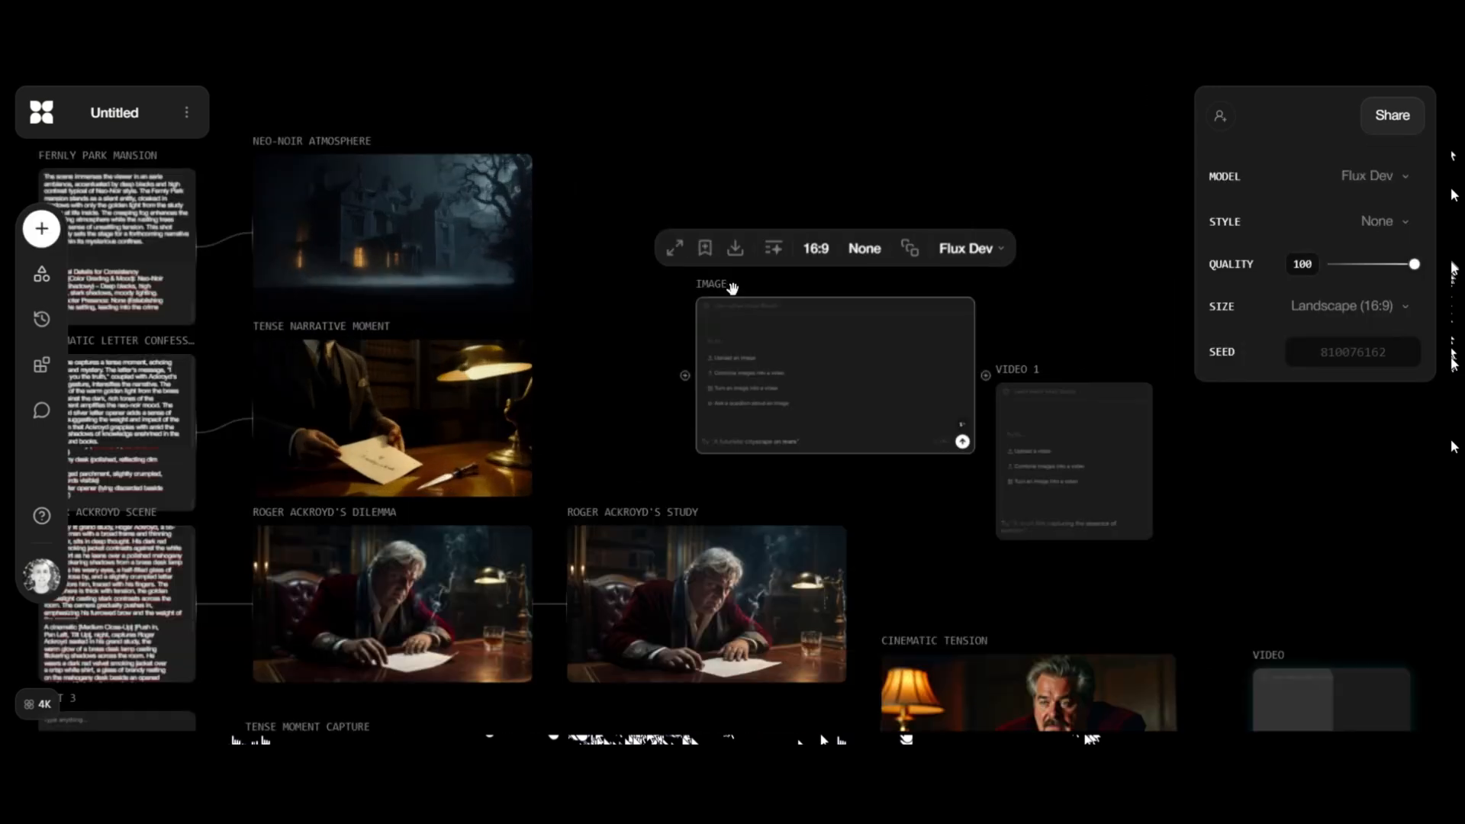
Step: Give the Mysterious Hotel Encounter video block the letter close-up prompt and the Luma Ray 2 model
{"action": "scroll", "scroll_direction": "down", "scroll_amount": 3}
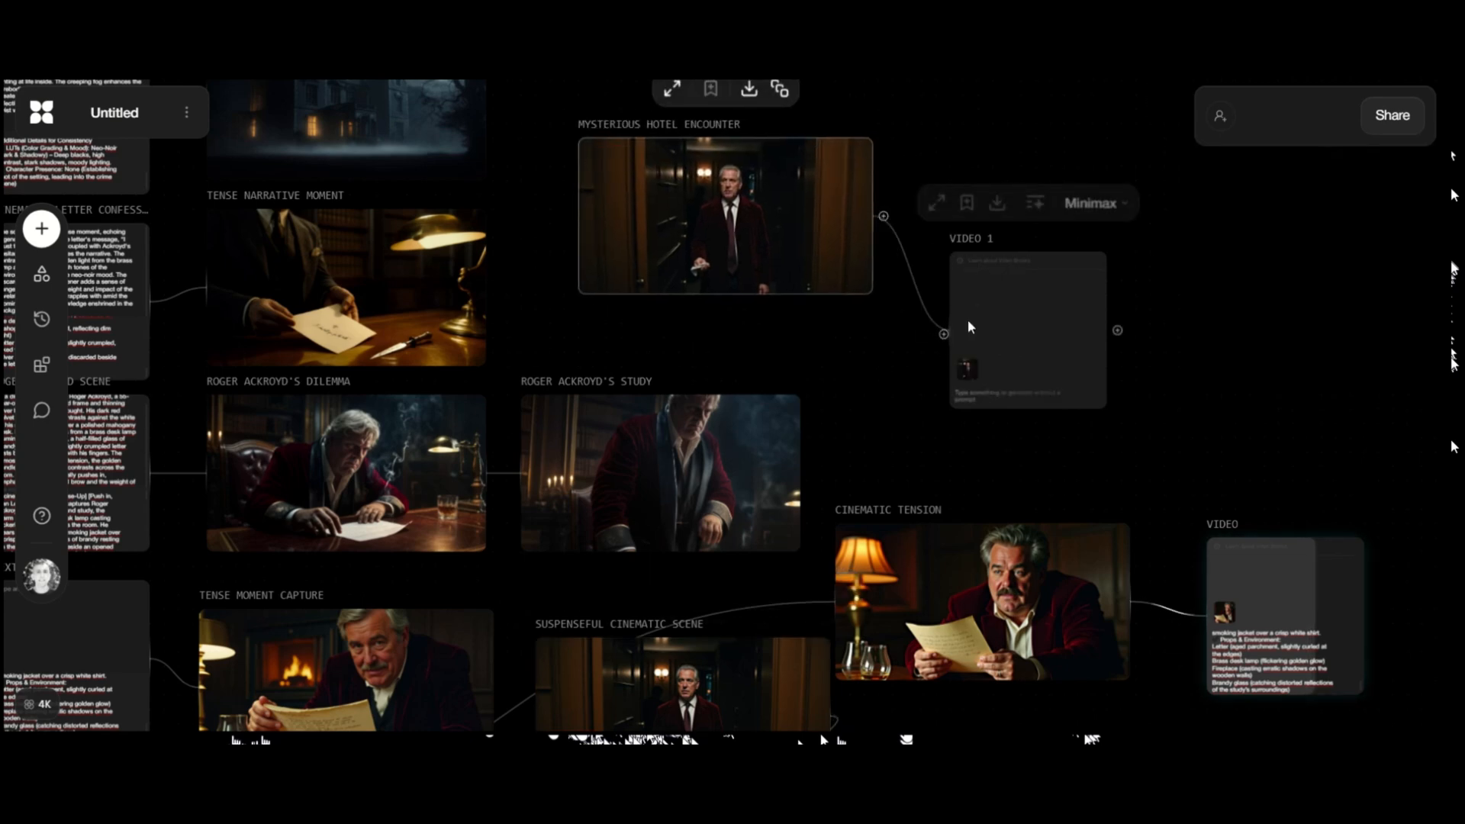
{"action": "scroll", "scroll_direction": "down", "scroll_amount": 3}
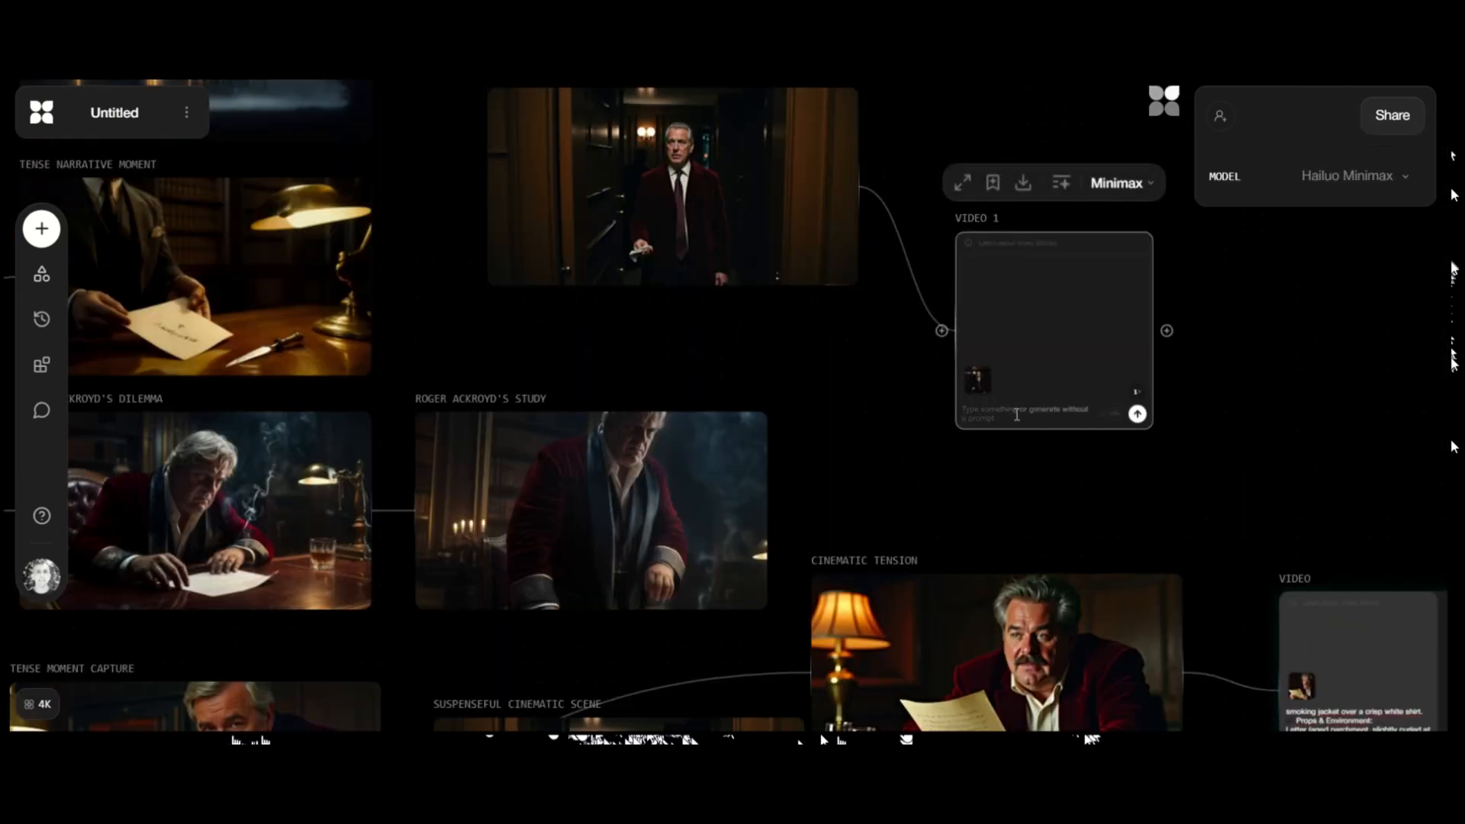
{"action": "left_click", "coordinate": [1121, 182]}
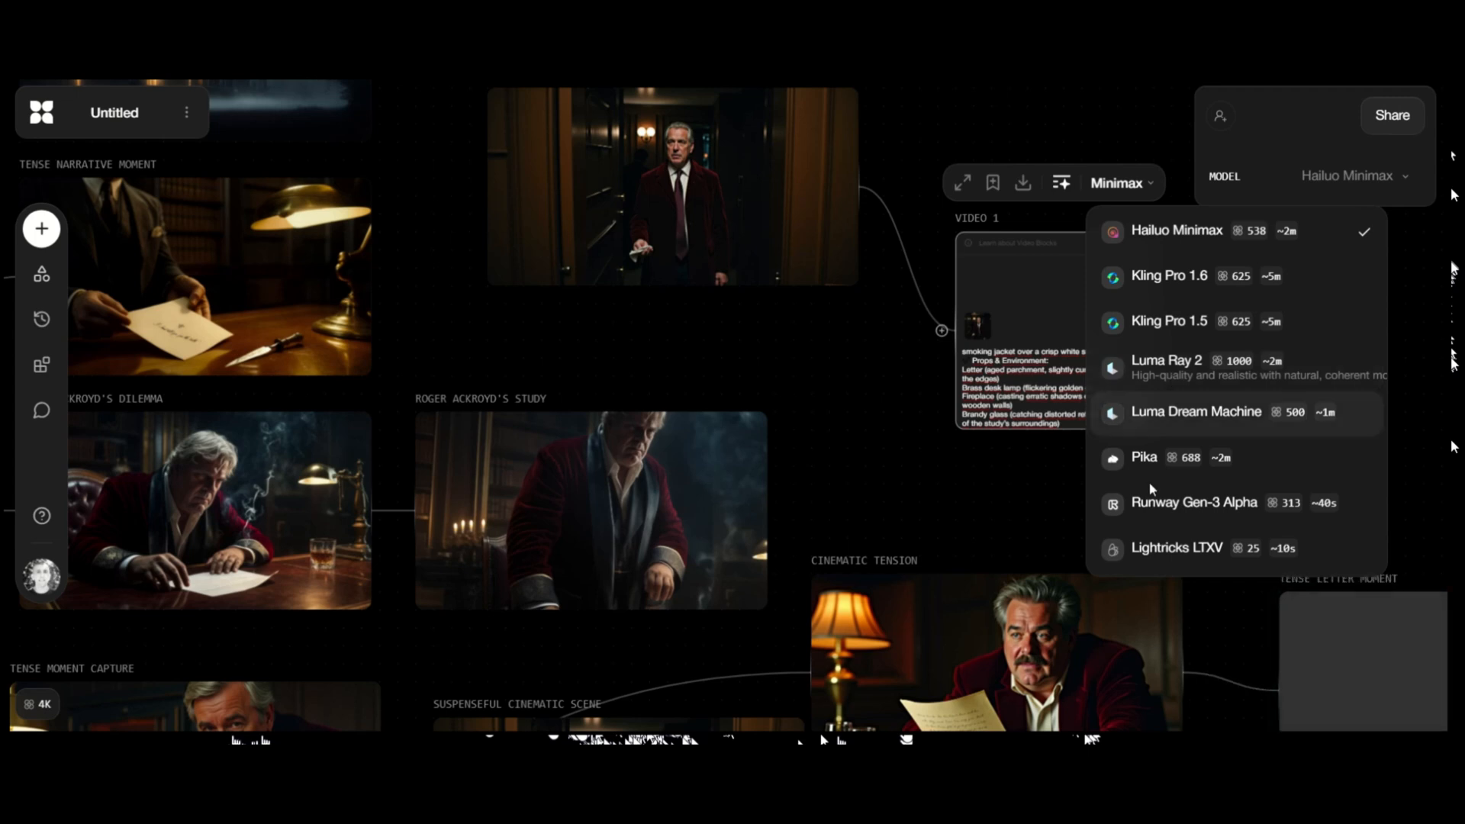
{"action": "left_click", "coordinate": [1193, 502]}
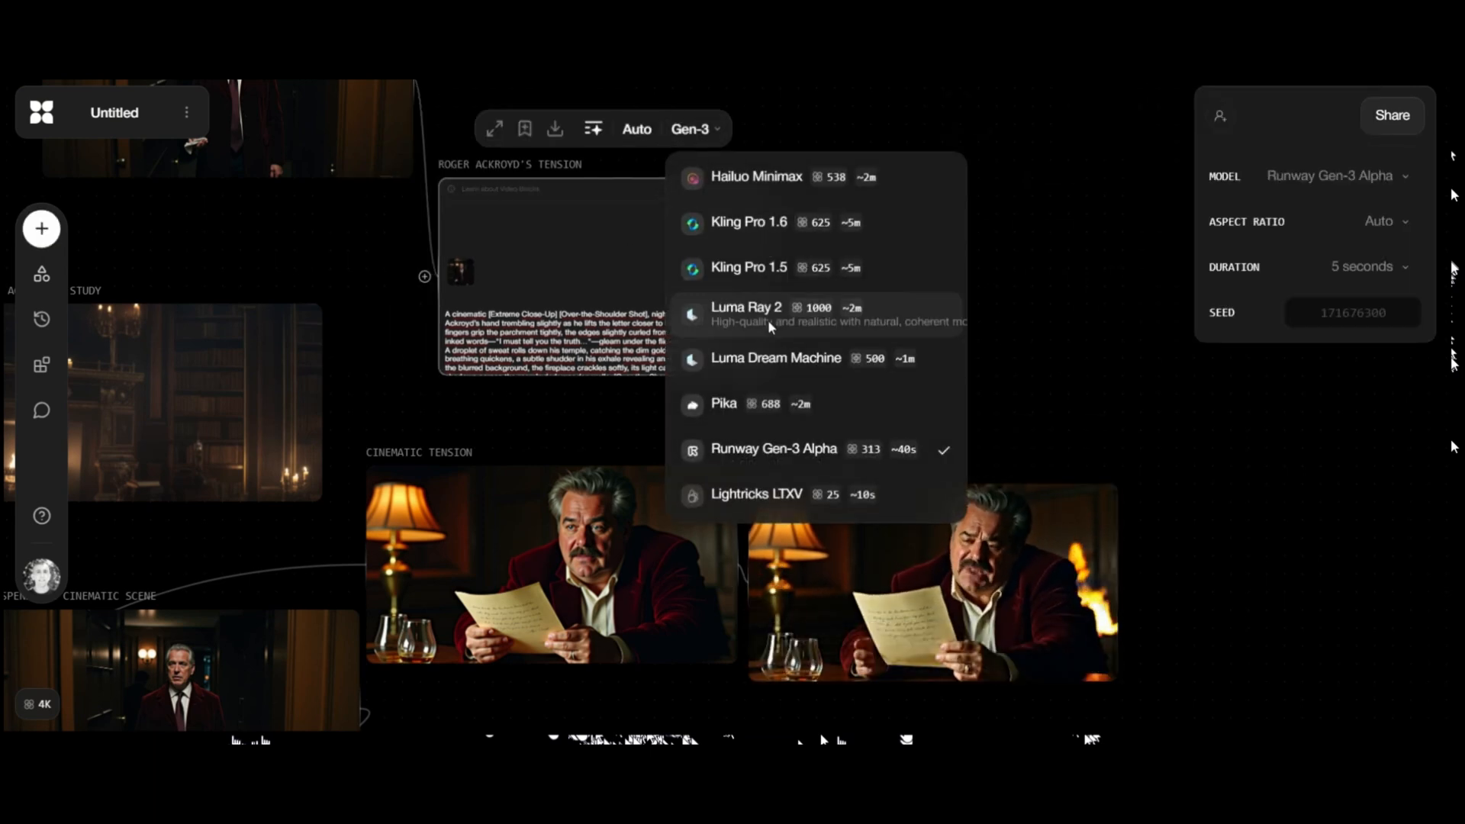
{"action": "left_click", "coordinate": [746, 308]}
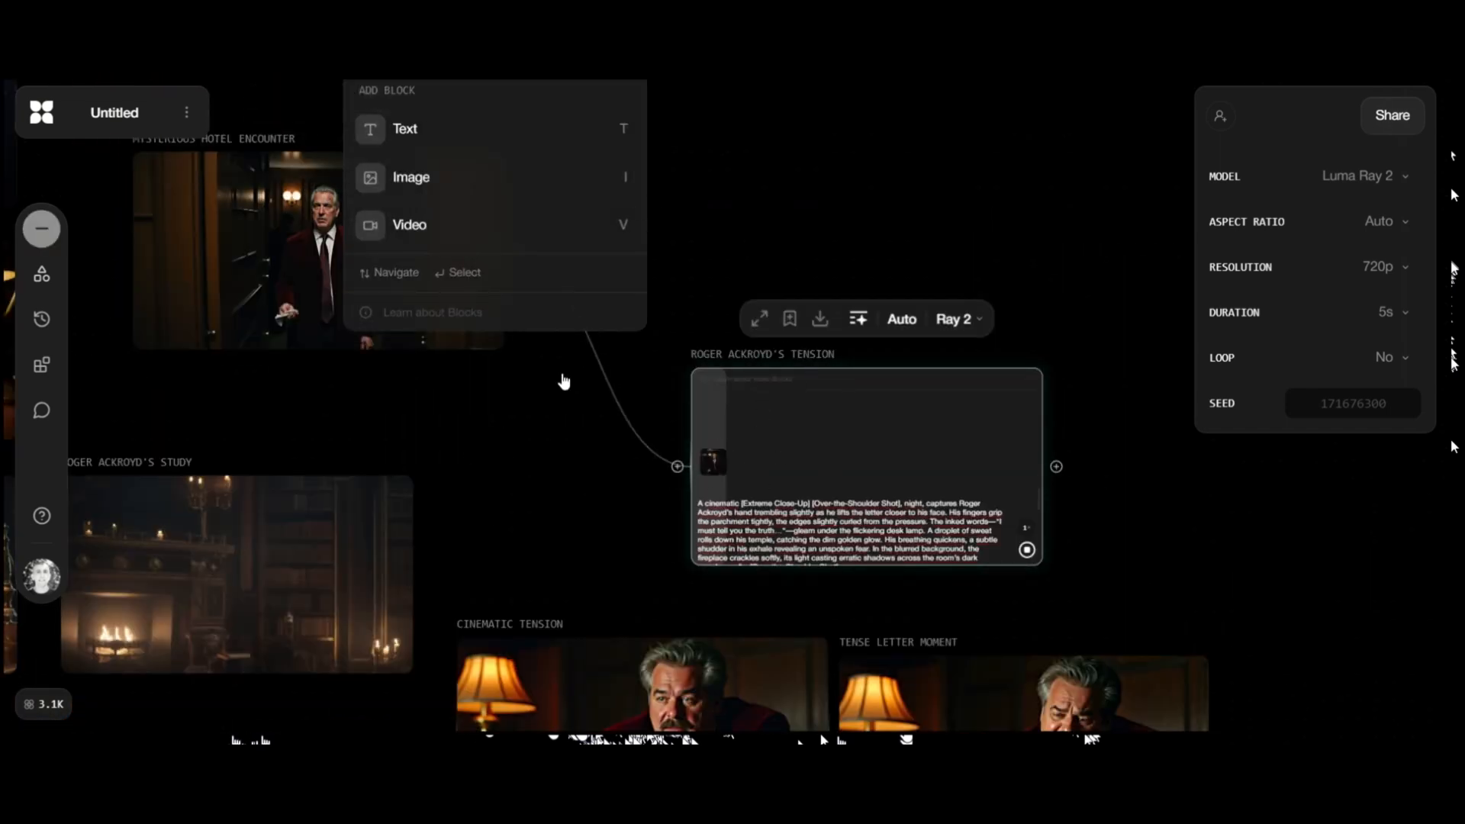
Step: Run the Tense Letter Reveal video, add a video block, and request Roger Ackroyd's Dilemma variations
{"action": "left_click", "coordinate": [564, 380]}
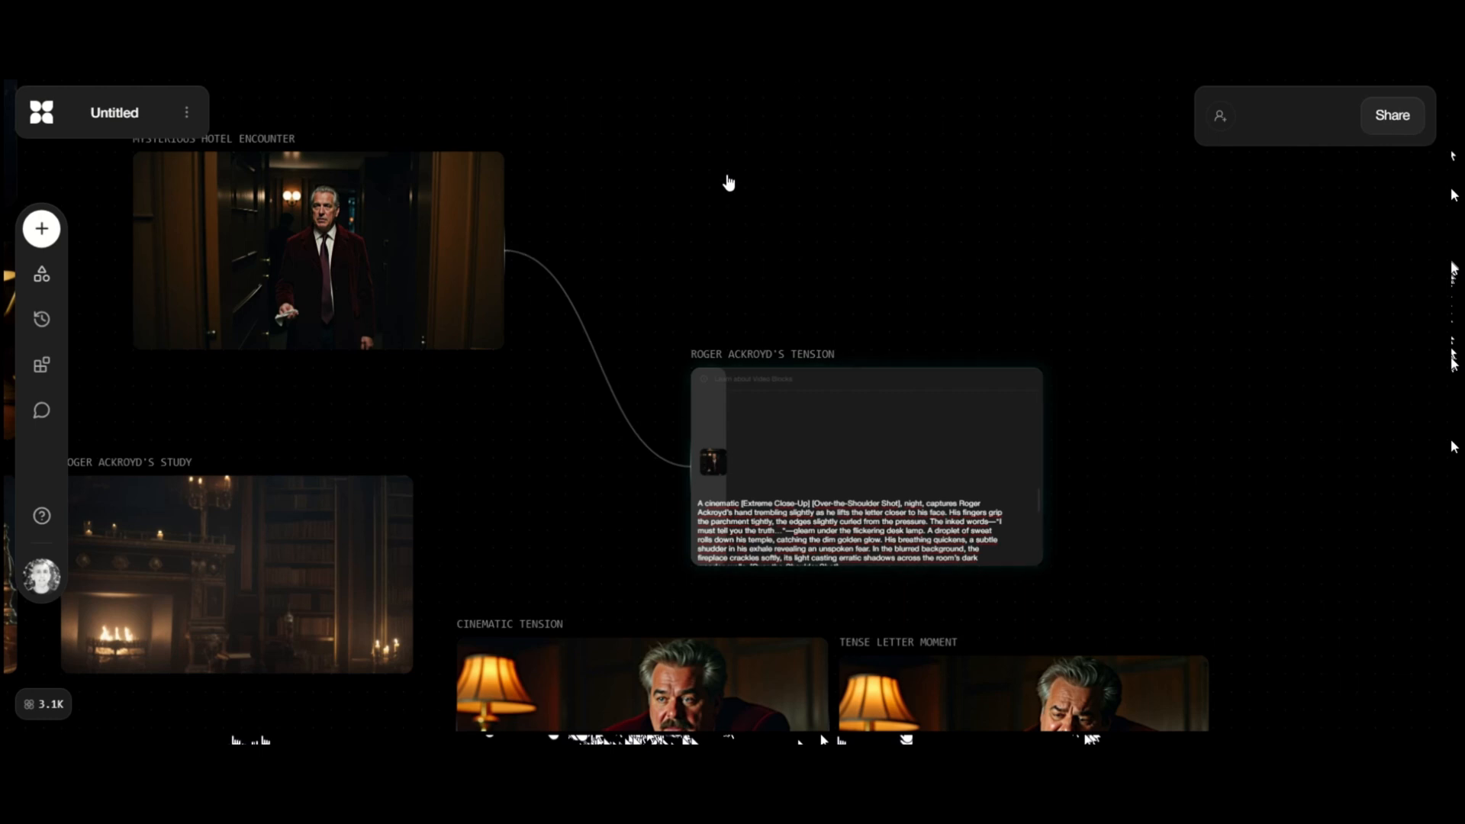
{"action": "left_click", "coordinate": [318, 250]}
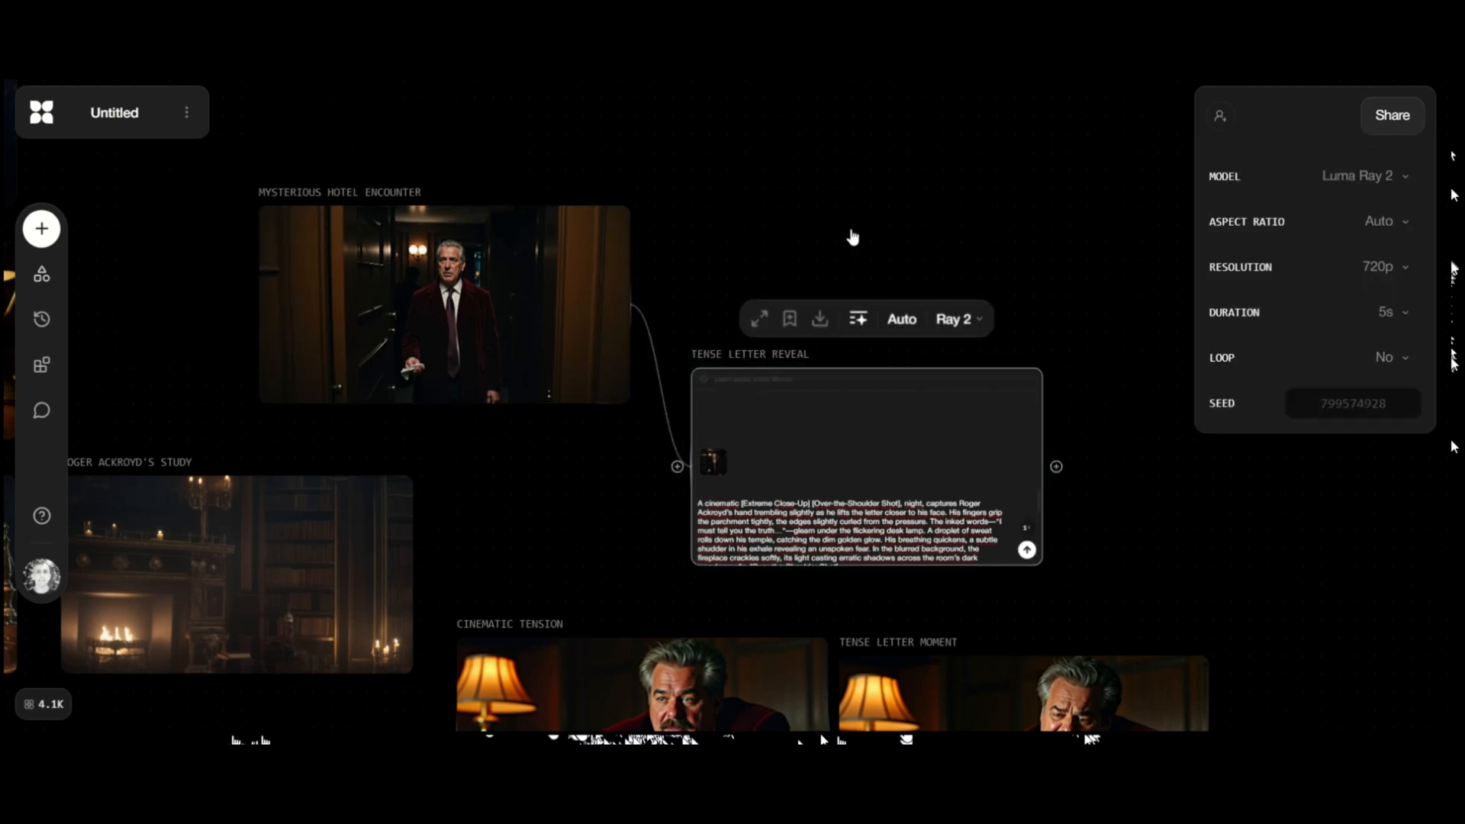
{"action": "left_click", "coordinate": [41, 228]}
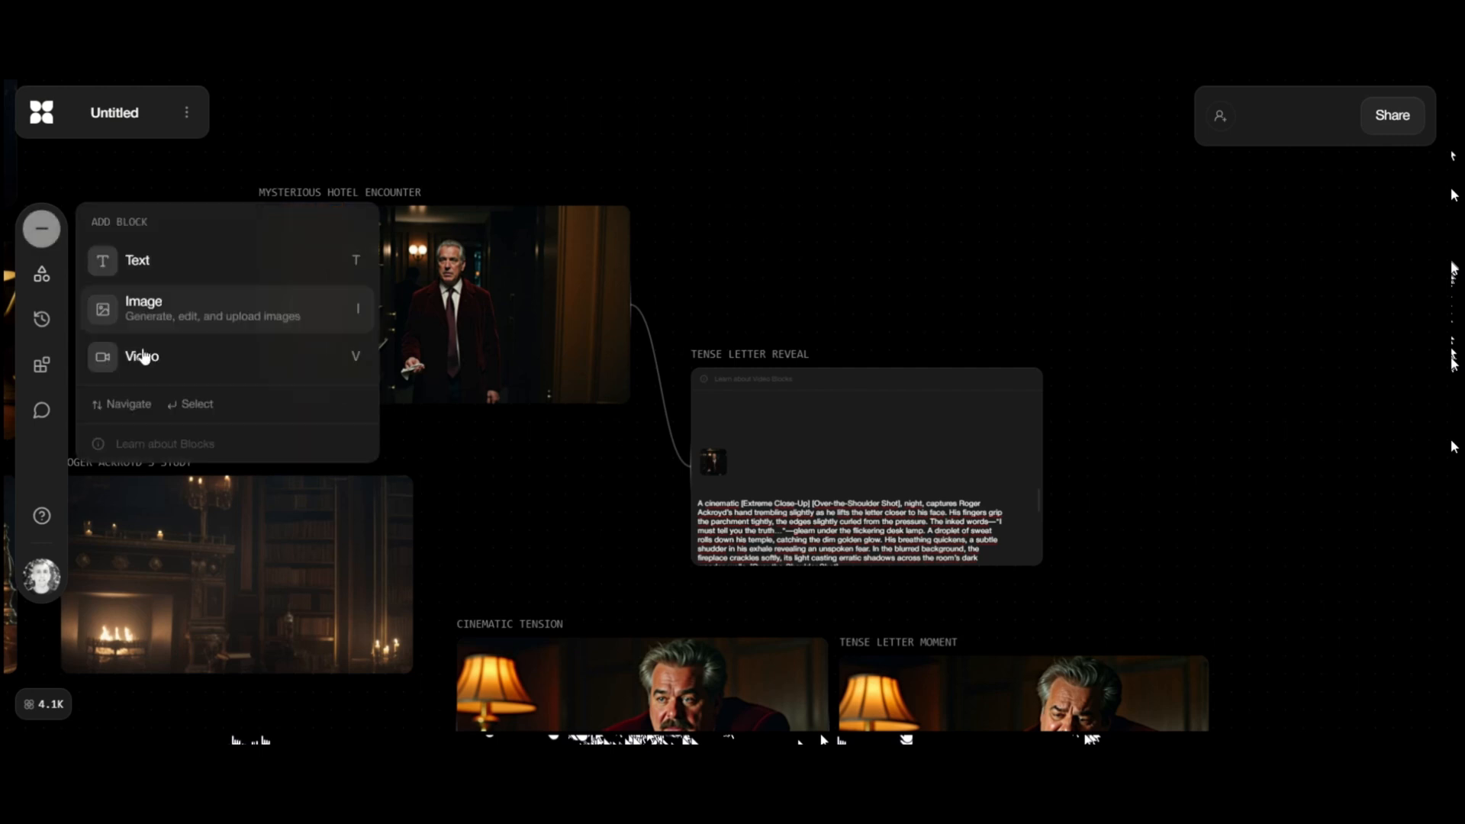
{"action": "left_click", "coordinate": [141, 356]}
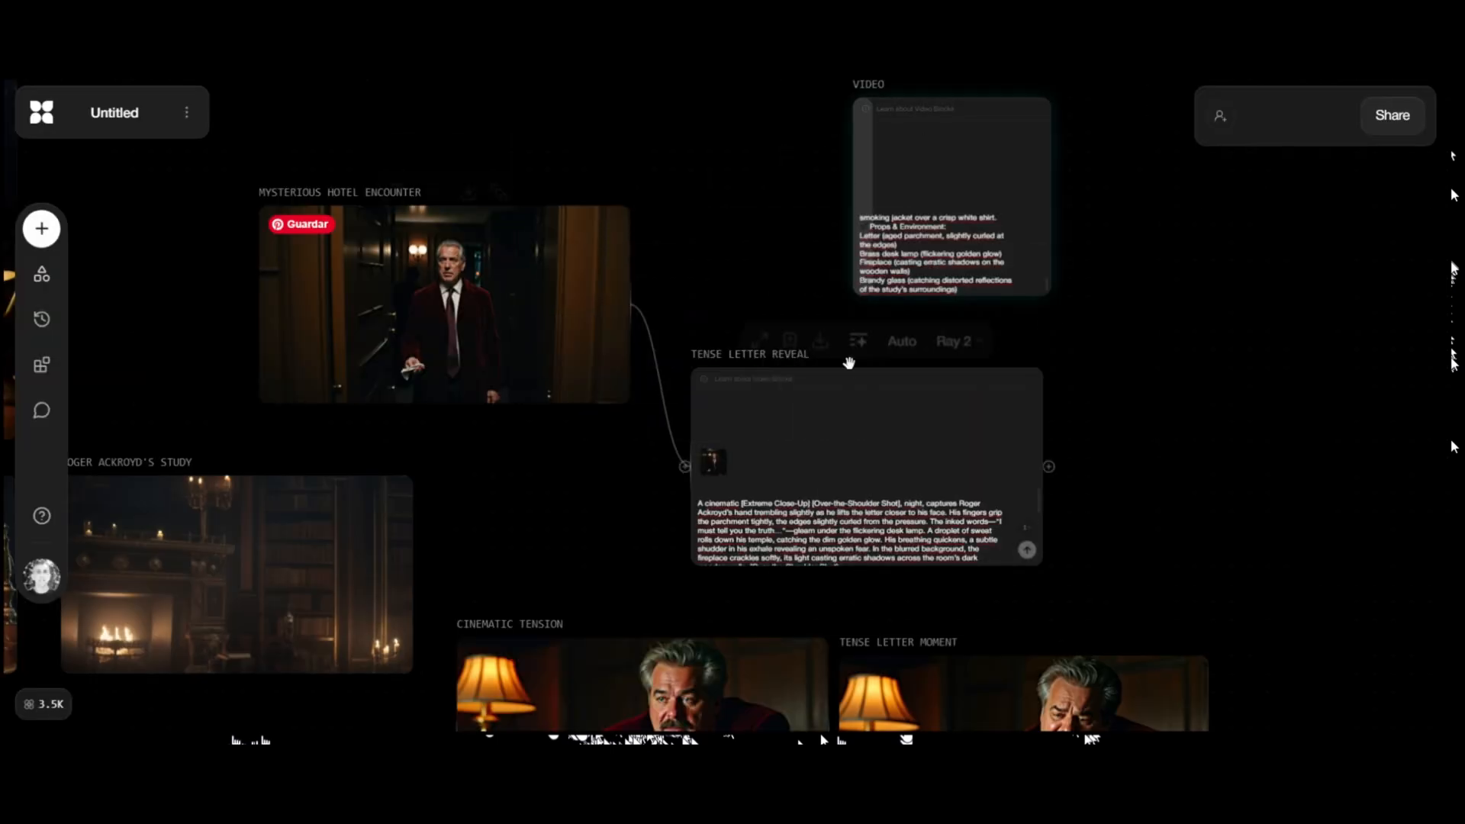
{"action": "right_click", "coordinate": [444, 305]}
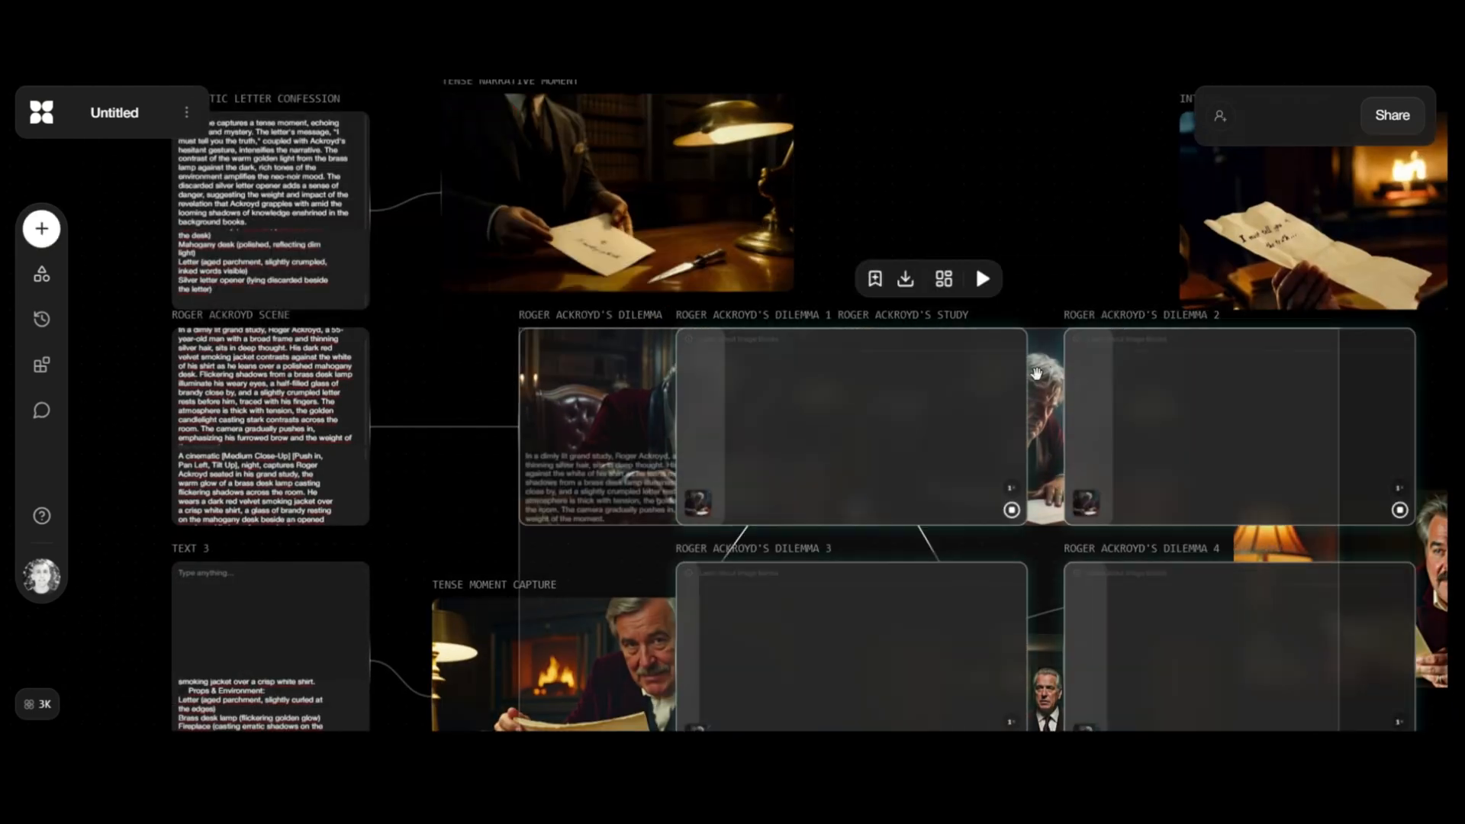
Step: Review the rendered Roger Ackroyd's Dilemma 1–4 desk stills and open variation 1's upload link
{"action": "scroll", "scroll_direction": "down", "scroll_amount": 3}
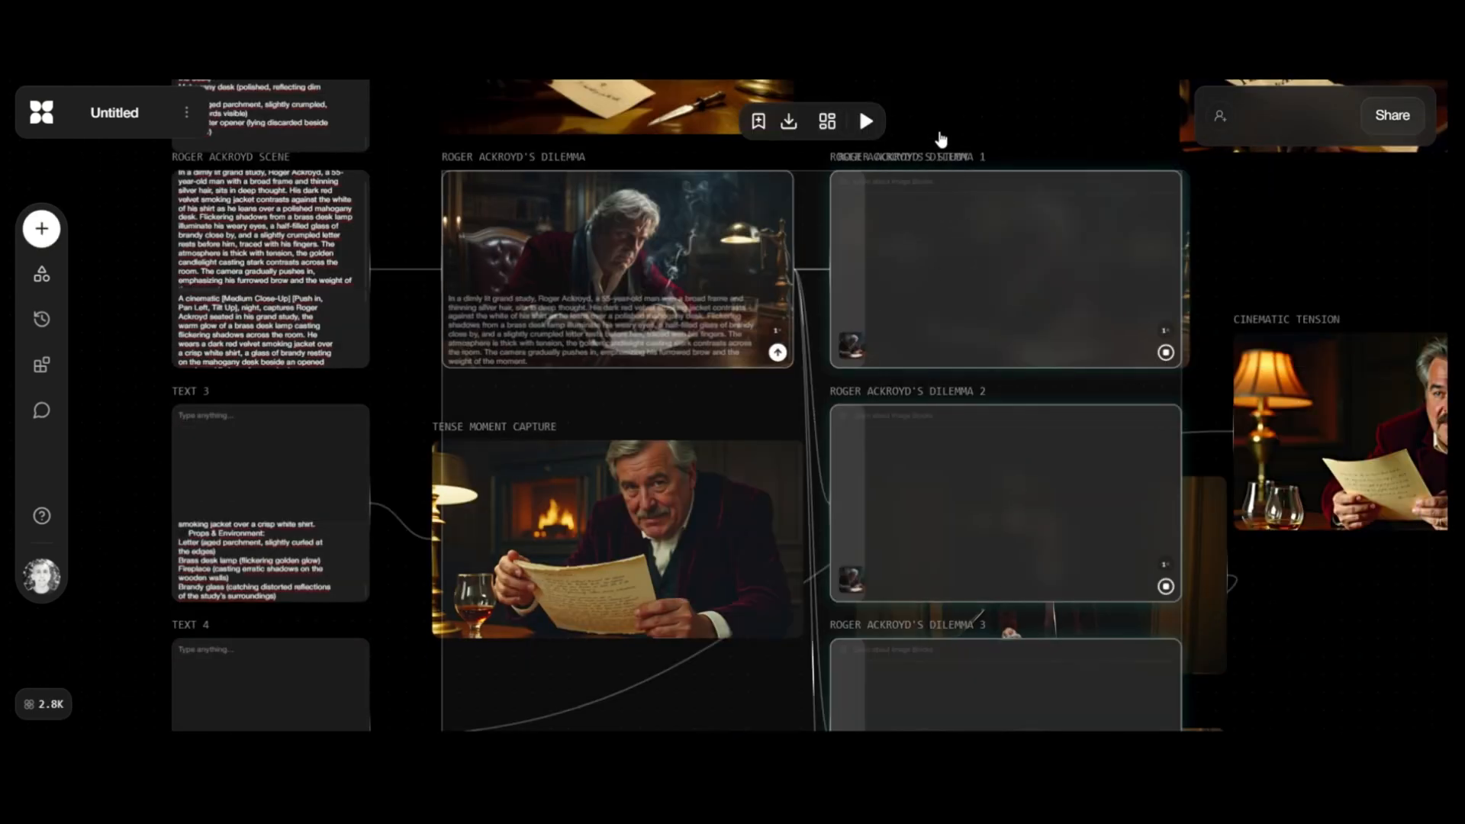
{"action": "scroll", "scroll_direction": "down", "scroll_amount": 3}
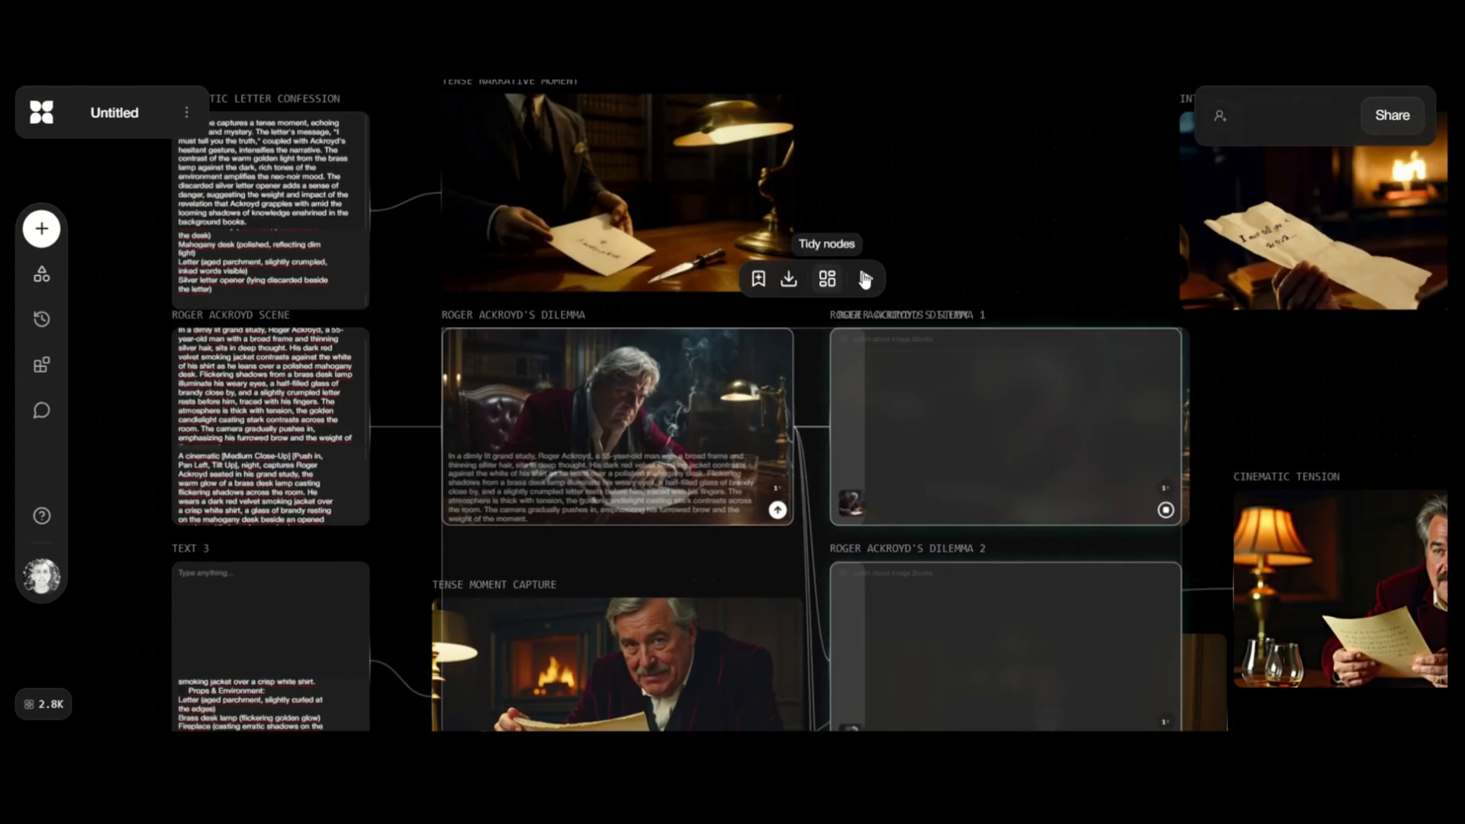
{"action": "mouse_move", "coordinate": [865, 278]}
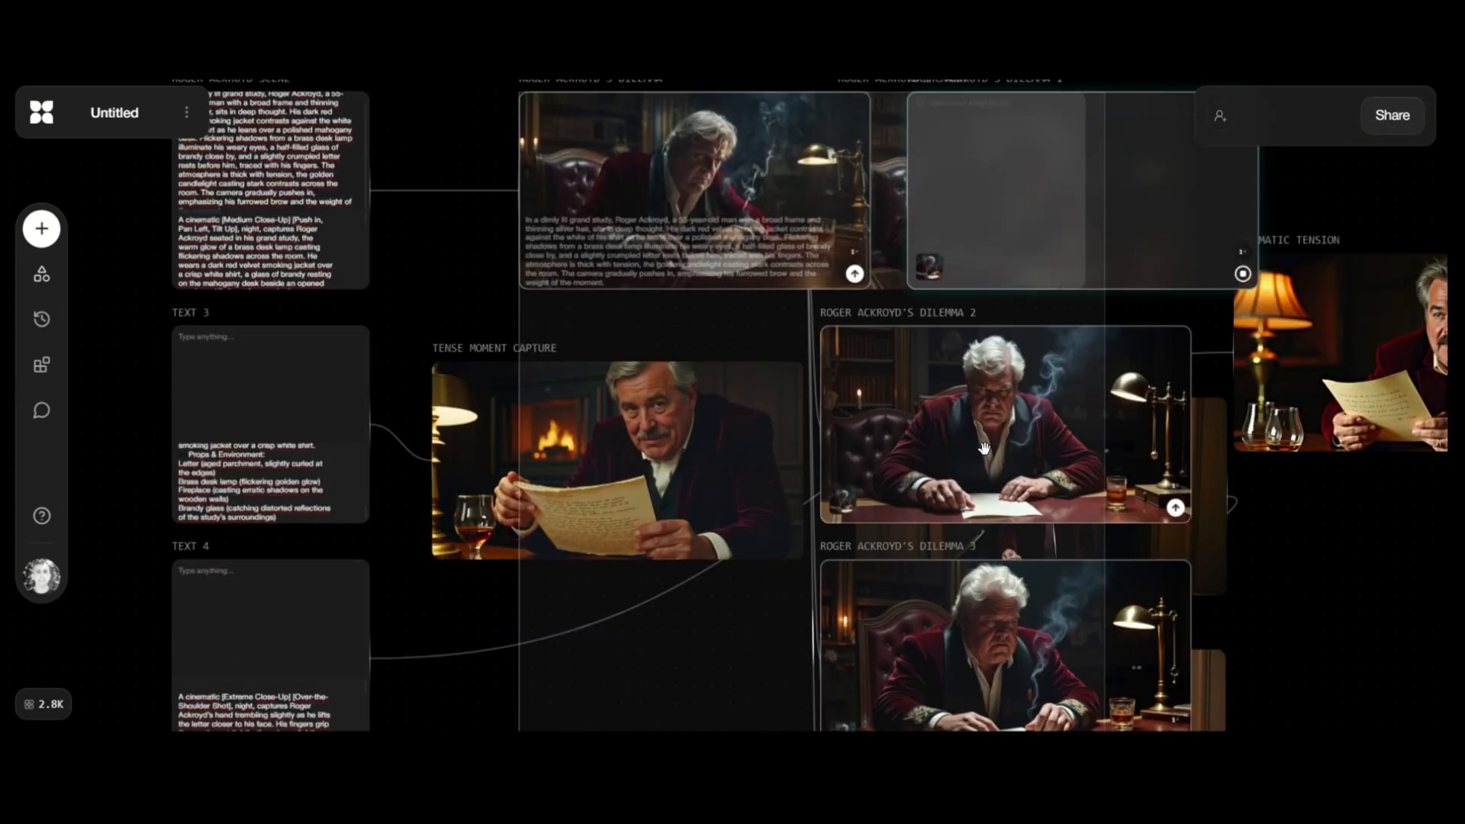
{"action": "scroll", "scroll_direction": "down", "scroll_amount": 3}
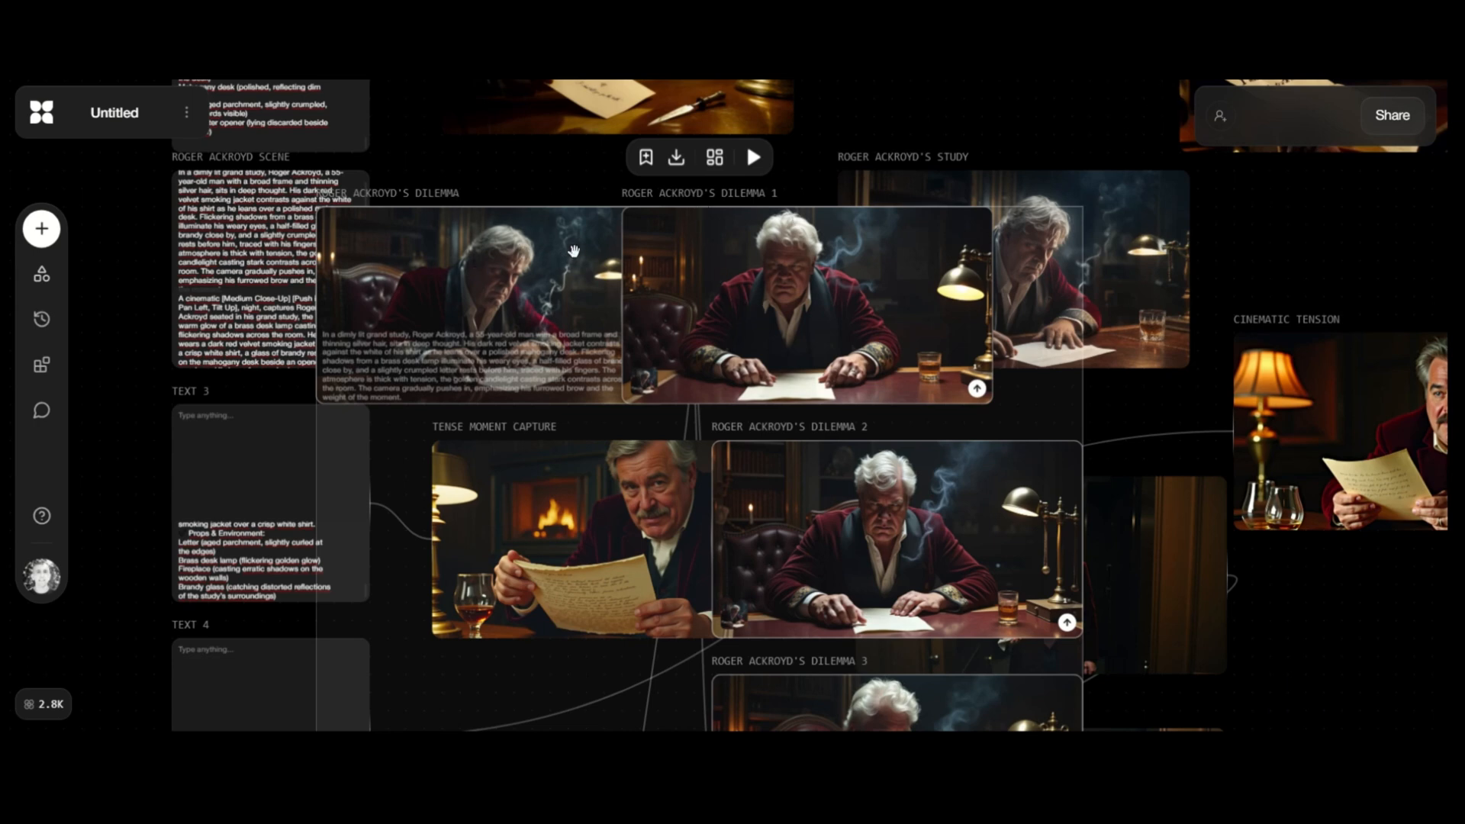
{"action": "mouse_move", "coordinate": [967, 390]}
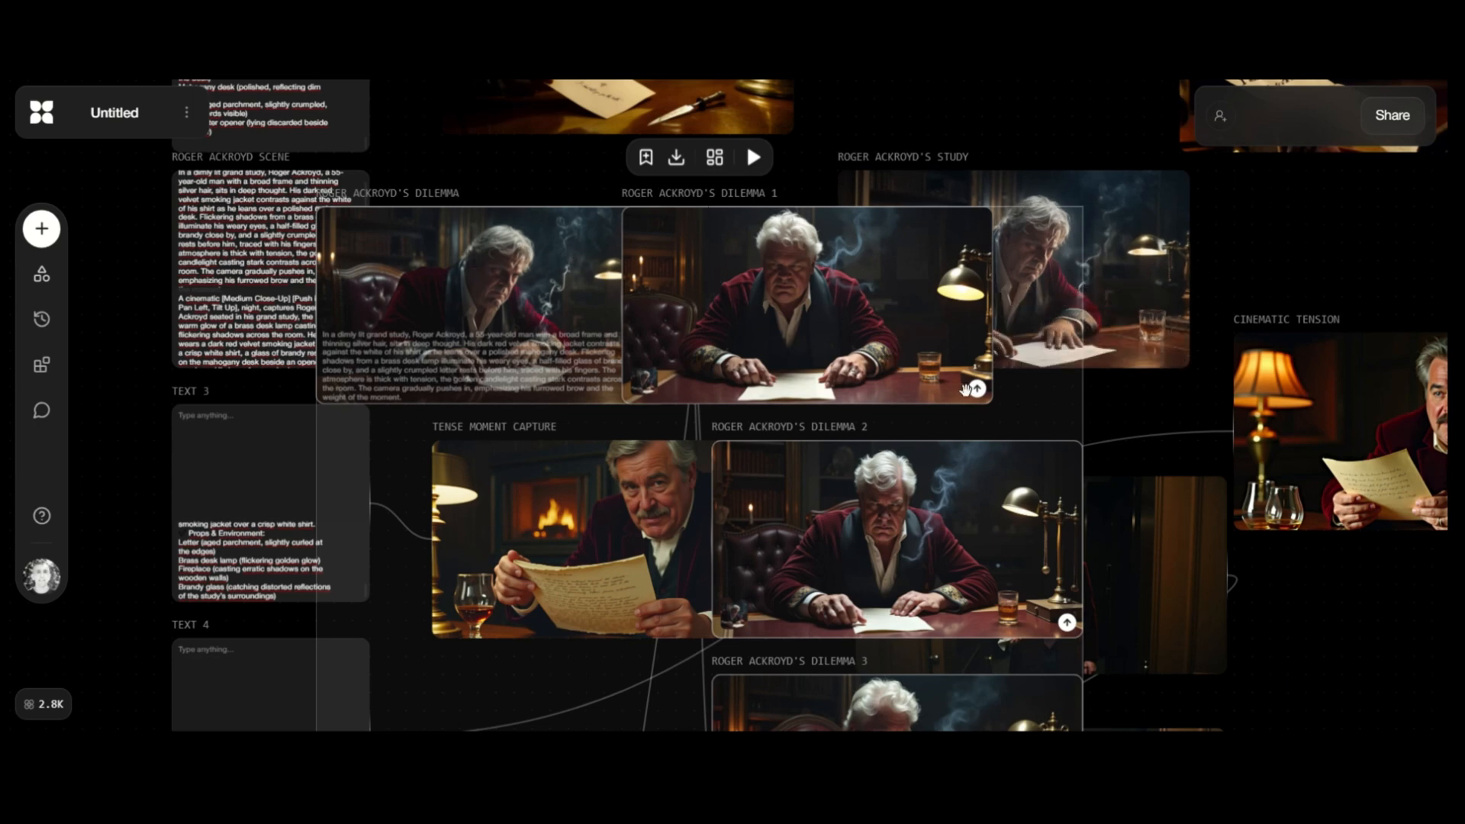
{"action": "left_click", "coordinate": [41, 274]}
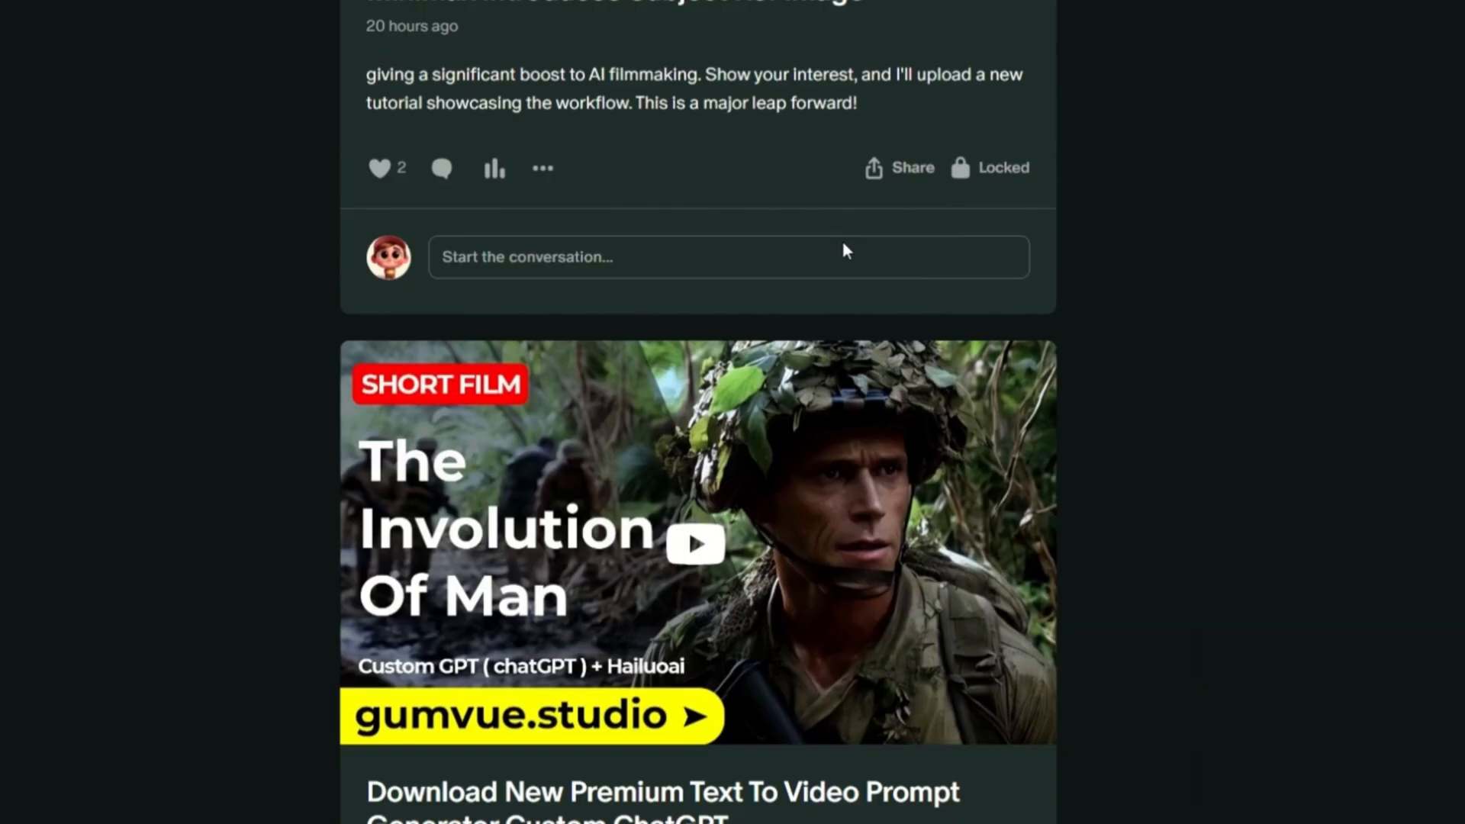
Step: Scroll the Gumvue Studio Patreon feed past the AI short film, WordPress plugin and film still posts
{"action": "scroll", "scroll_direction": "down", "scroll_amount": 3}
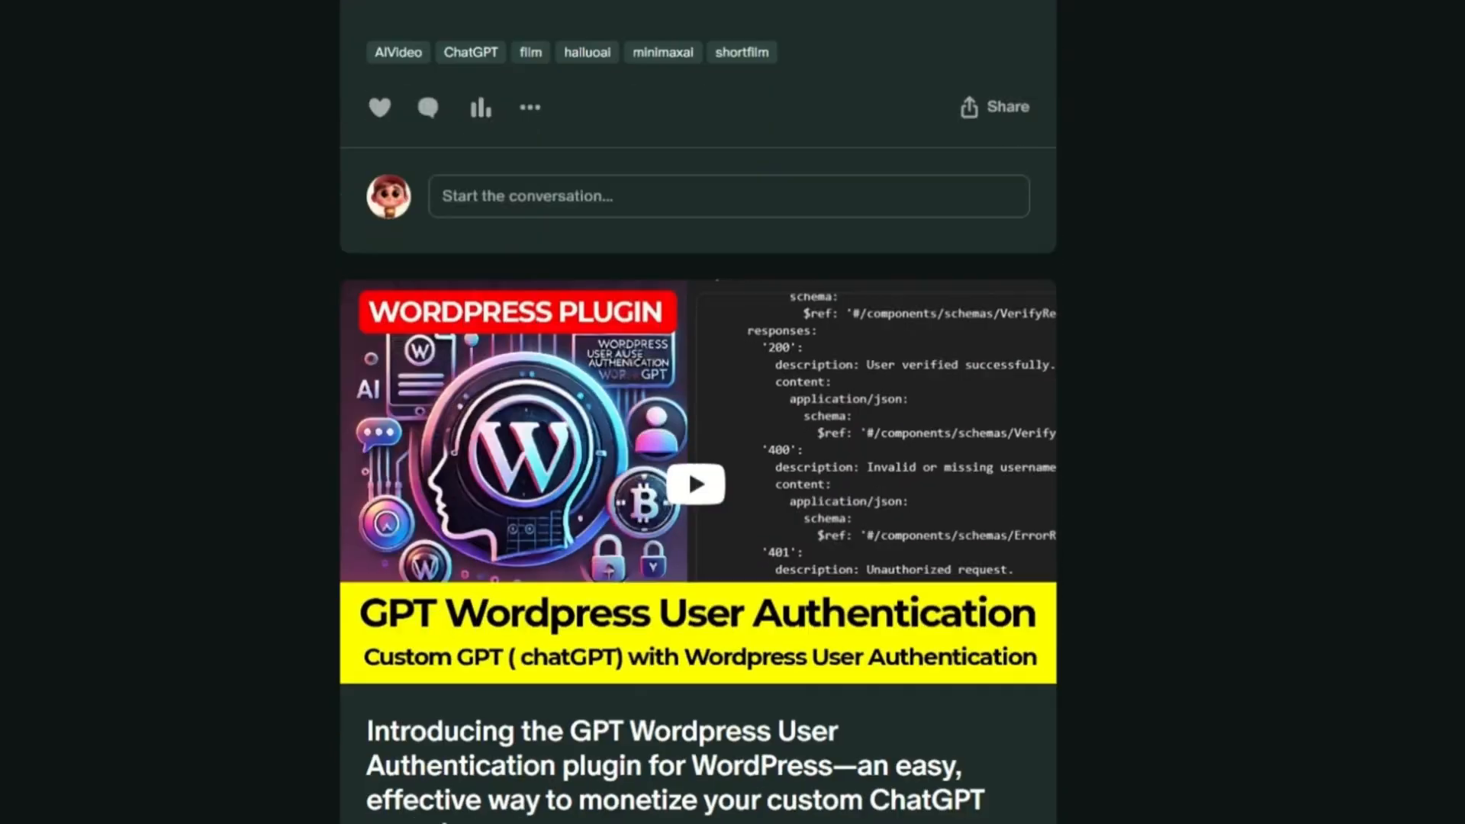
{"action": "scroll", "scroll_direction": "down", "scroll_amount": 3}
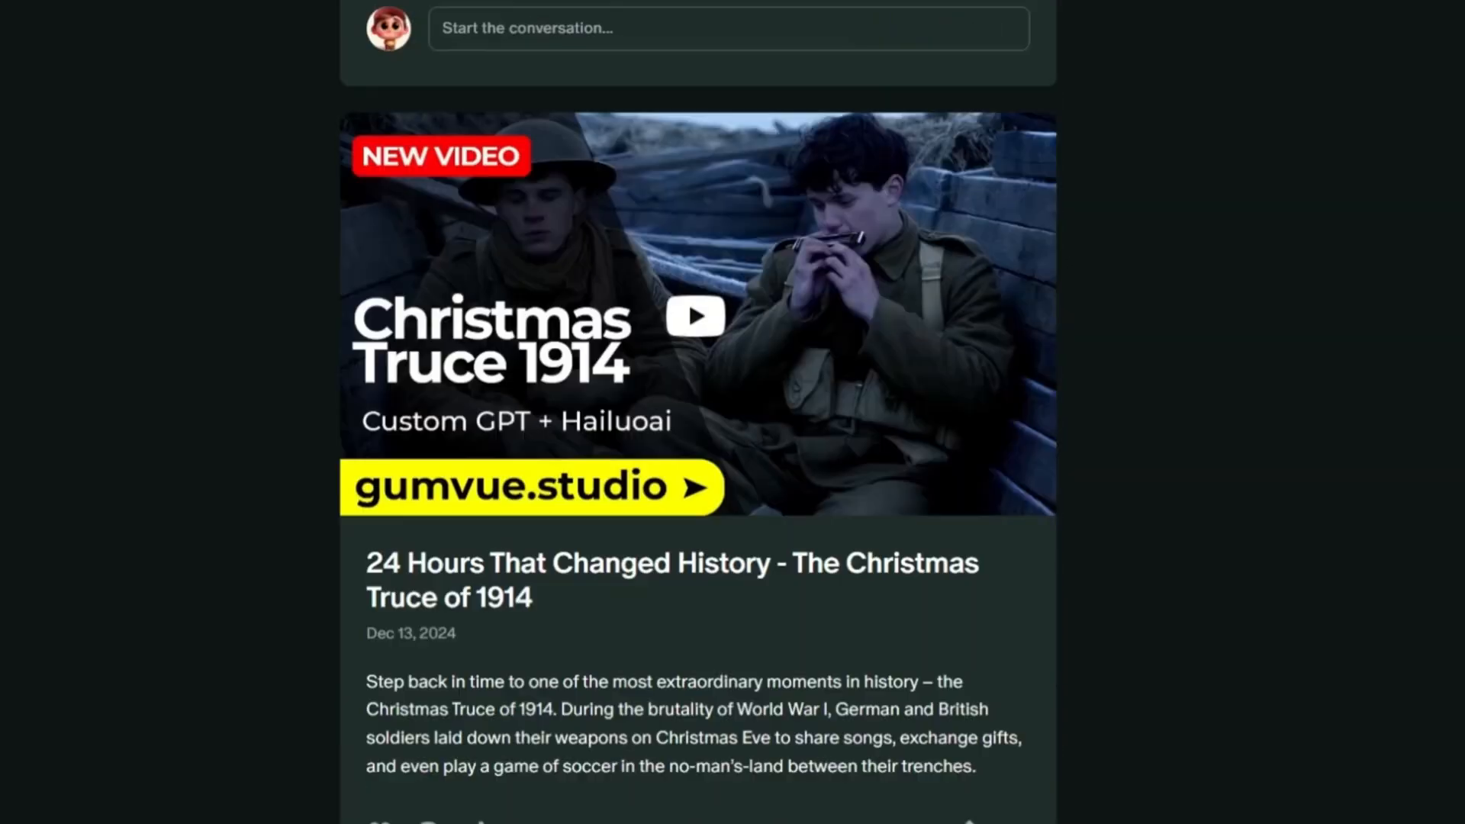
{"action": "scroll", "scroll_direction": "down", "scroll_amount": 3}
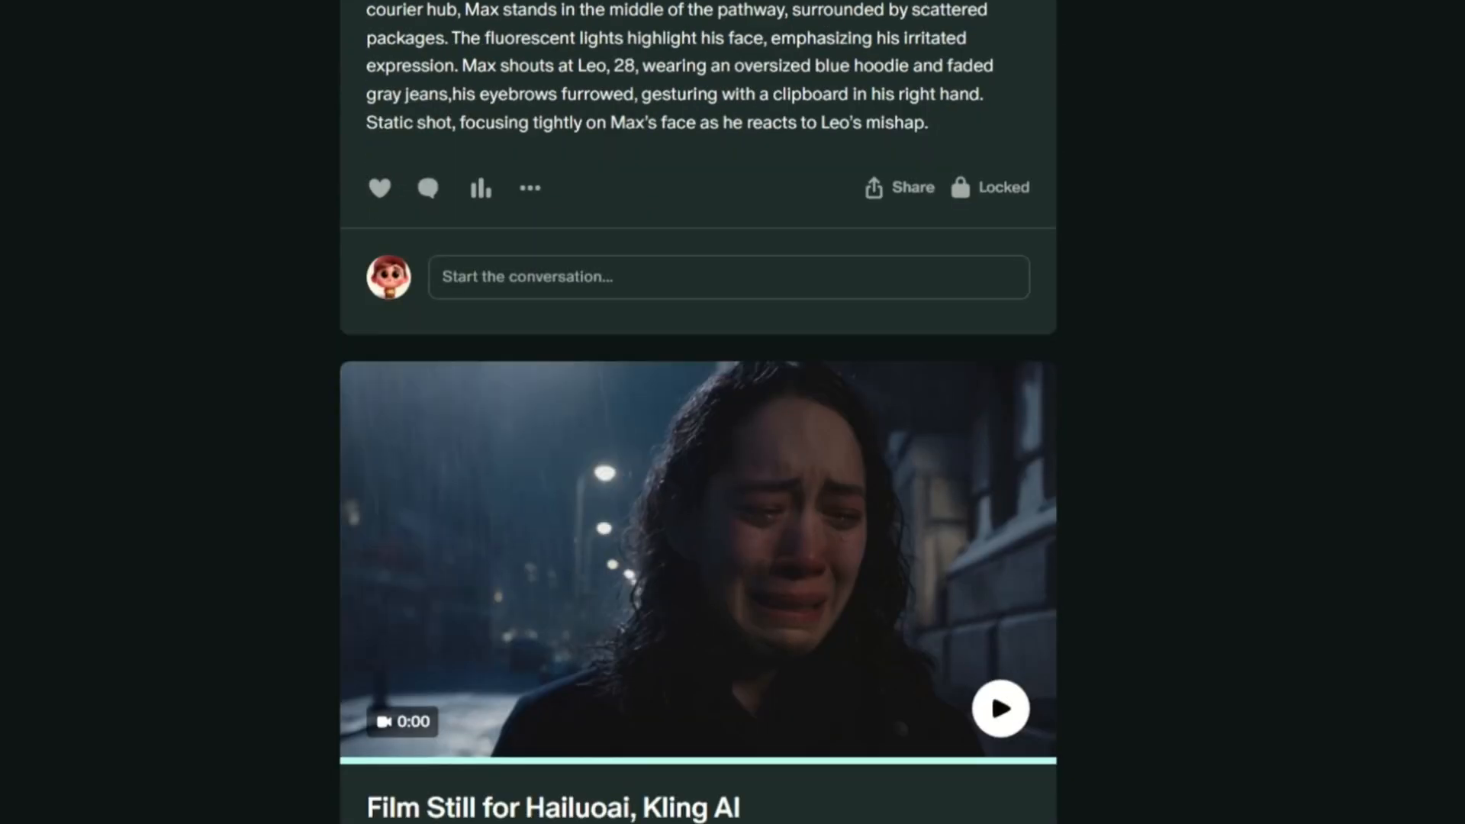
{"action": "scroll", "scroll_direction": "down", "scroll_amount": 3}
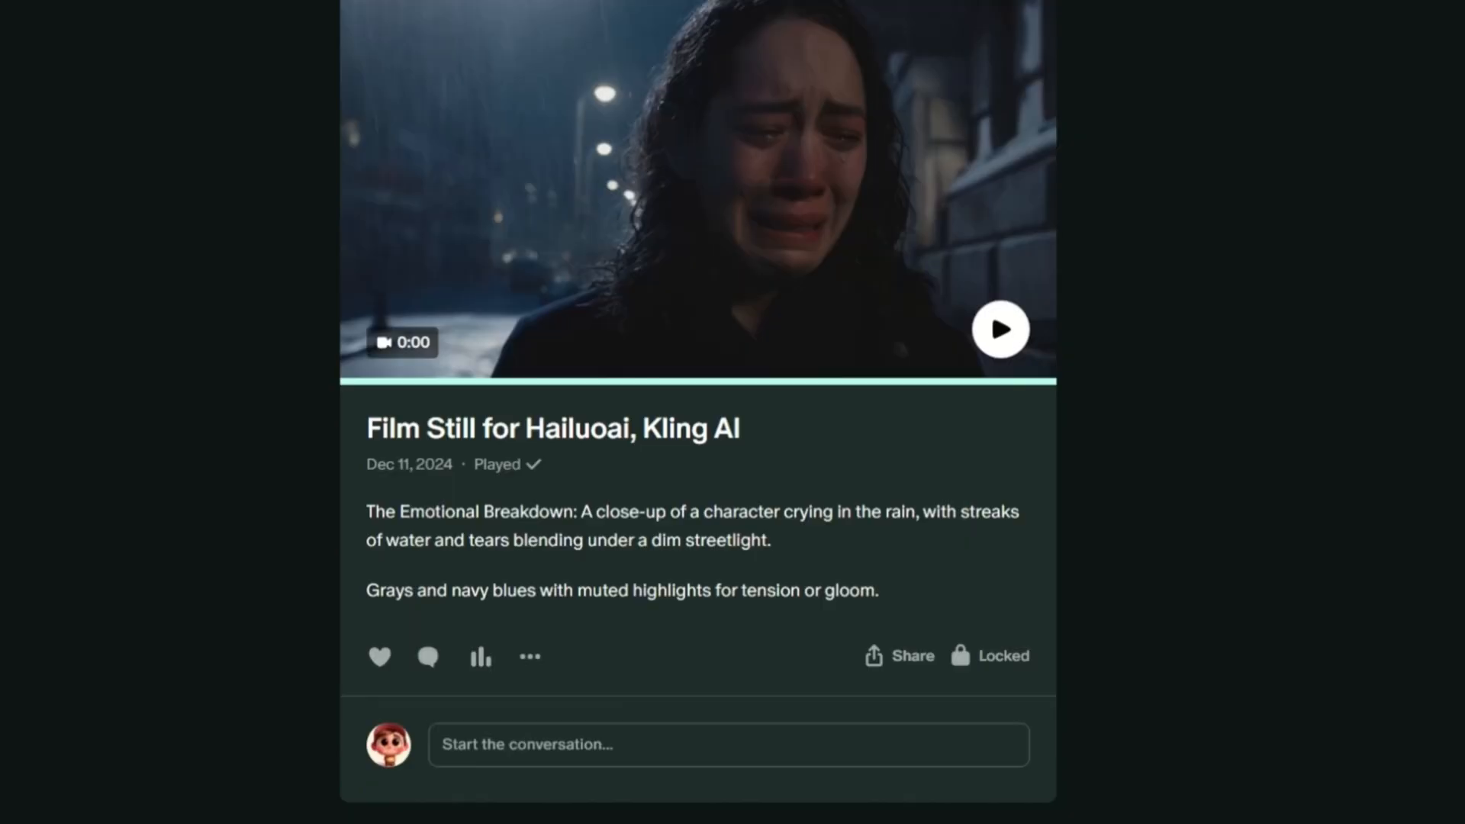
{"action": "scroll", "scroll_direction": "down", "scroll_amount": 3}
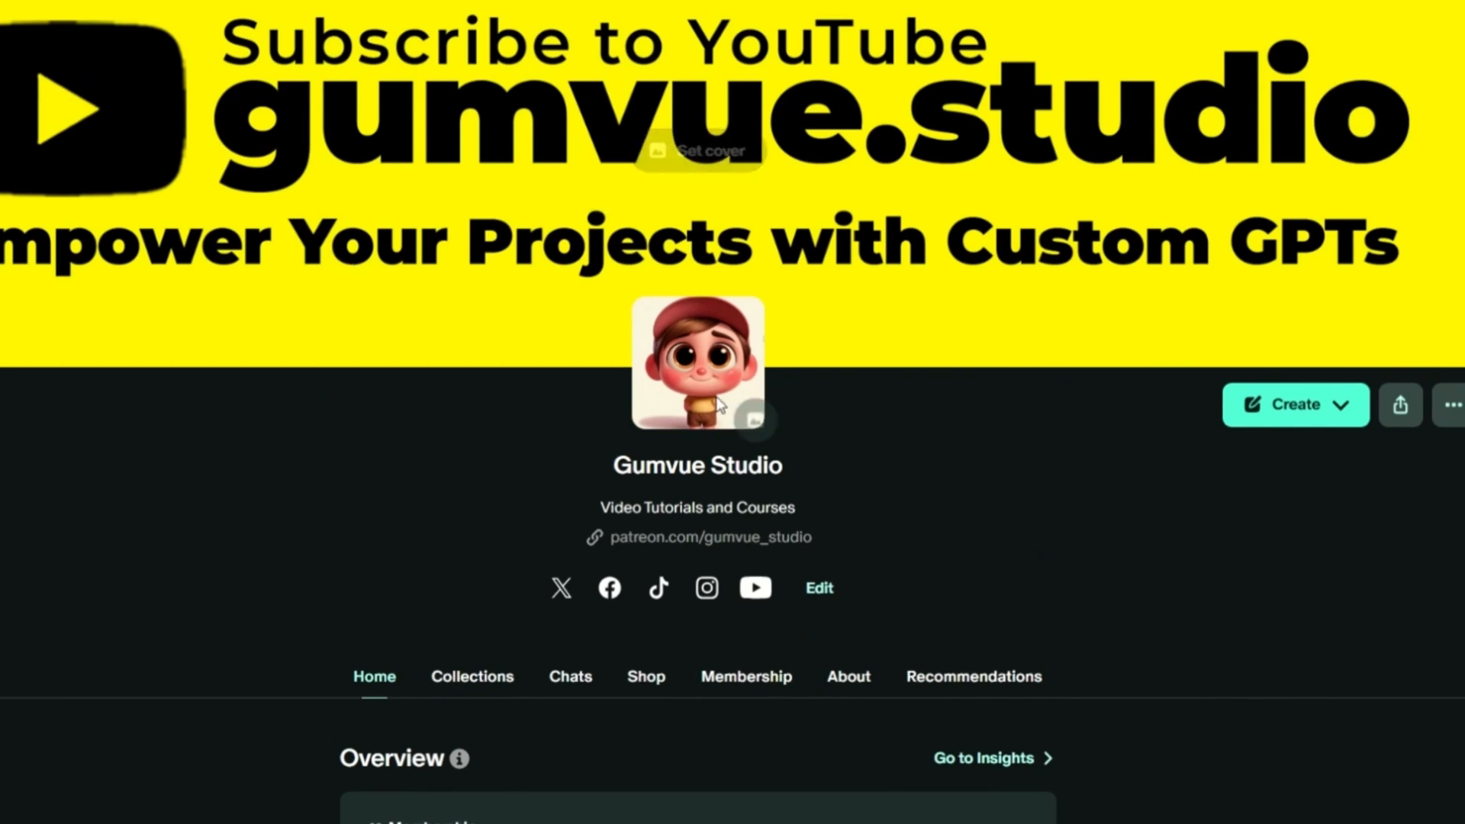
{"action": "mouse_move", "coordinate": [753, 419]}
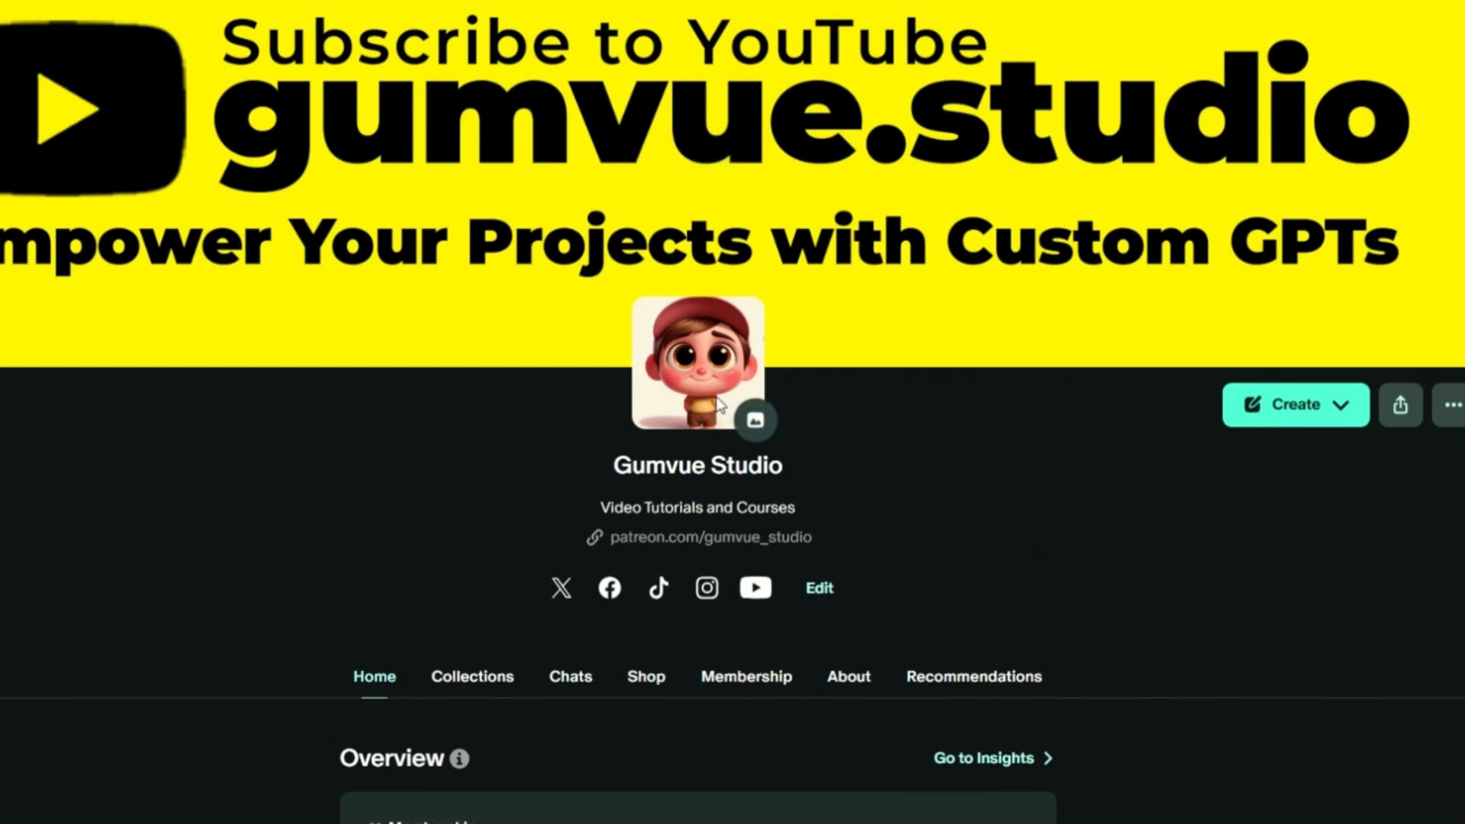